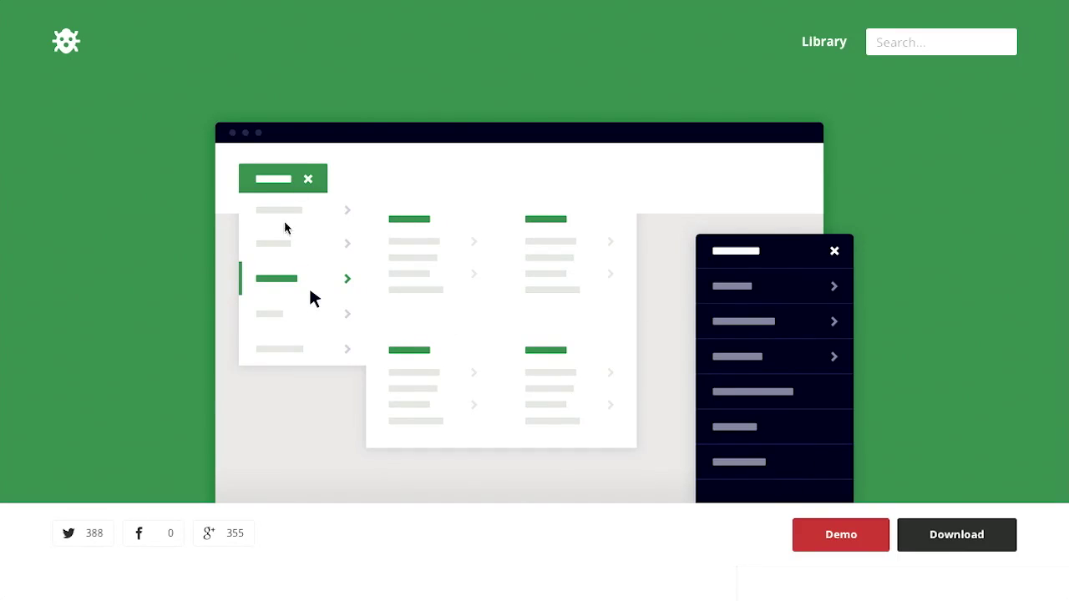
mouse_move(367, 395)
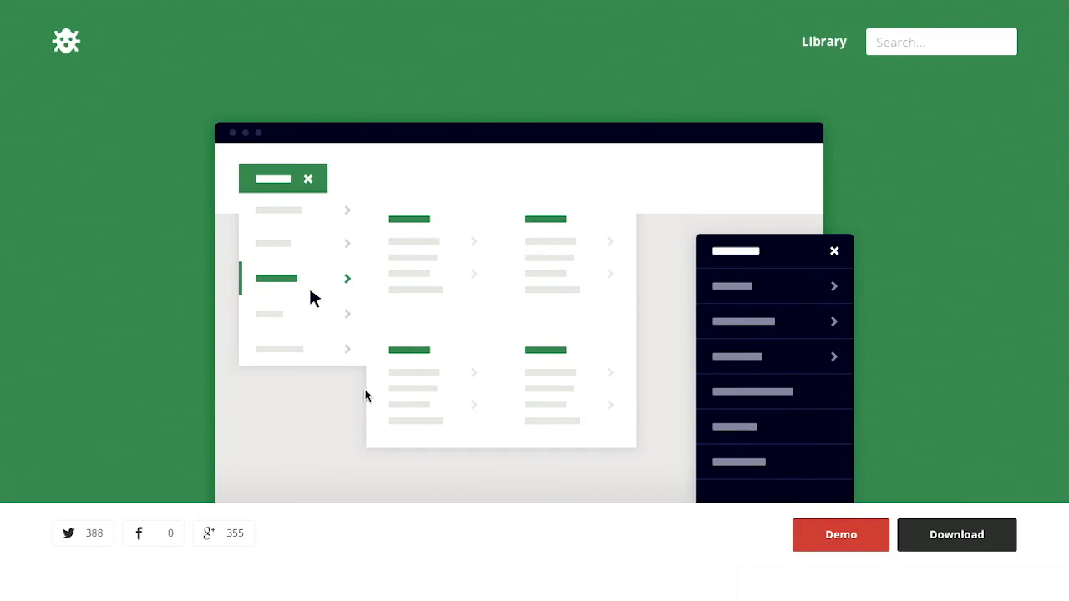
mouse_move(315, 332)
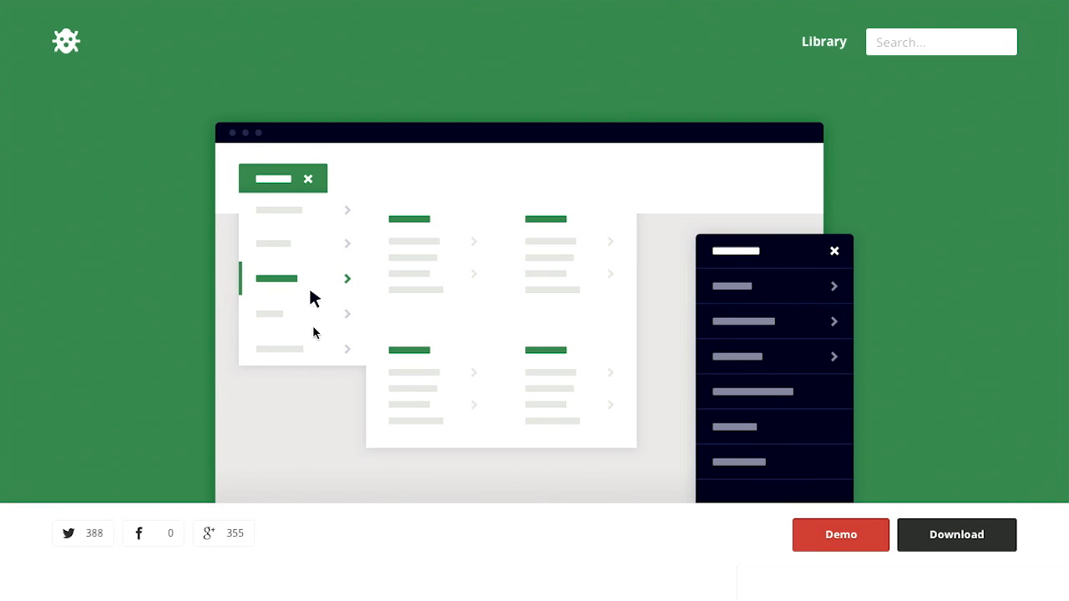
- Open the Mega Dropdown live demo and expand its dropdown menu
scroll(down, 3)
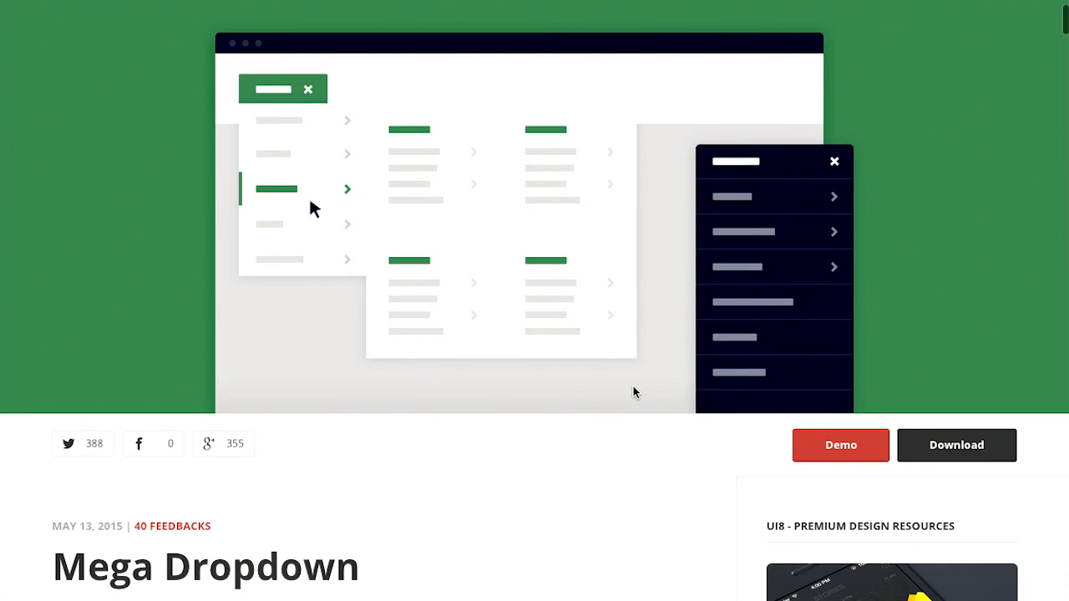
mouse_move(947, 218)
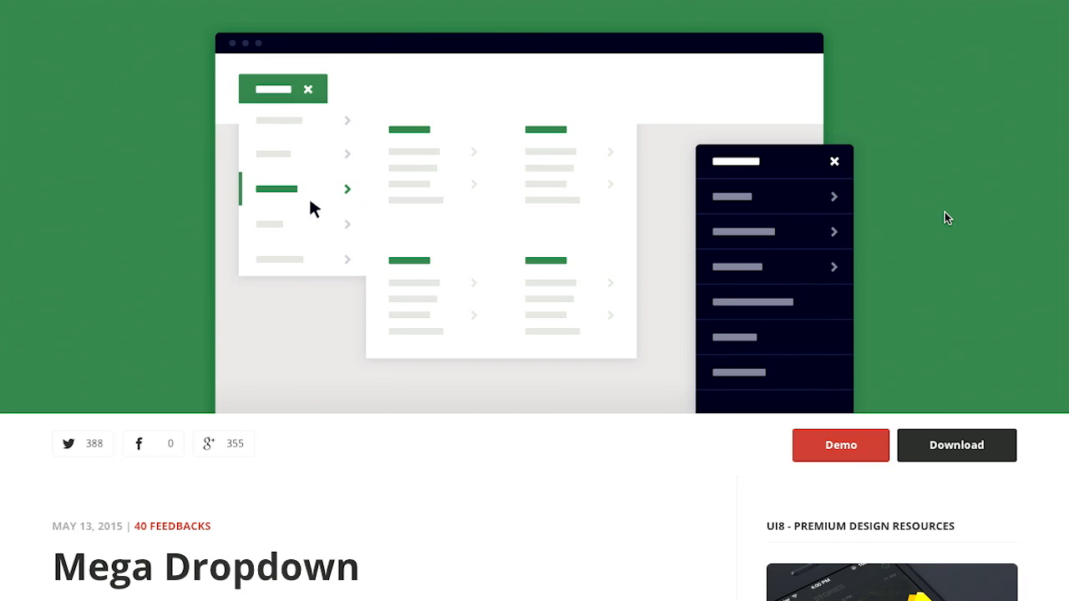
mouse_move(631, 326)
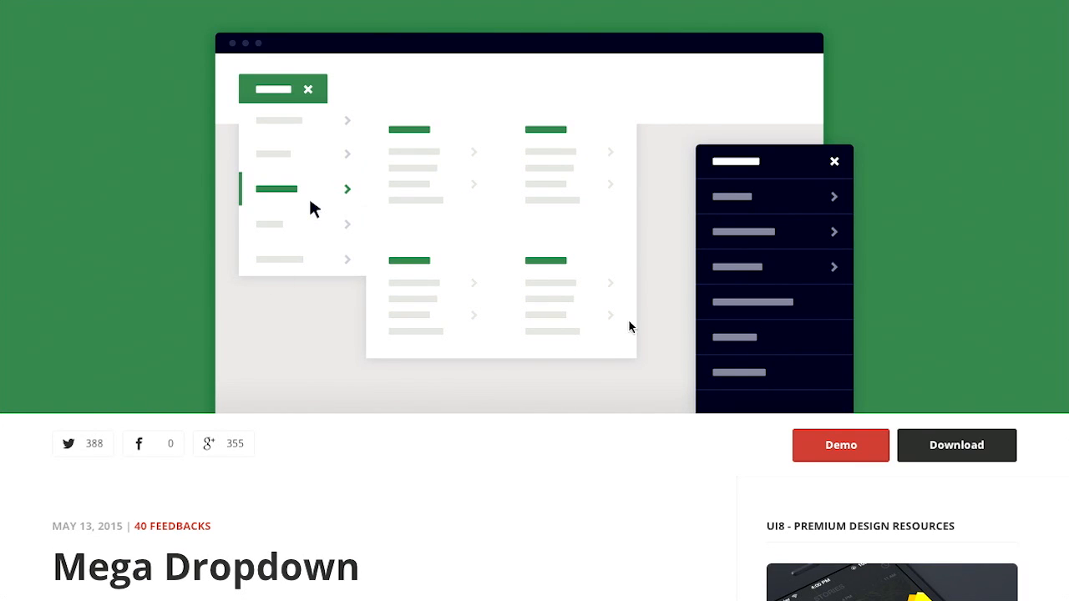
mouse_move(676, 315)
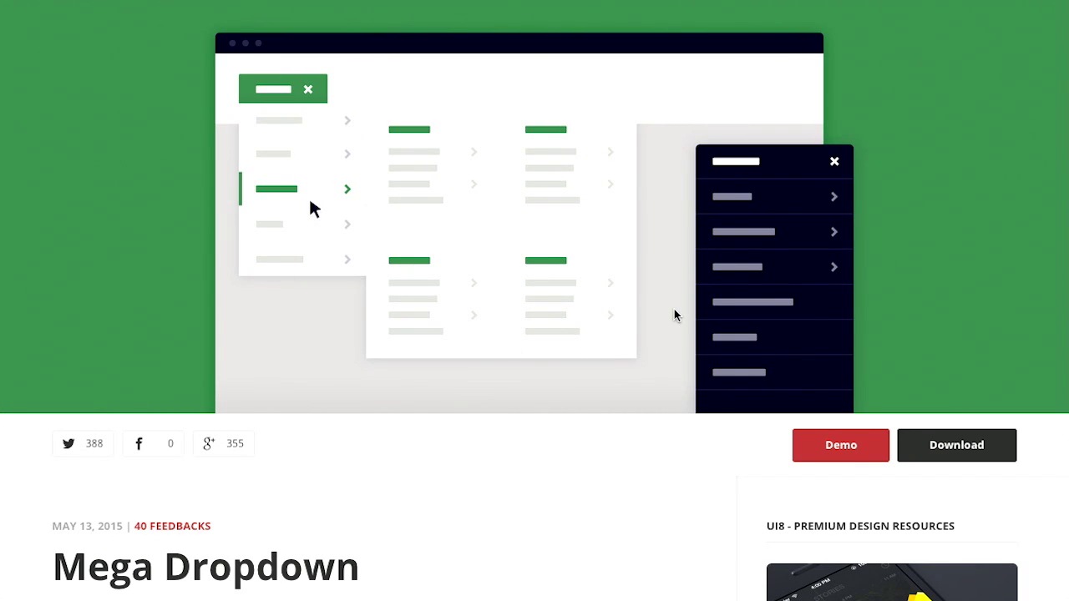
mouse_move(564, 68)
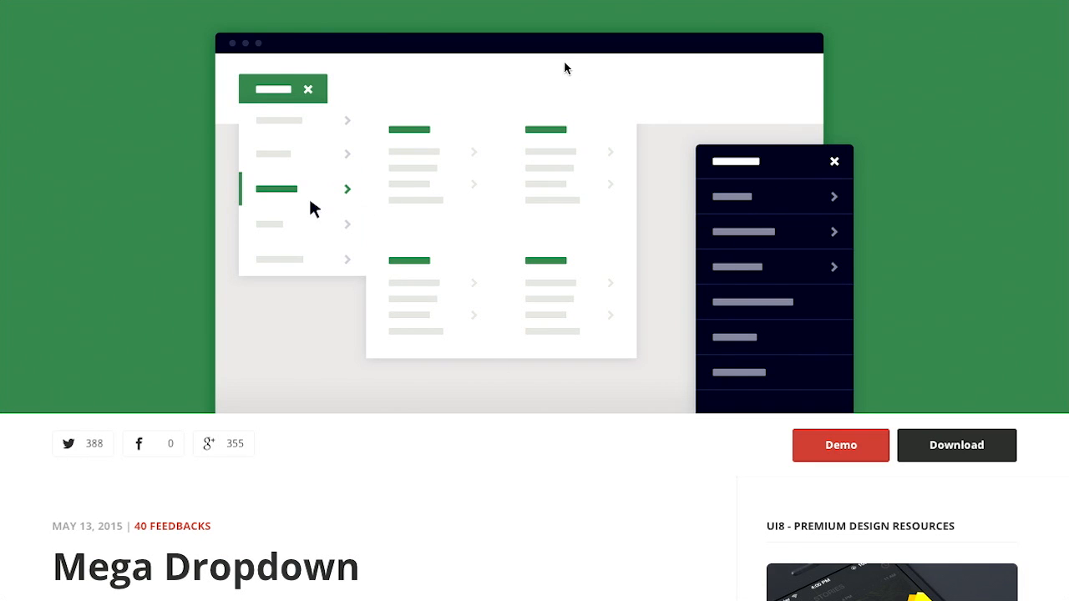
mouse_move(837, 144)
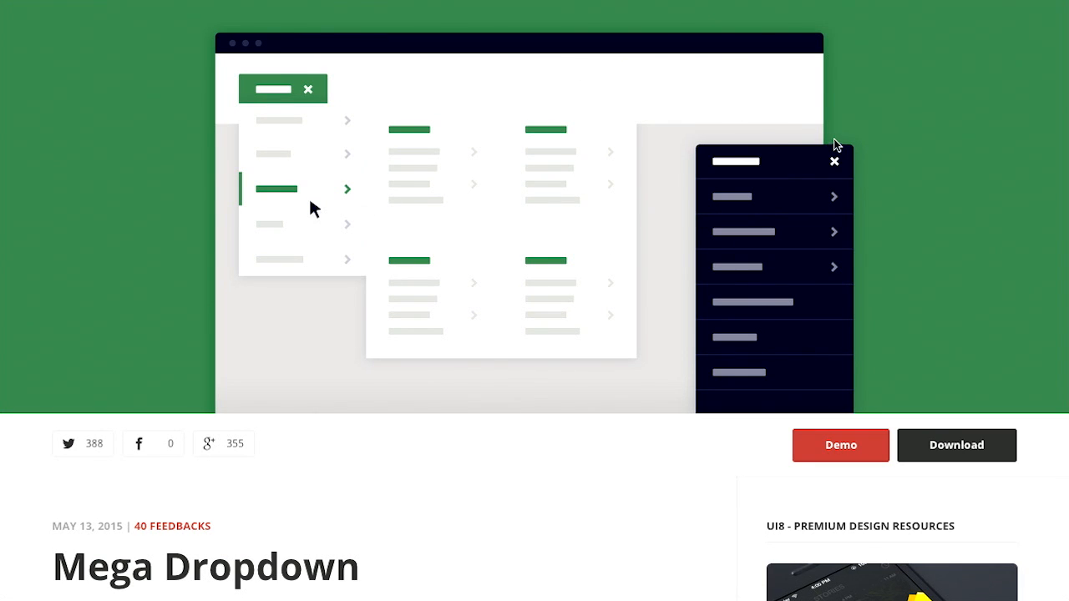
mouse_move(840, 446)
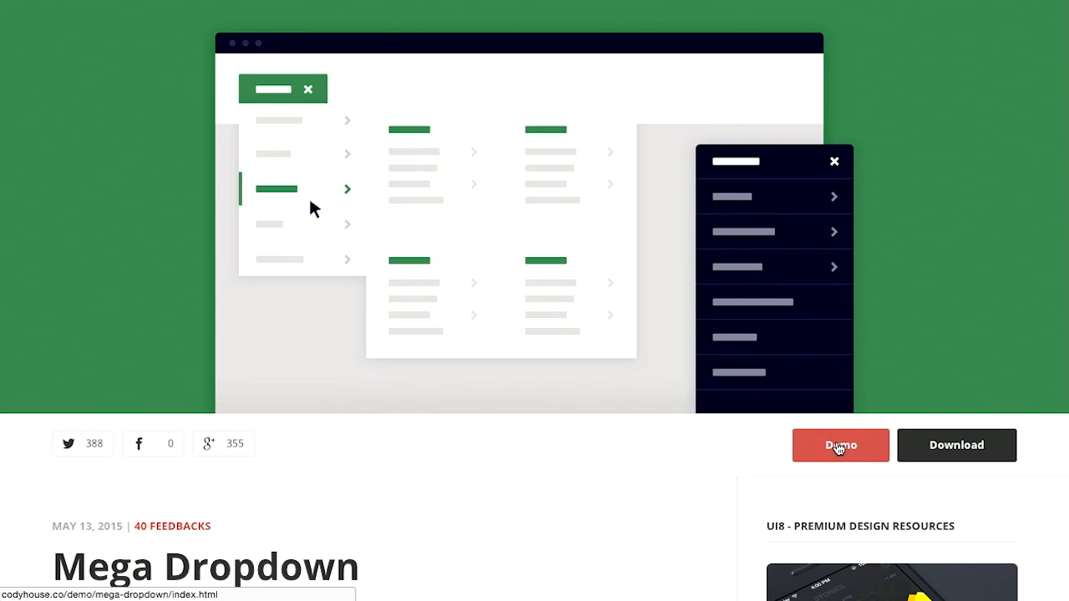
click(840, 445)
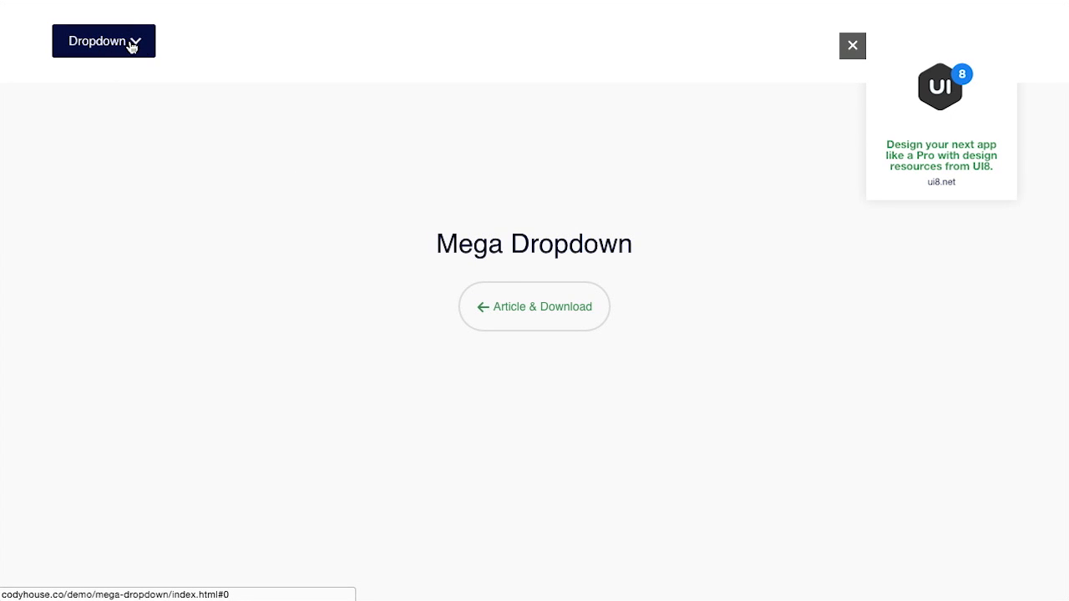
click(103, 40)
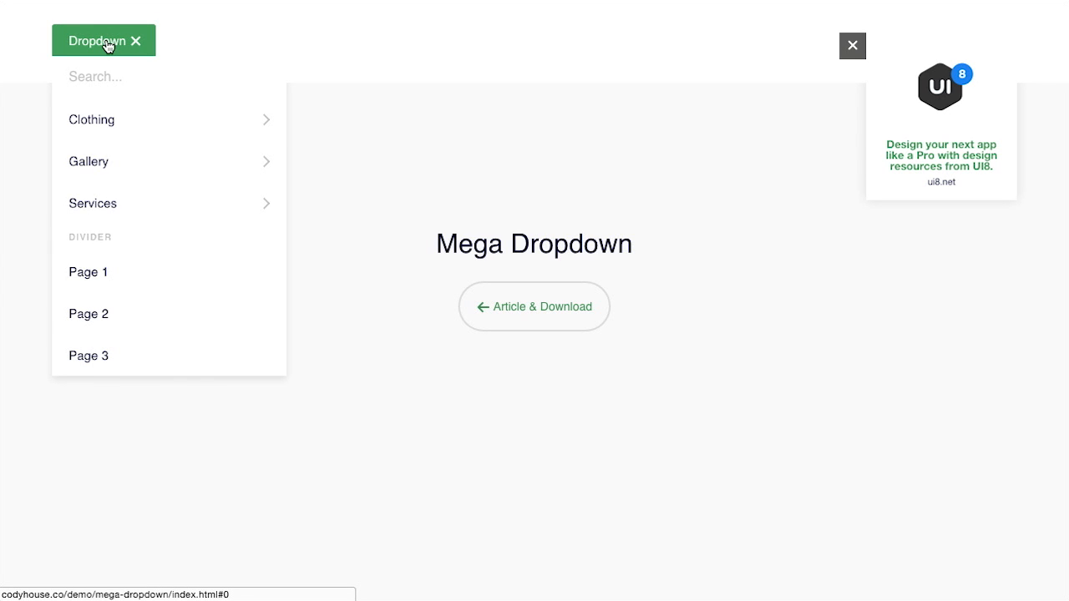
mouse_move(220, 38)
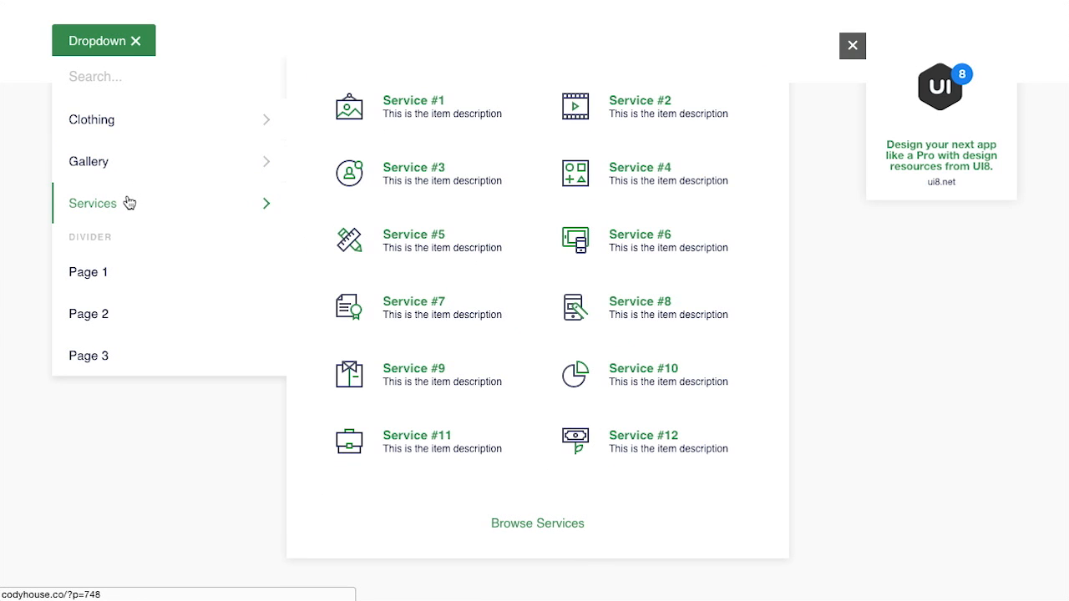
mouse_move(321, 203)
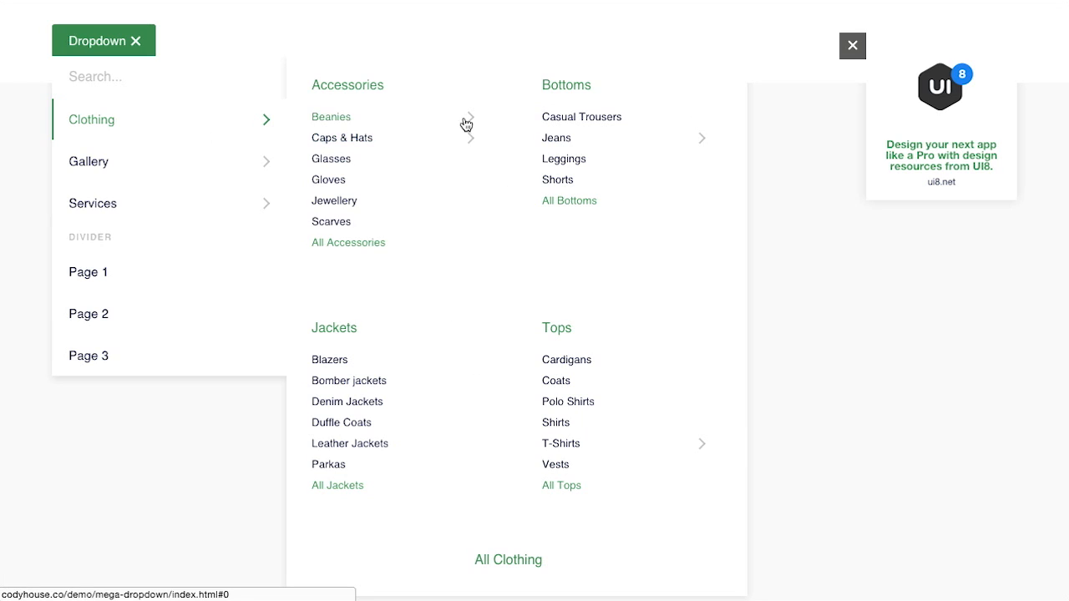
- Close the Clothing panel and the dropdown, then go back to the article
click(342, 137)
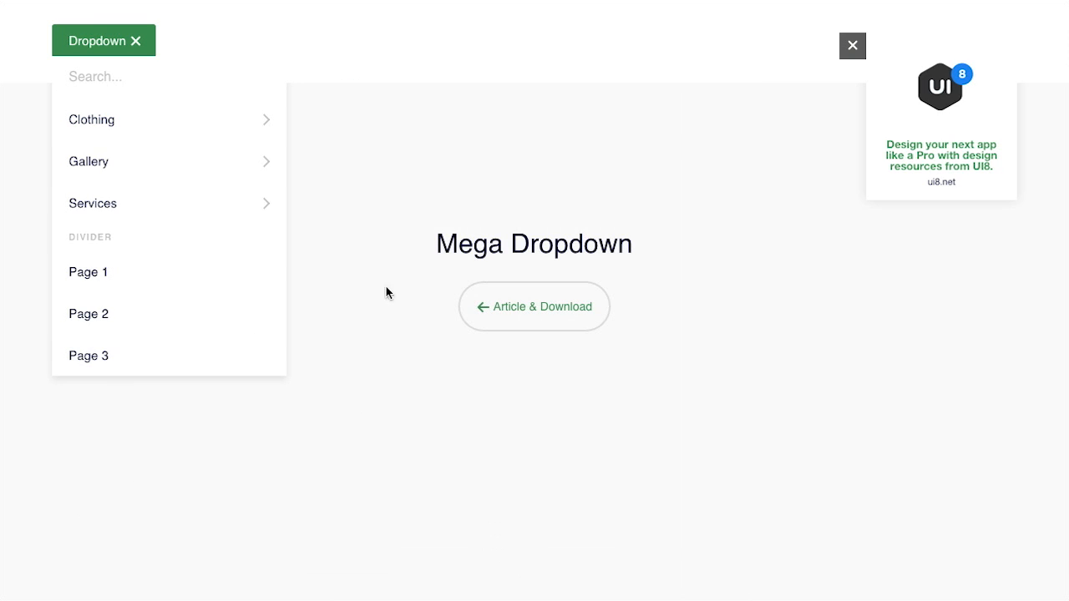
mouse_move(145, 52)
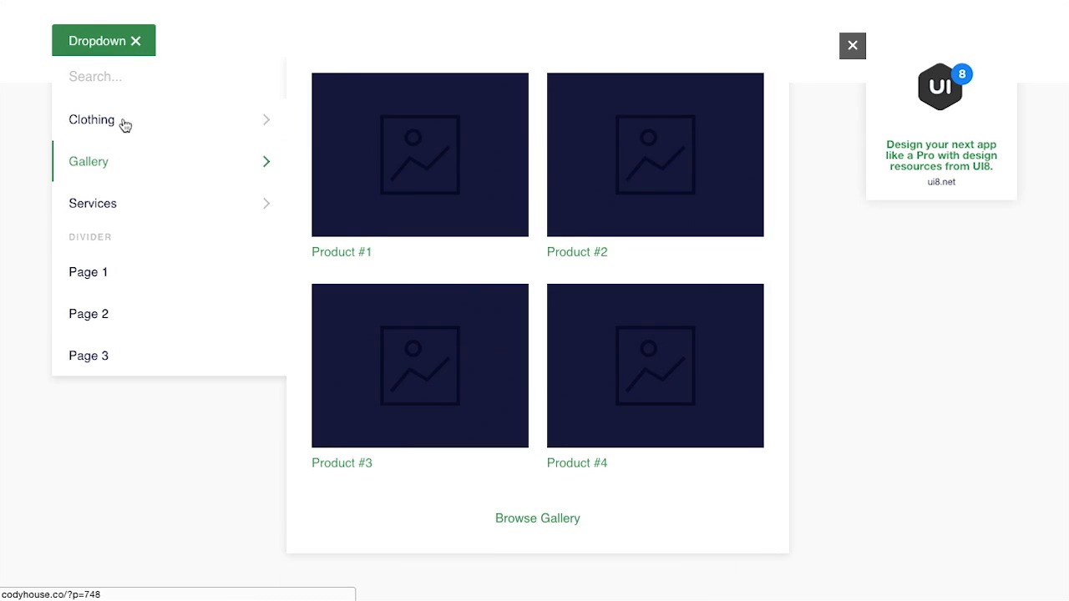
click(104, 40)
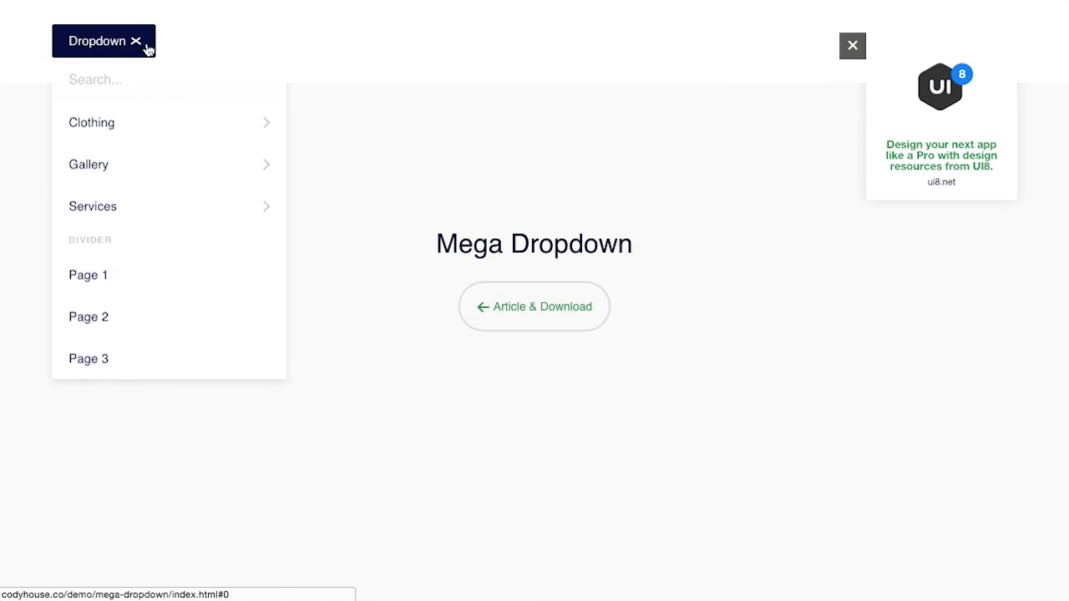
click(135, 41)
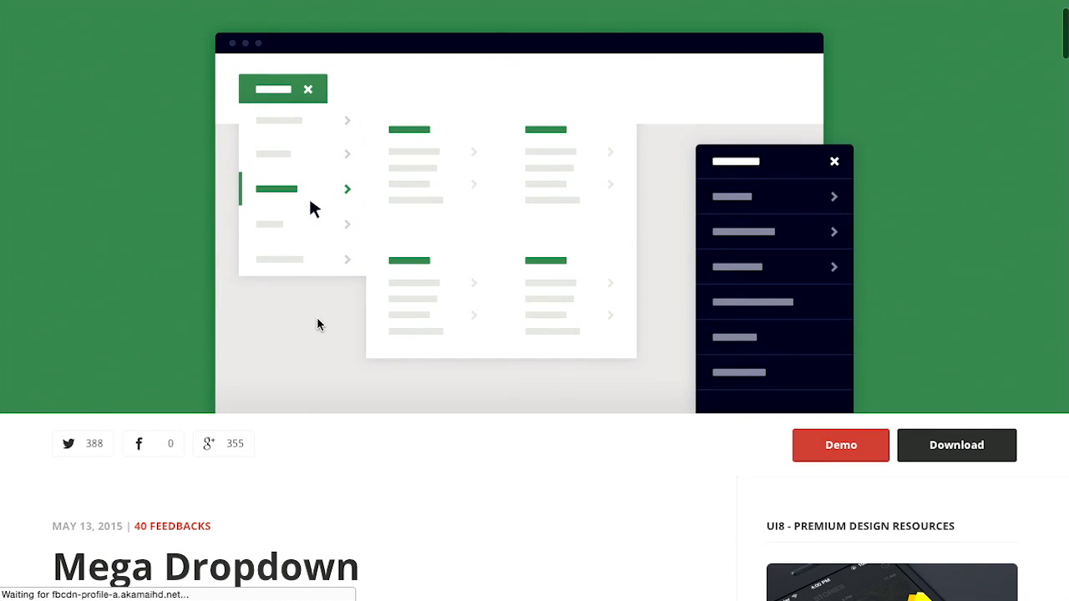
- Scroll past the intro and mobile/desktop animation to the click-versus-hover explanation
scroll(down, 3)
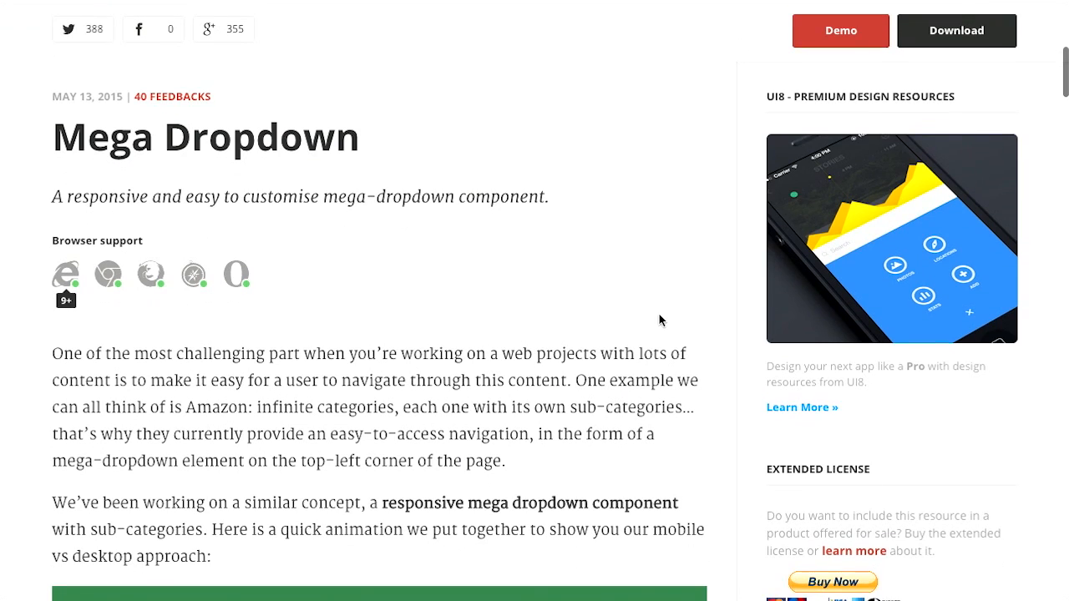
scroll(down, 3)
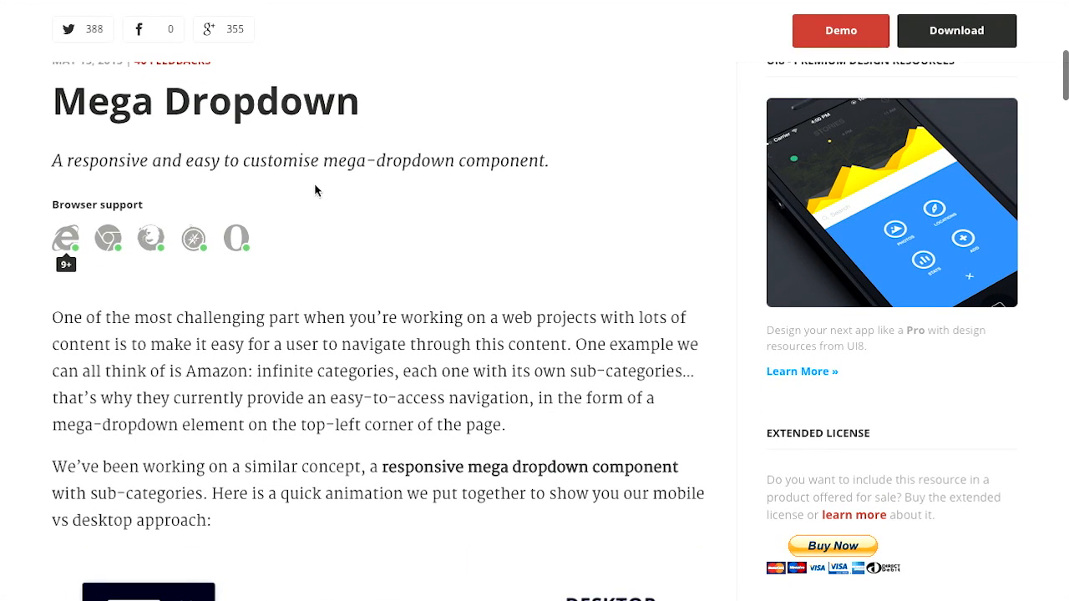
scroll(down, 3)
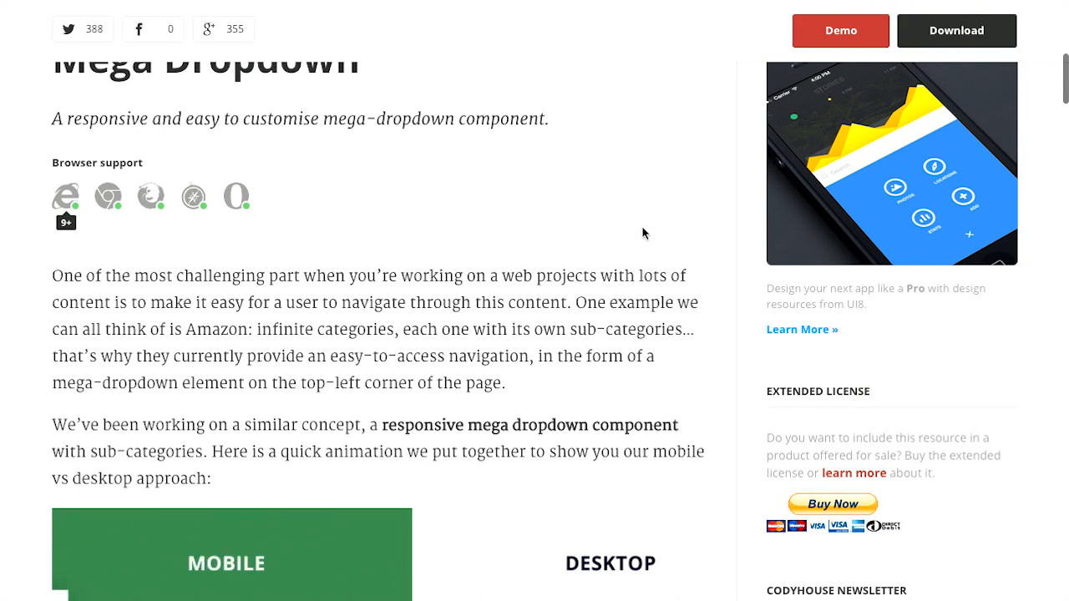
scroll(down, 3)
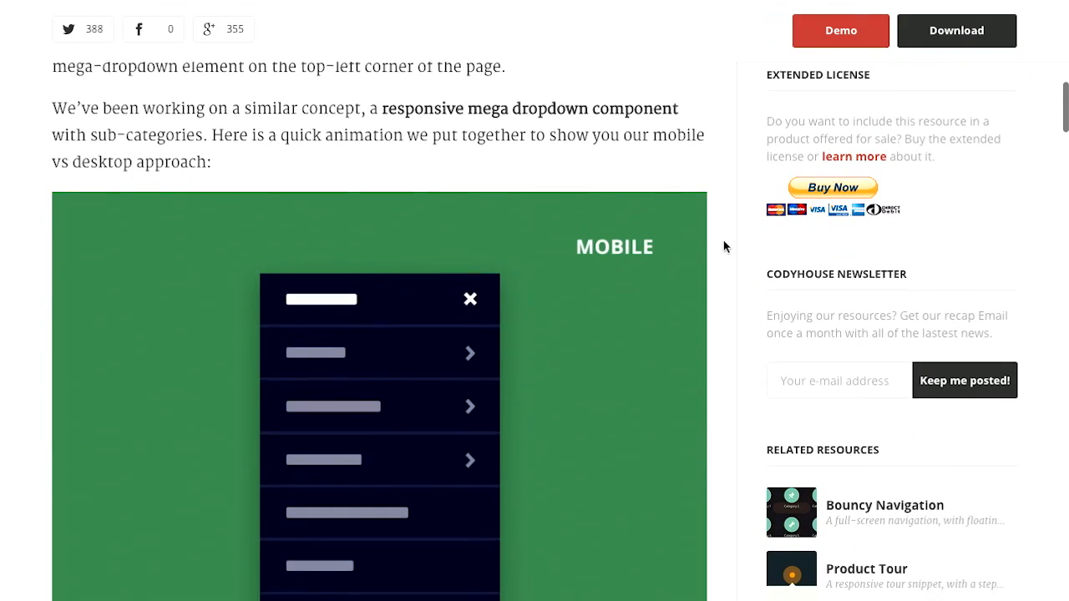
scroll(down, 3)
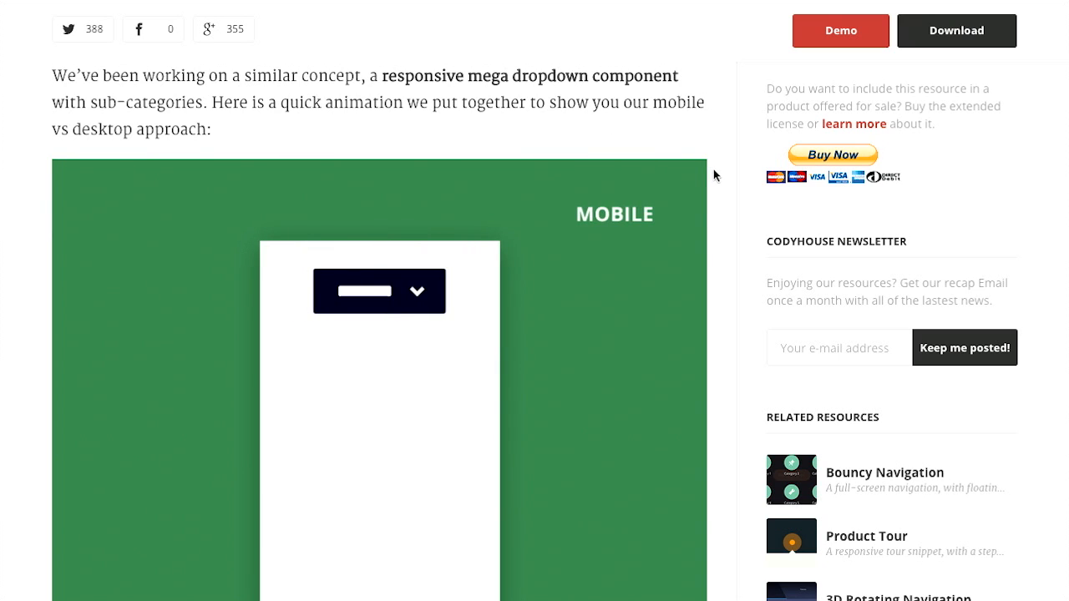
scroll(down, 3)
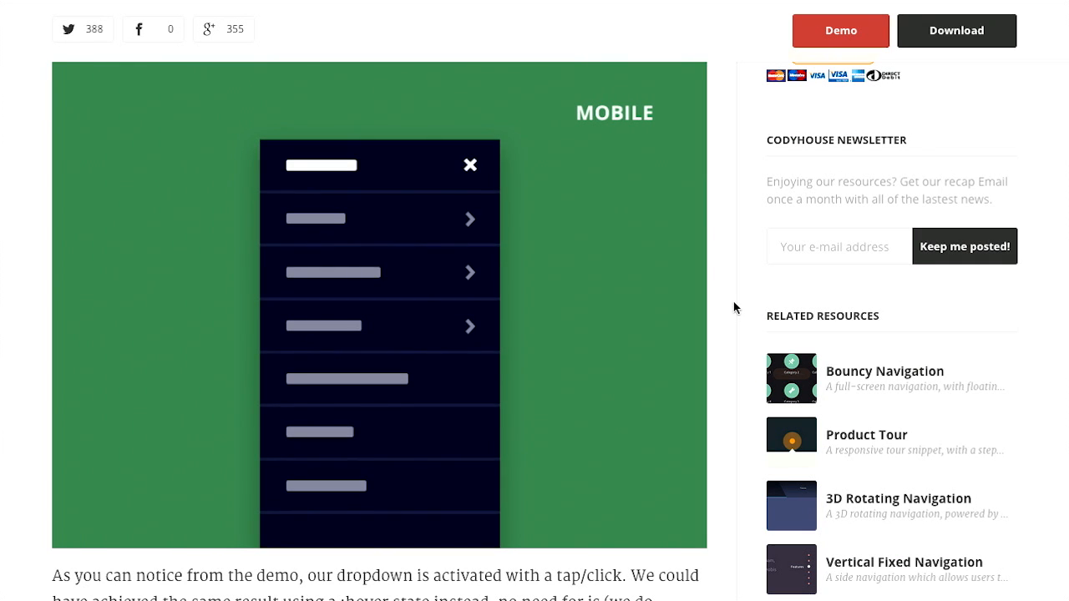
scroll(down, 3)
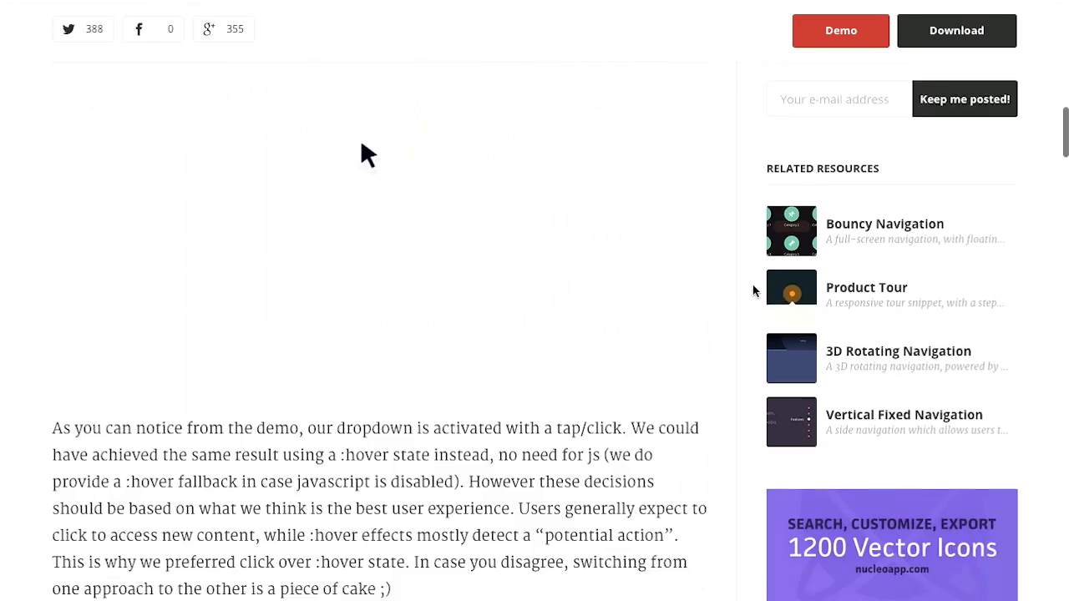
- Scroll to the 'Creating the structure' heading and its HTML code block
scroll(down, 3)
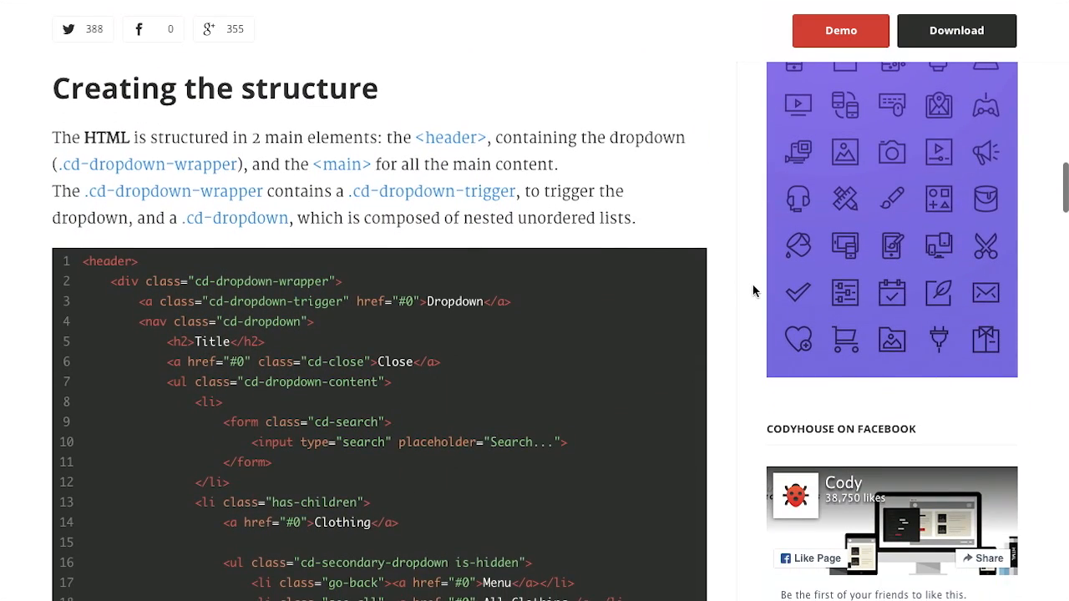
mouse_move(737, 270)
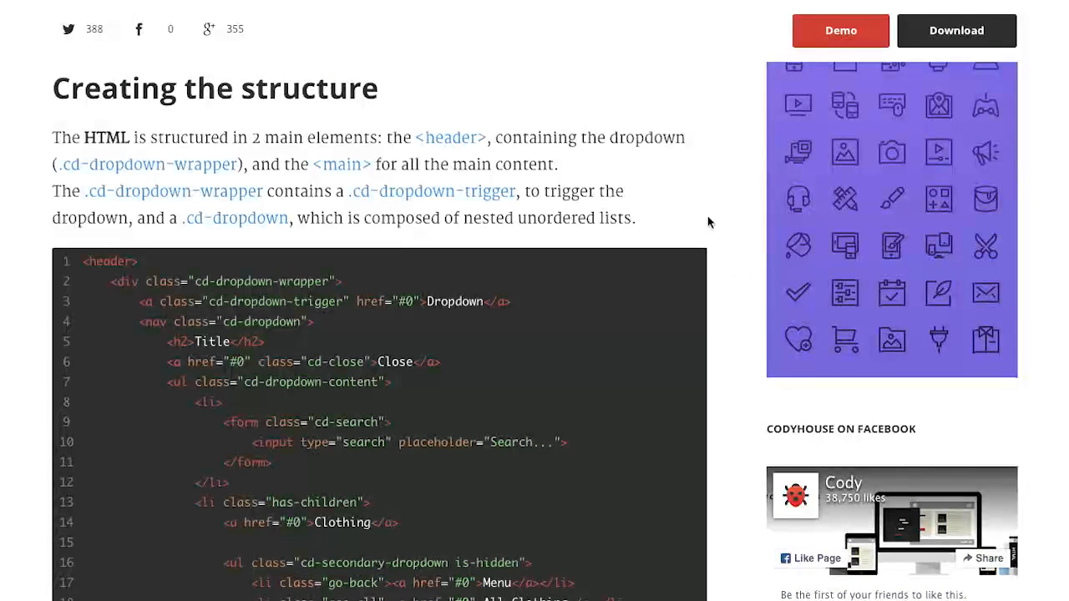
scroll(up, 3)
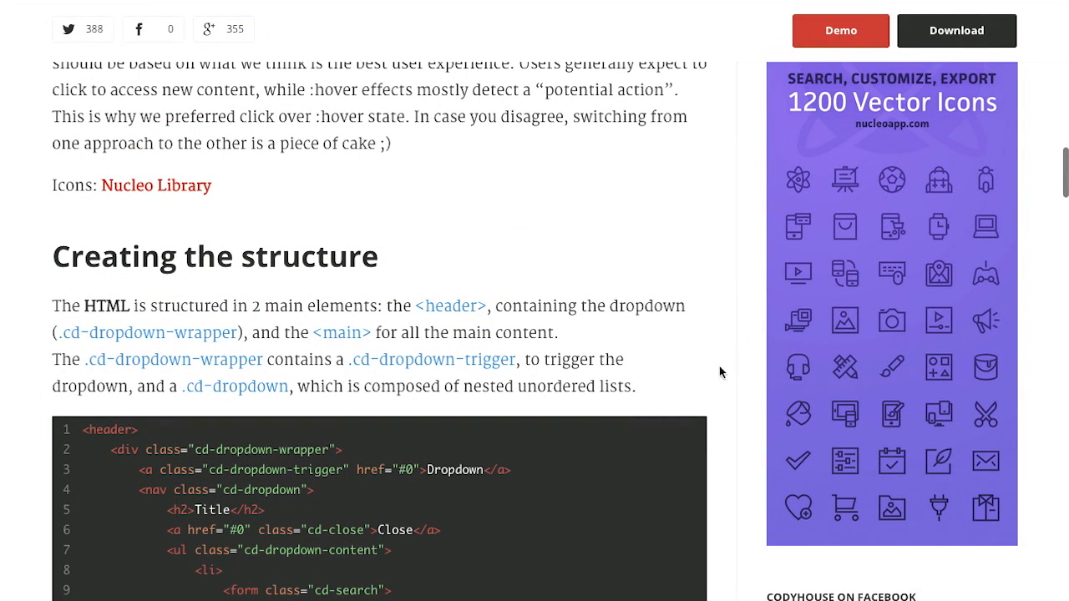
scroll(down, 3)
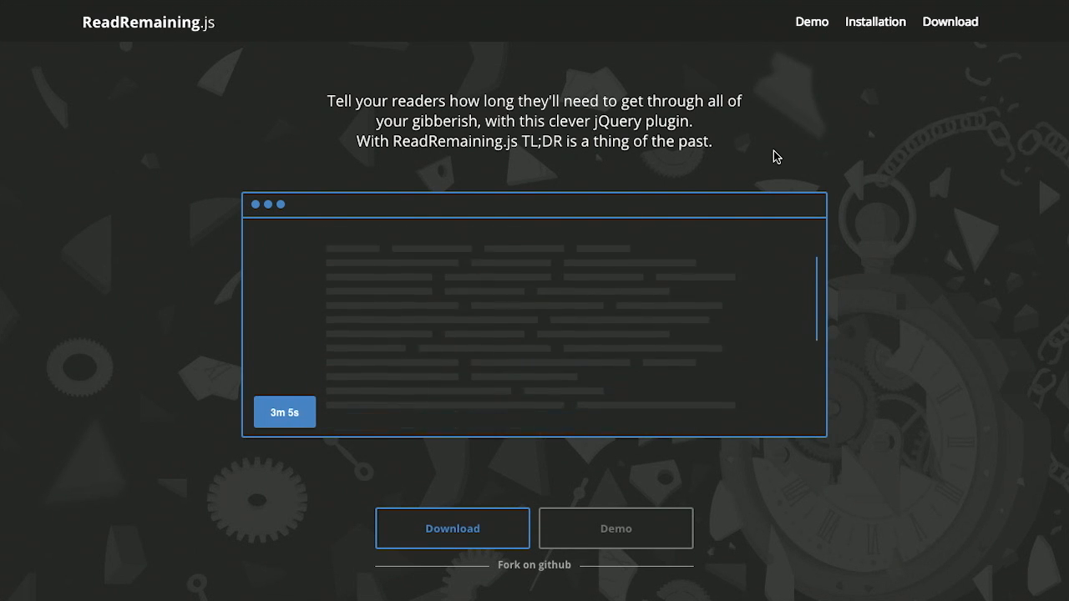
- Scroll to the Personalized, Non-annoying, Customizable and Flexible feature highlights
scroll(down, 3)
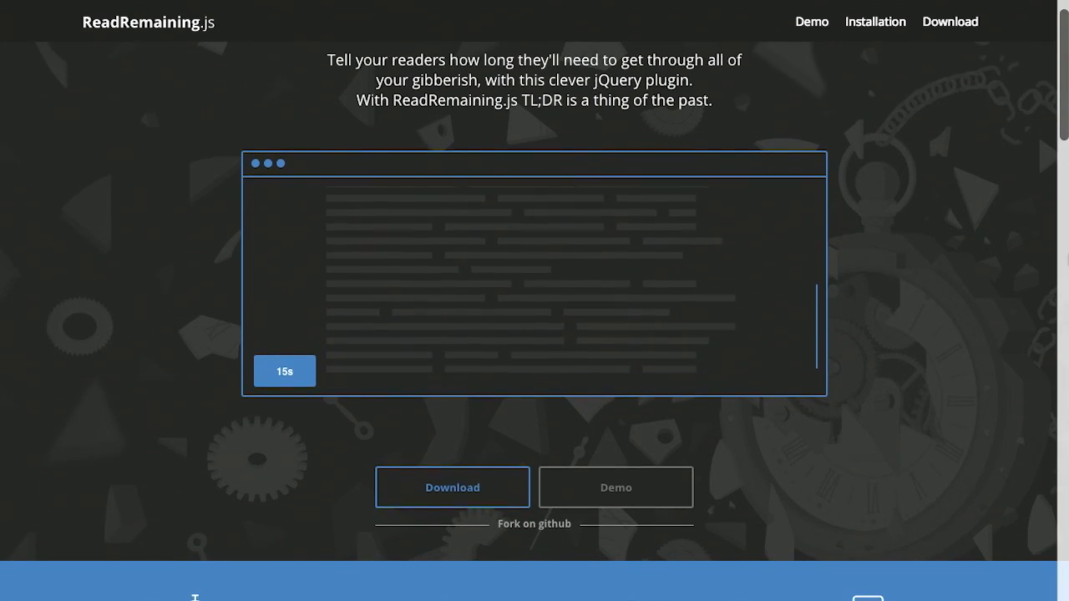
scroll(down, 3)
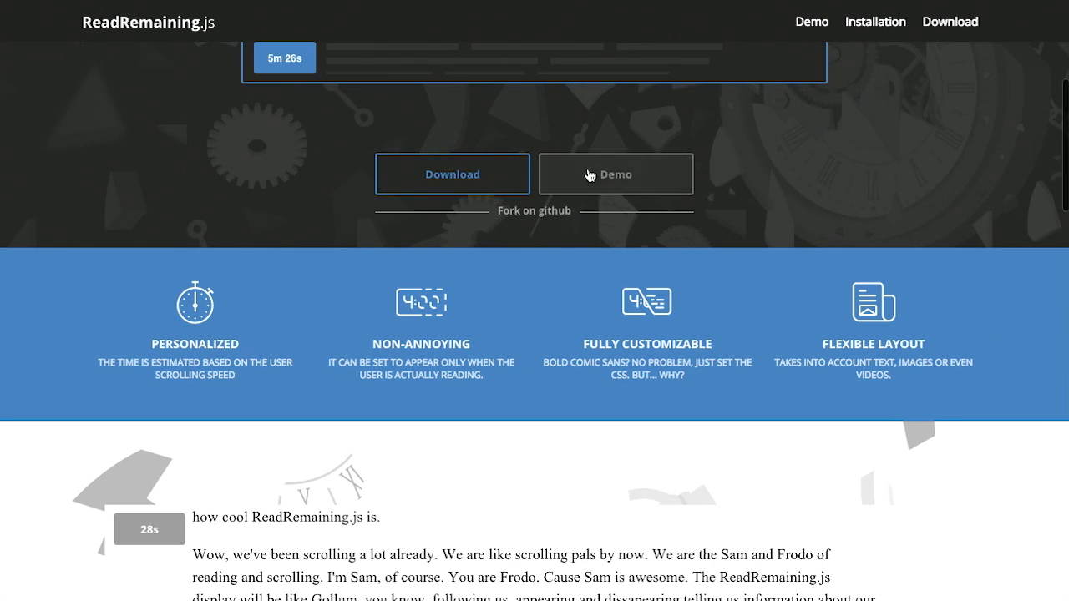
- Scroll into the demo text and switch it to the Centered style
scroll(down, 3)
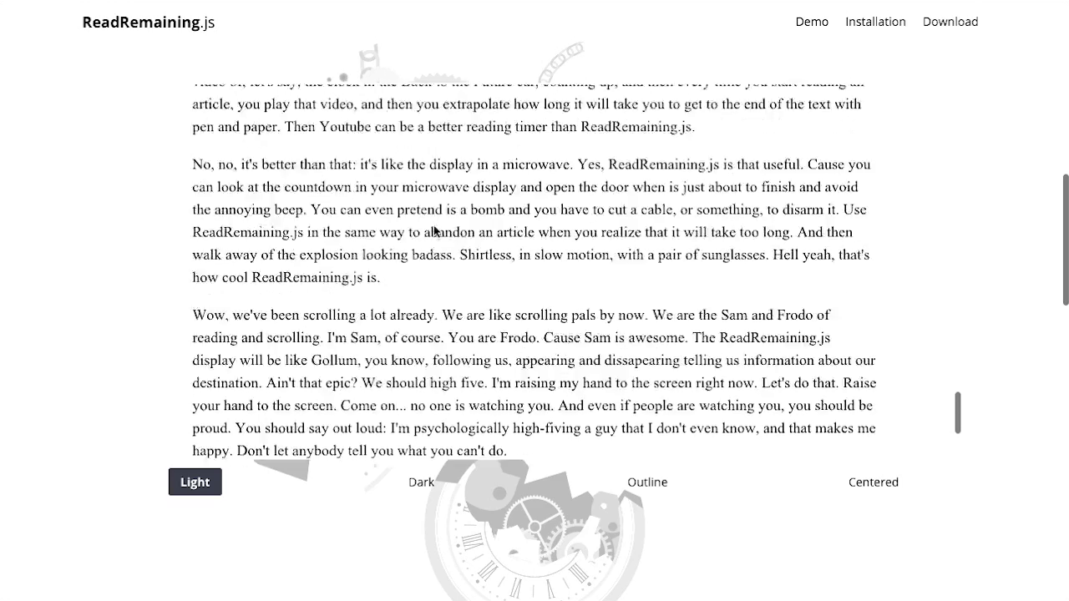
scroll(down, 3)
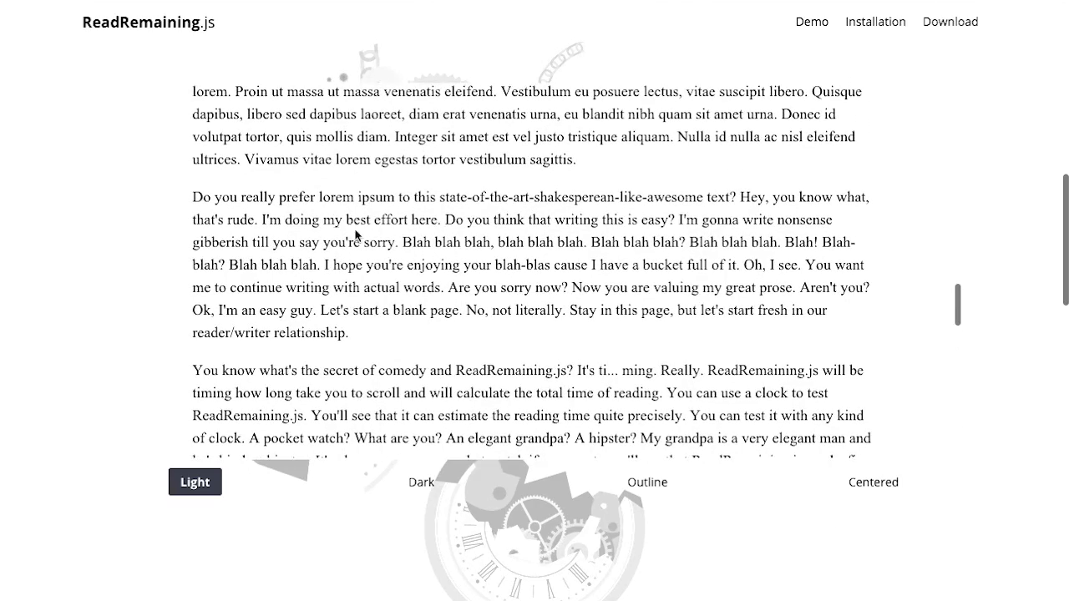
scroll(down, 3)
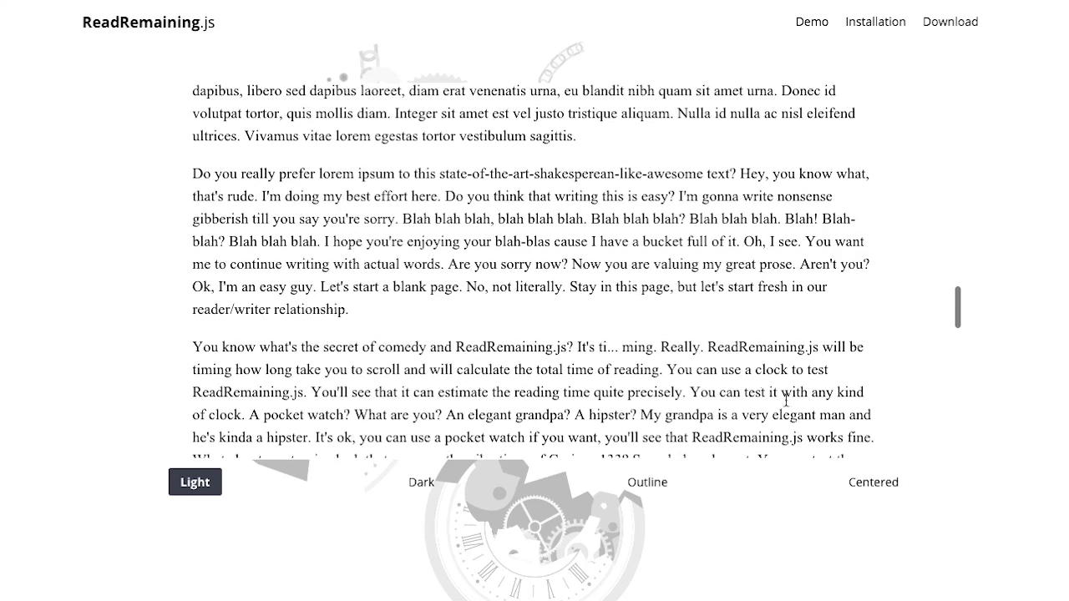
click(873, 482)
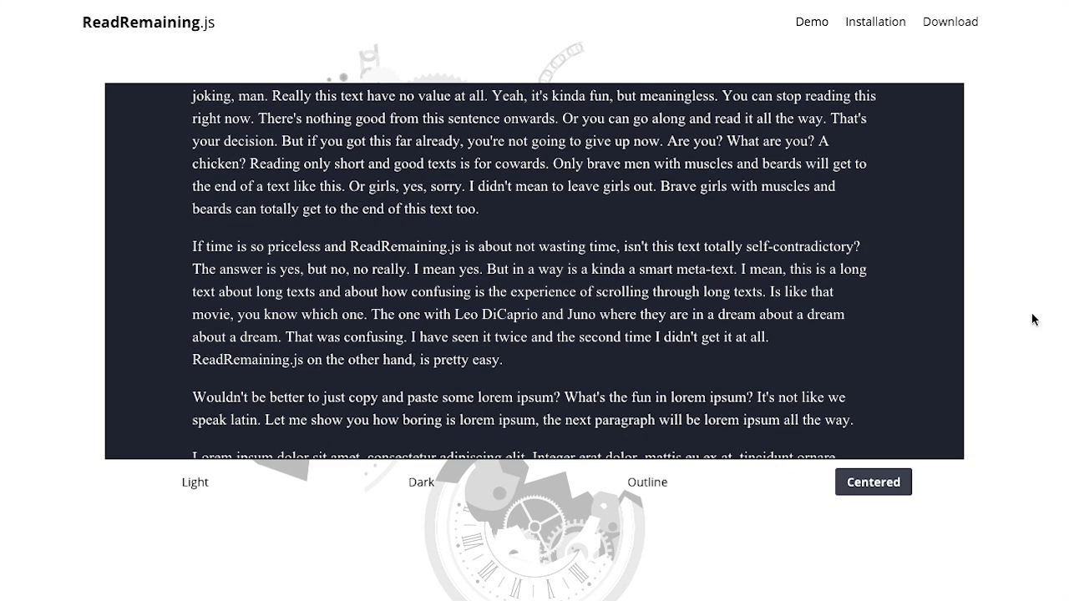
mouse_move(1054, 325)
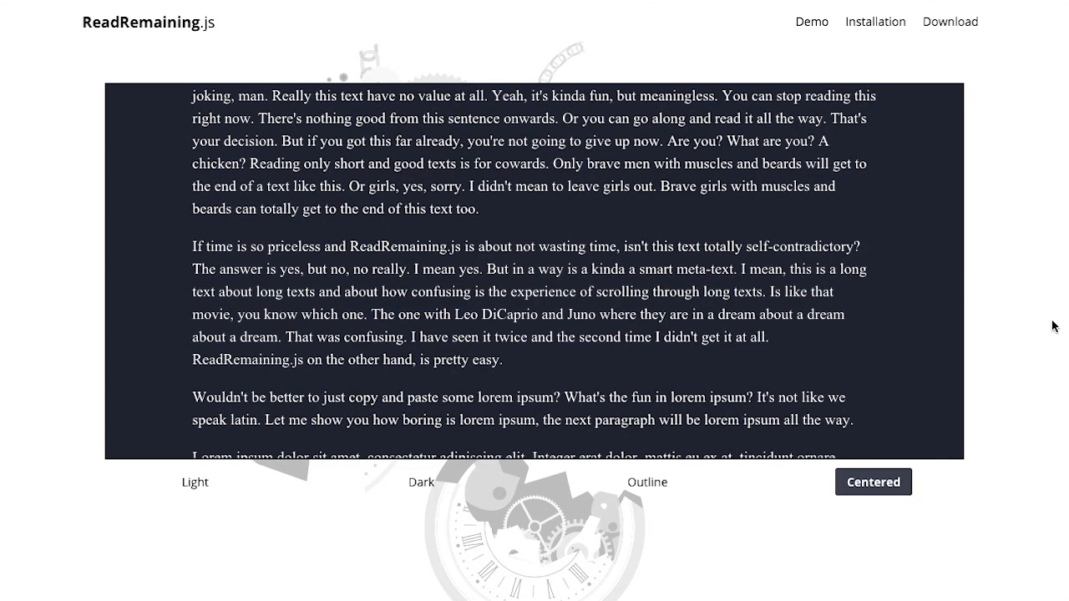
- Scroll through the centered demo, watching the time-remaining badge update
scroll(down, 3)
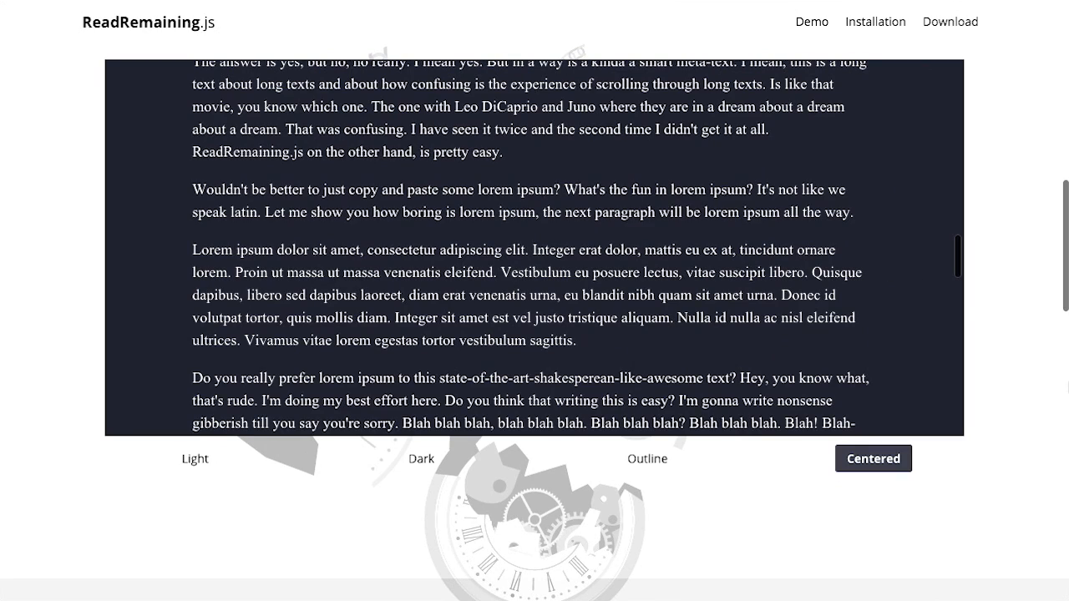
mouse_move(878, 261)
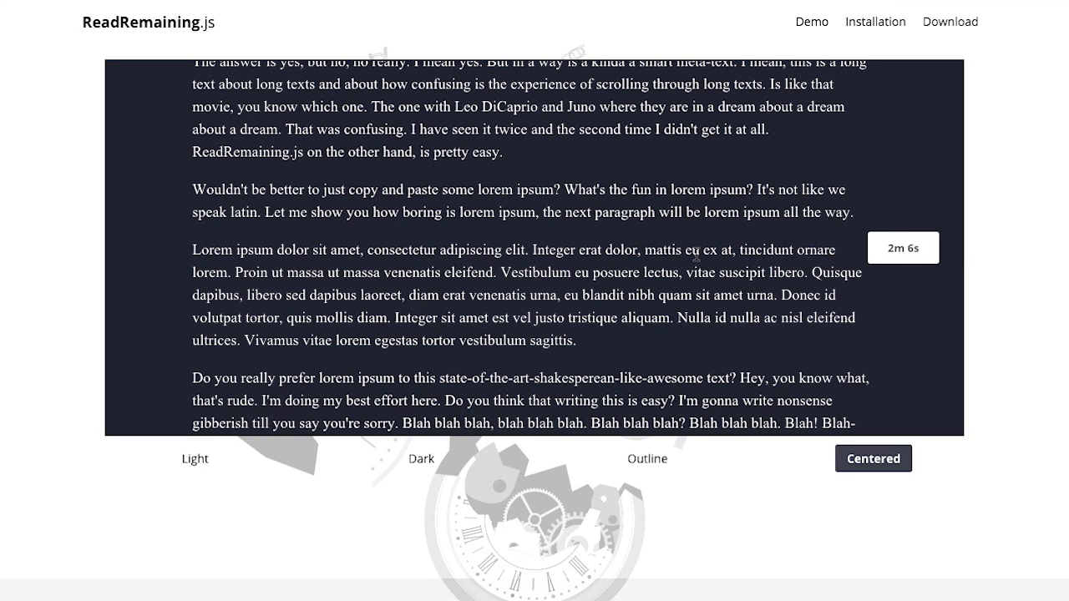
scroll(down, 3)
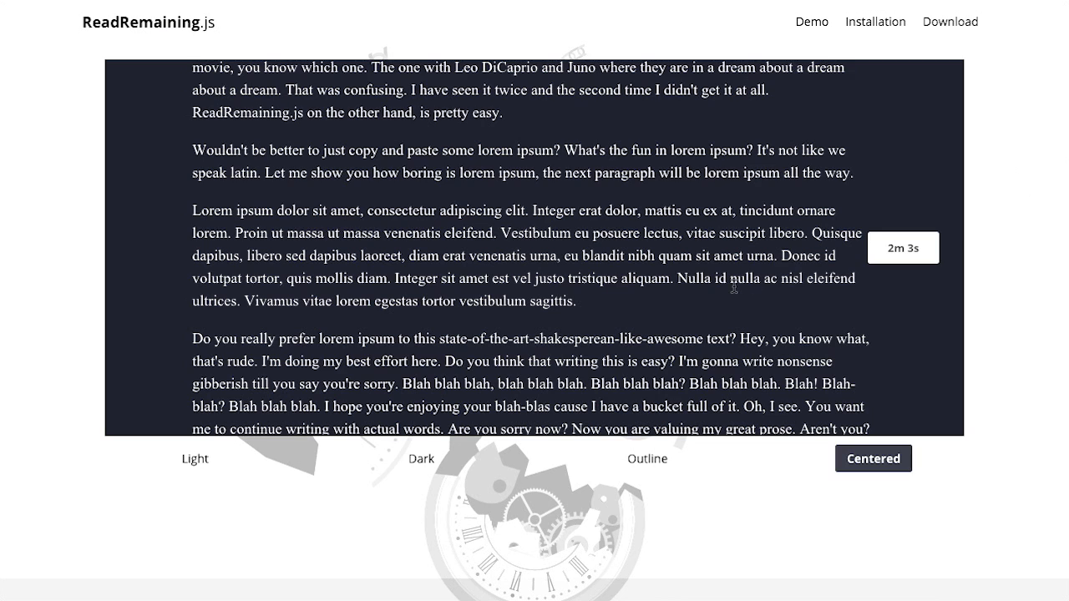
scroll(down, 3)
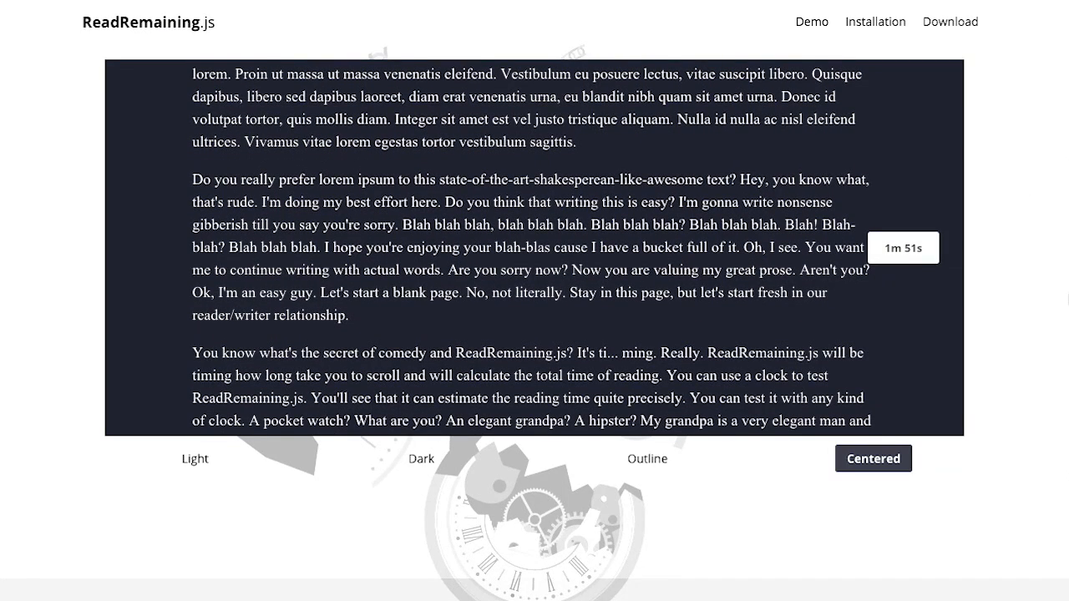
scroll(down, 3)
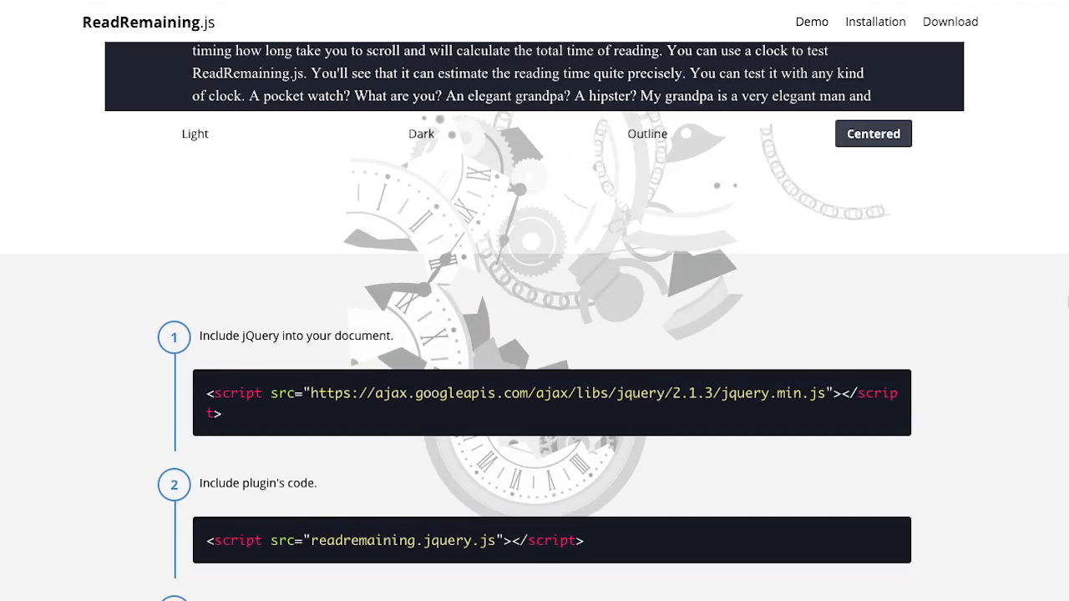
mouse_move(792, 35)
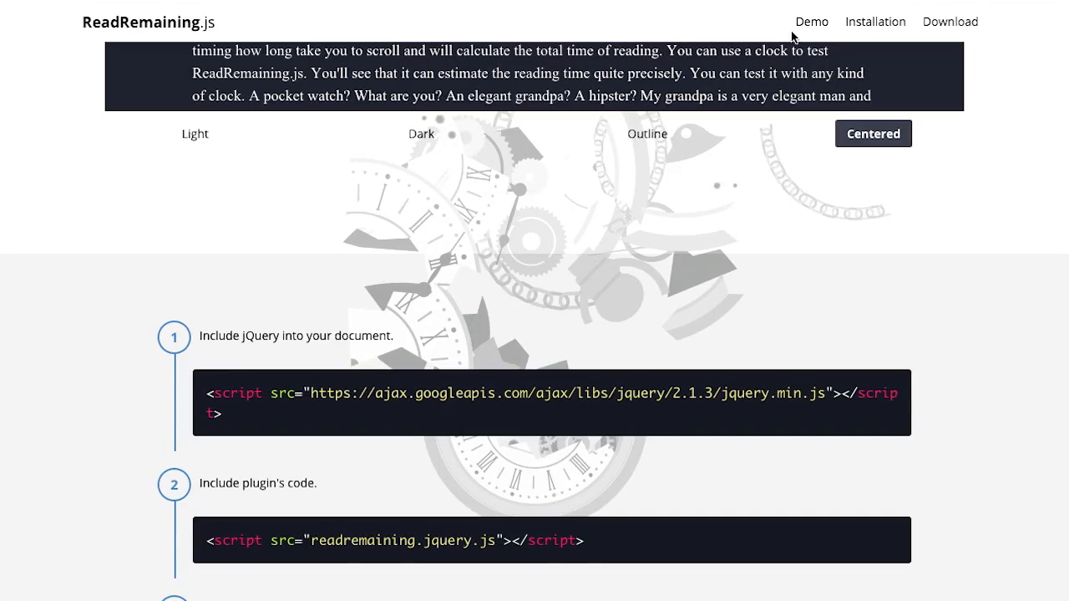
- Scroll down to the Installation section showing steps 1–4 with code snippets
scroll(down, 3)
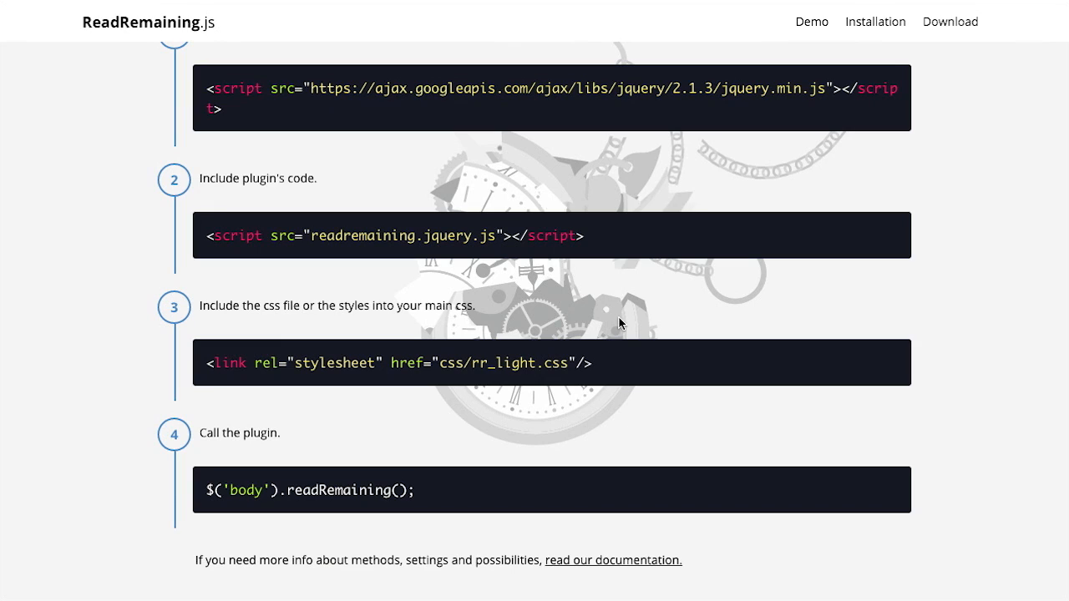
mouse_move(237, 476)
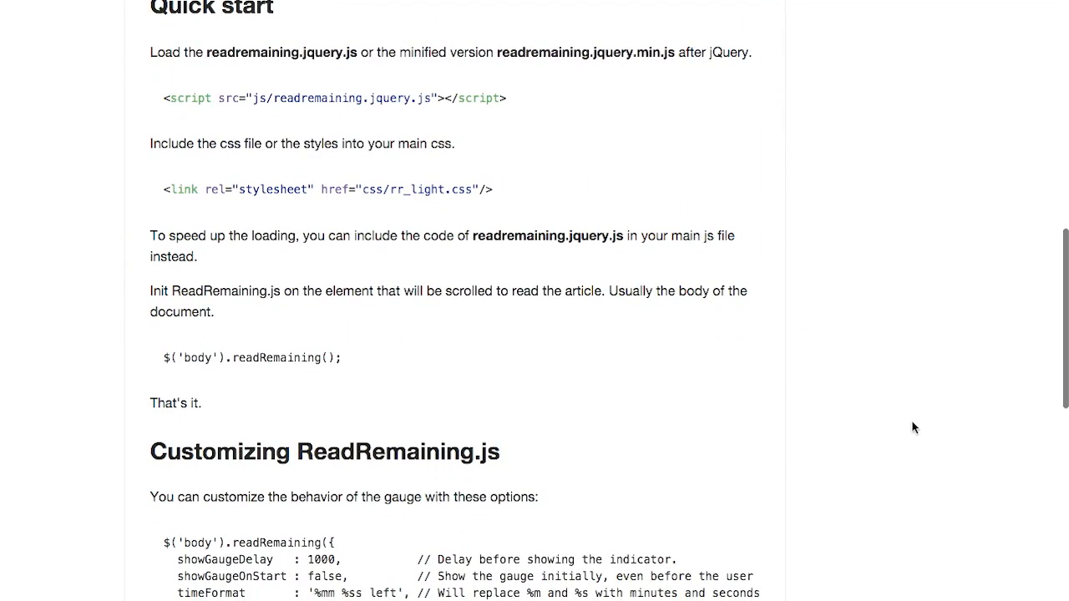
- Scroll the Customizing options, then open the Codrops Motion Blur tutorial to View demo
scroll(down, 3)
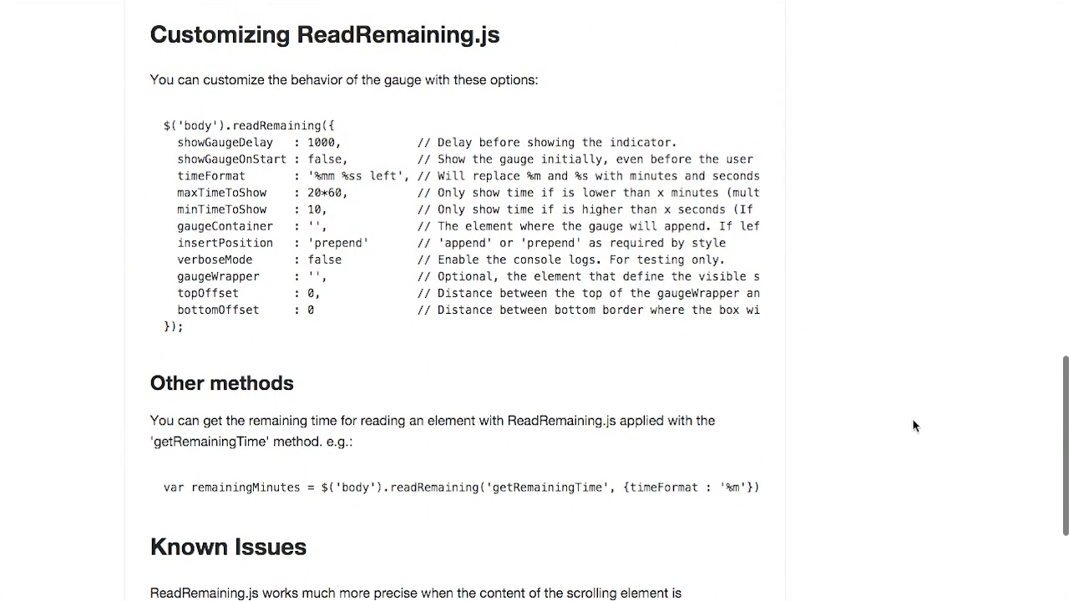
double_click(225, 142)
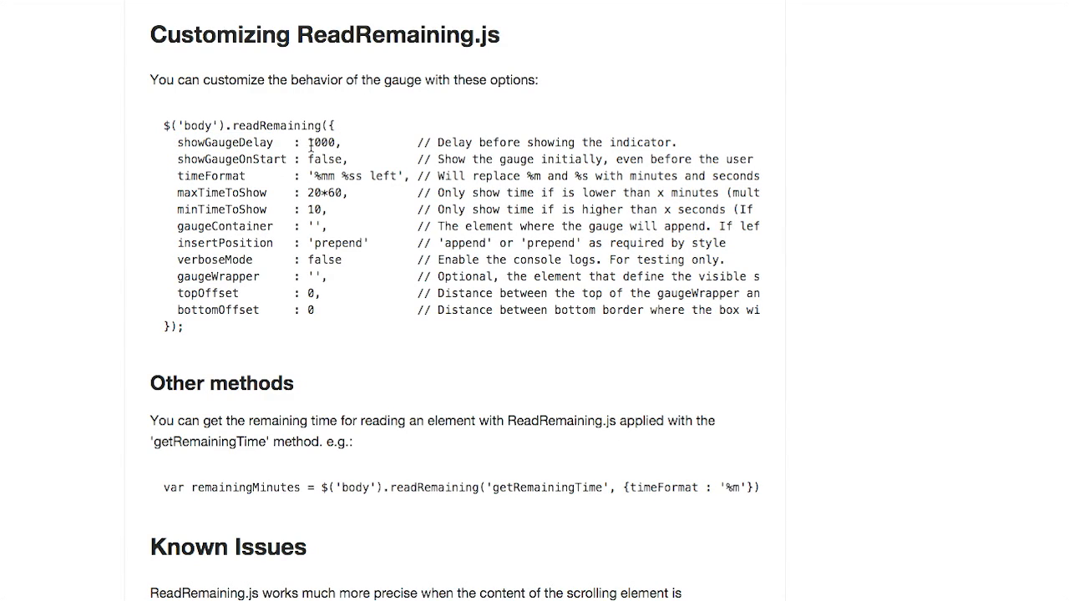
mouse_move(840, 215)
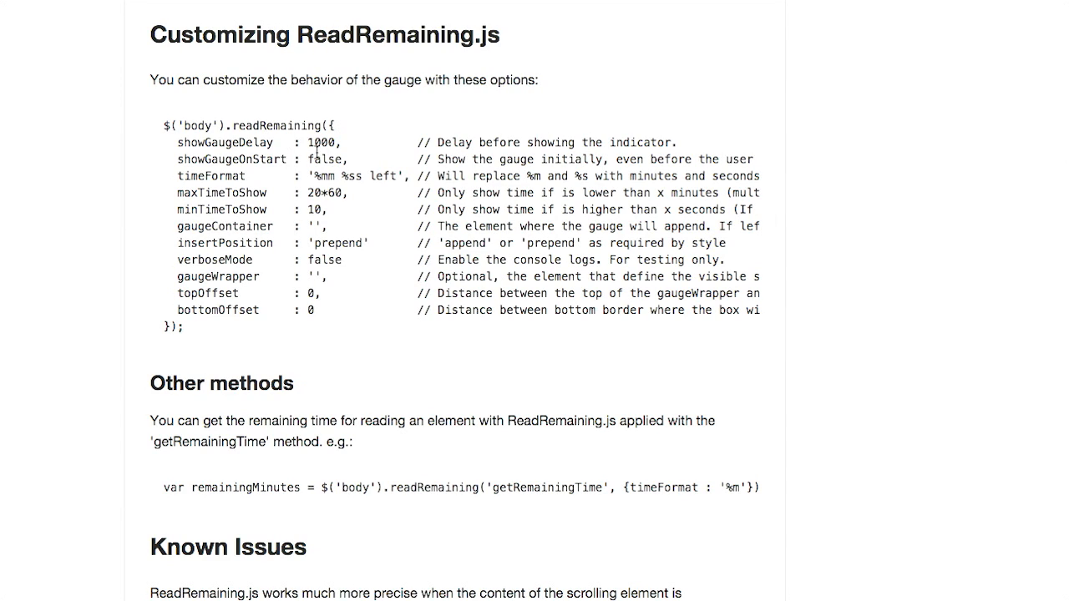
double_click(322, 142)
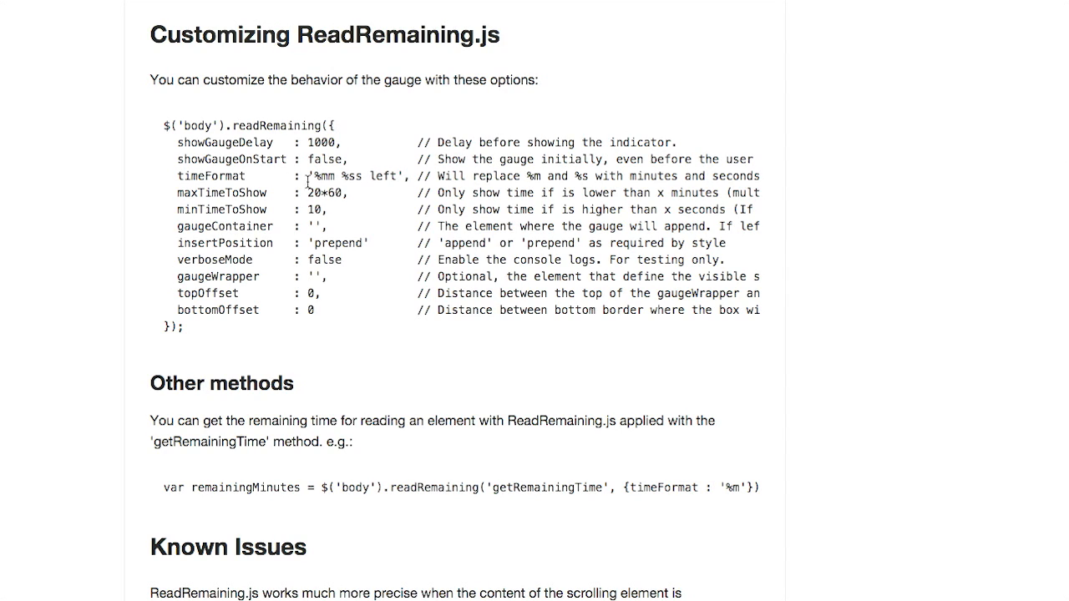
mouse_move(874, 352)
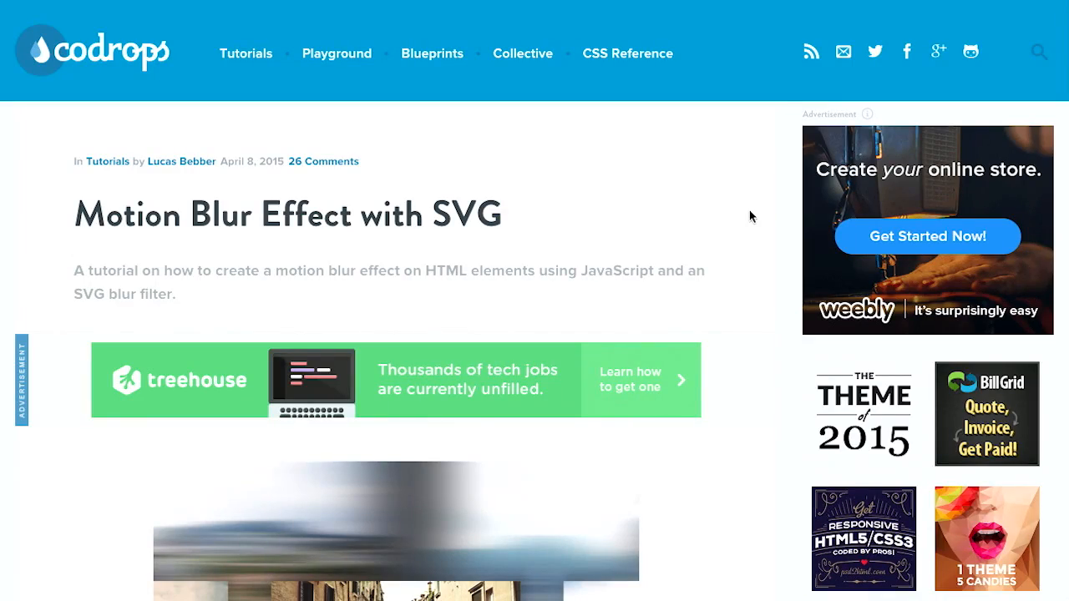
scroll(down, 3)
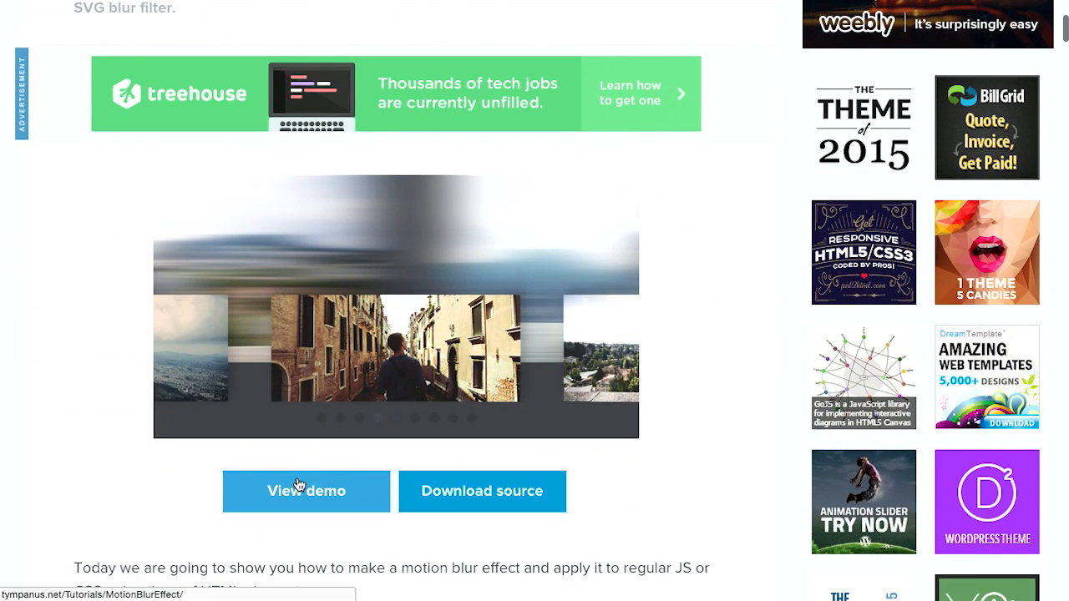
- Open the live Motion Blur demo and slide the gallery to the second and third photos
click(306, 491)
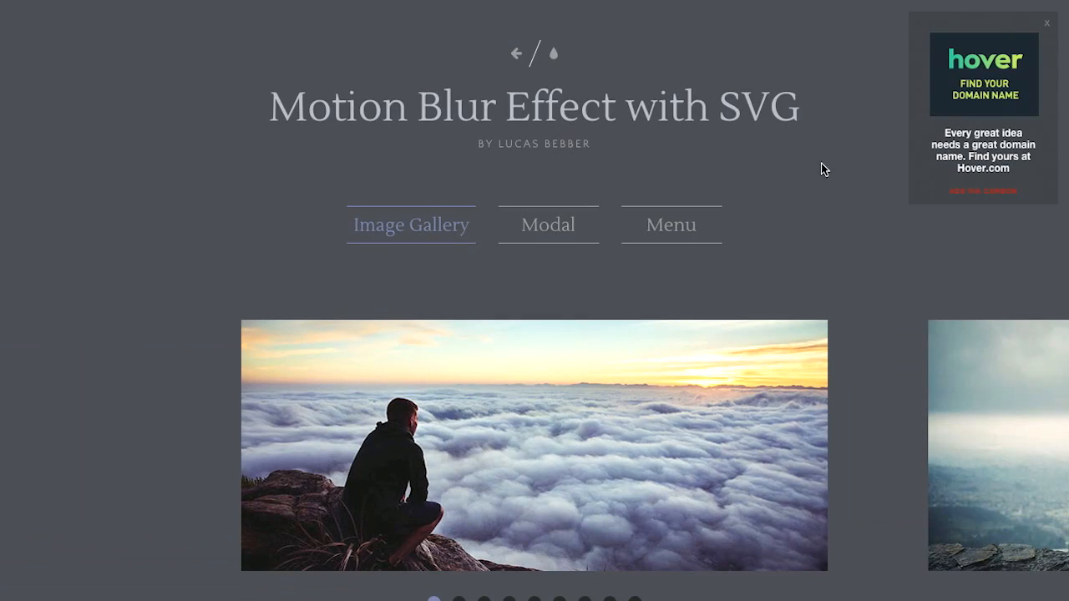
scroll(down, 3)
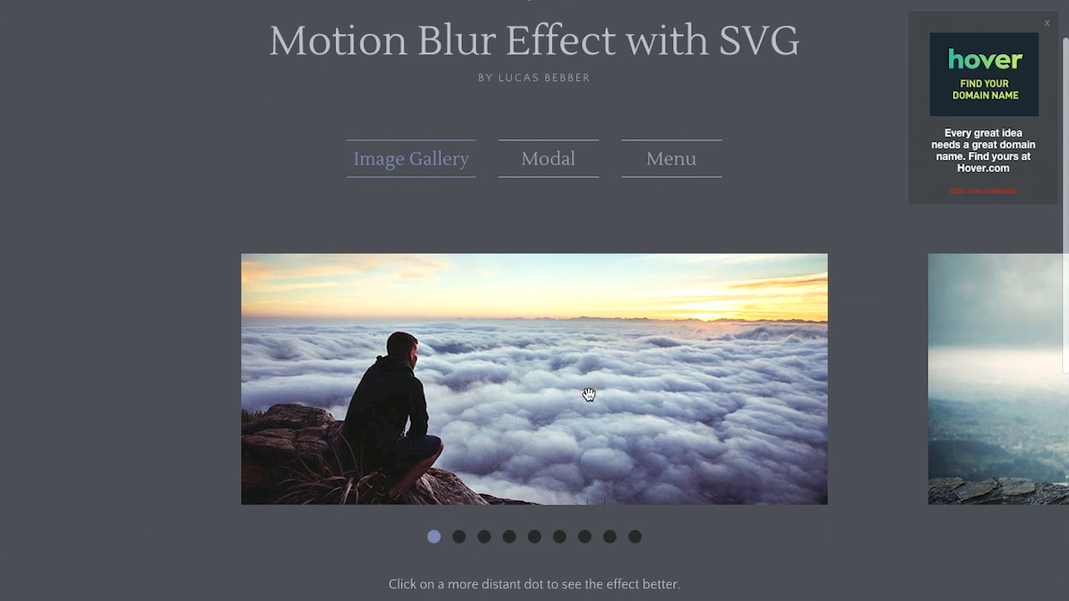
mouse_move(788, 421)
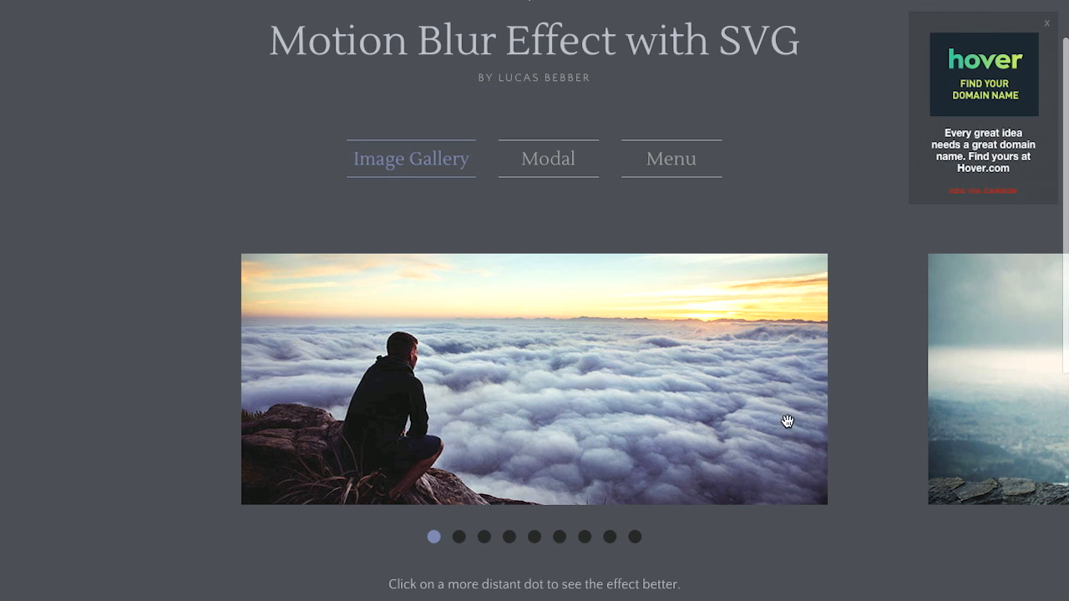
mouse_move(798, 408)
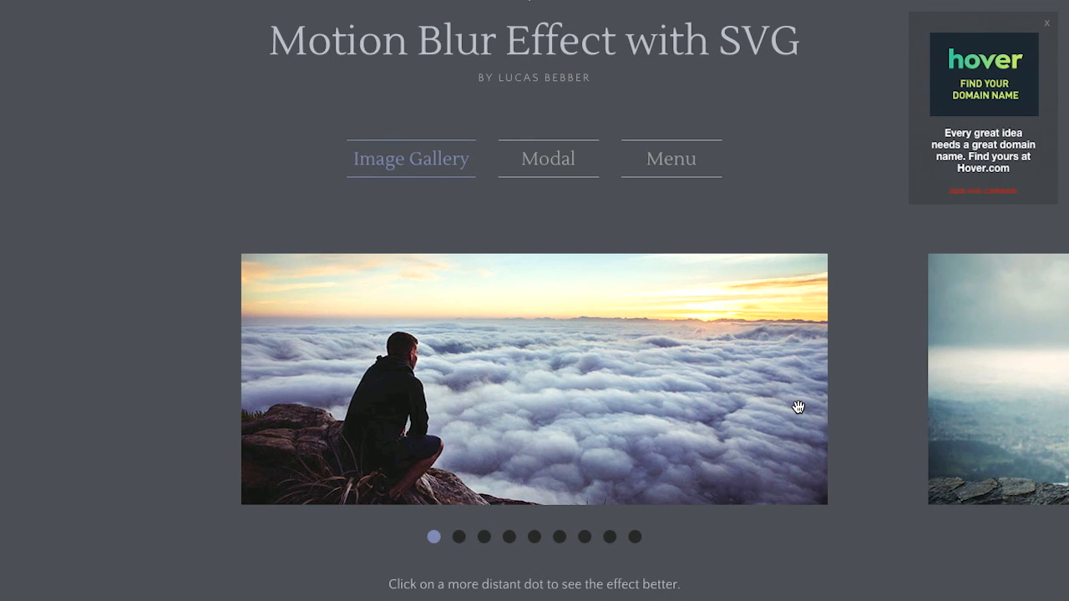
click(494, 536)
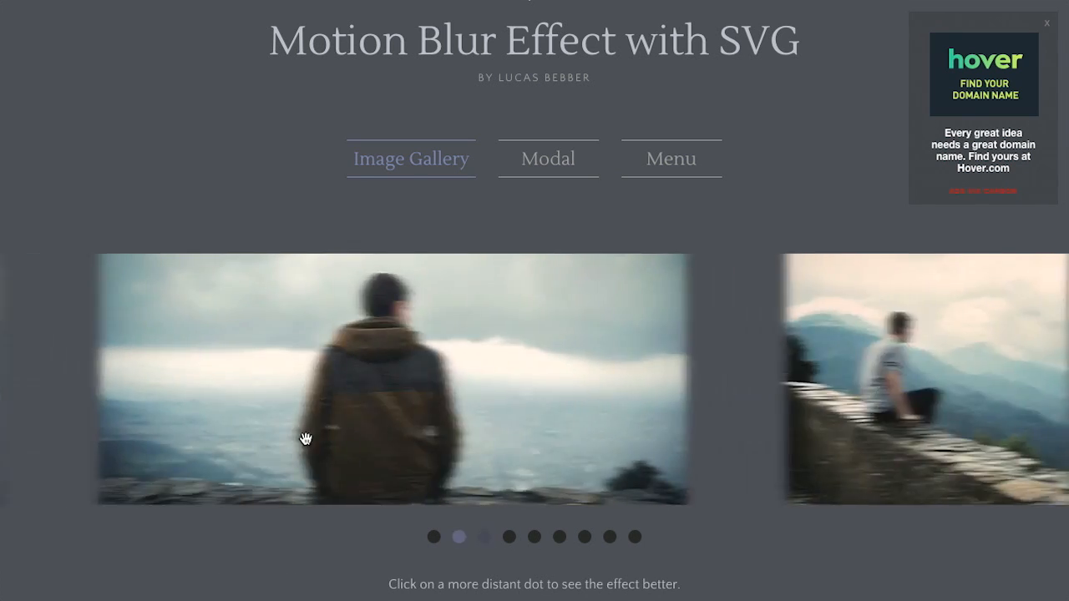
click(458, 536)
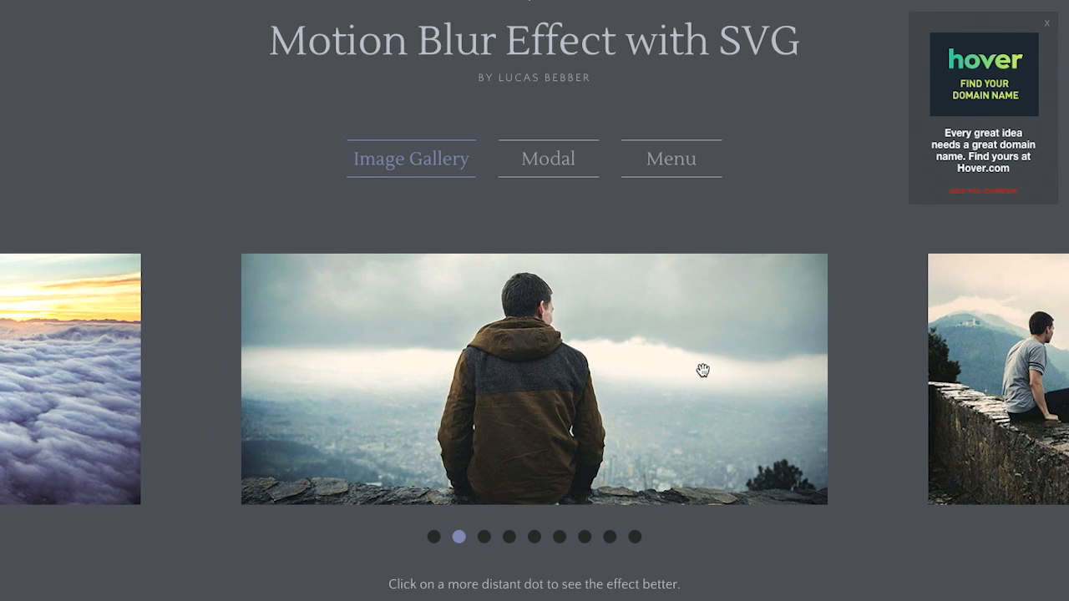
- Switch the gallery back and forth between the second and third photos
click(483, 536)
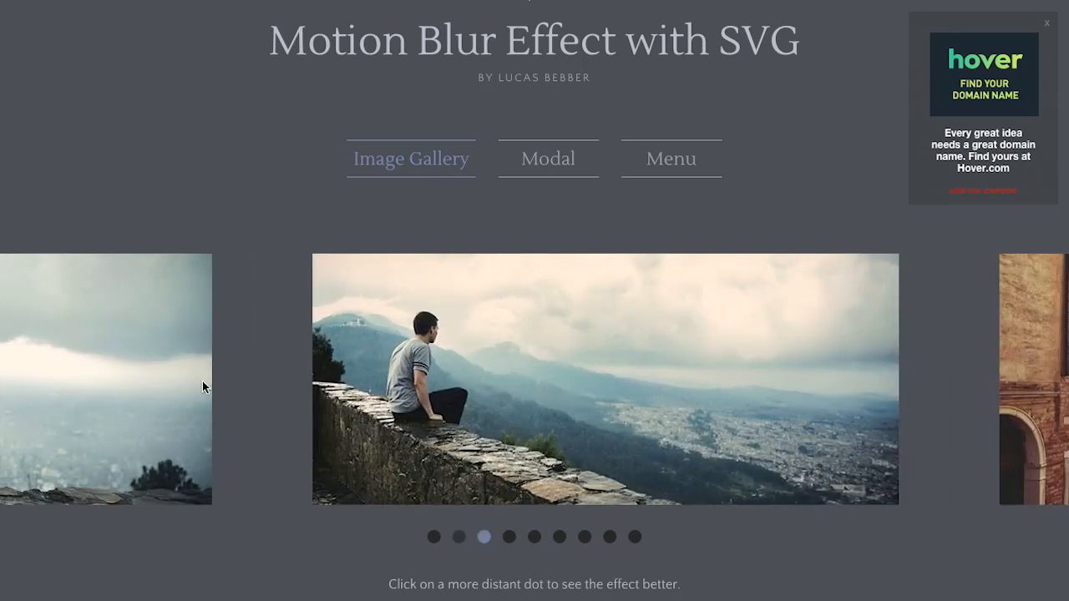
click(458, 536)
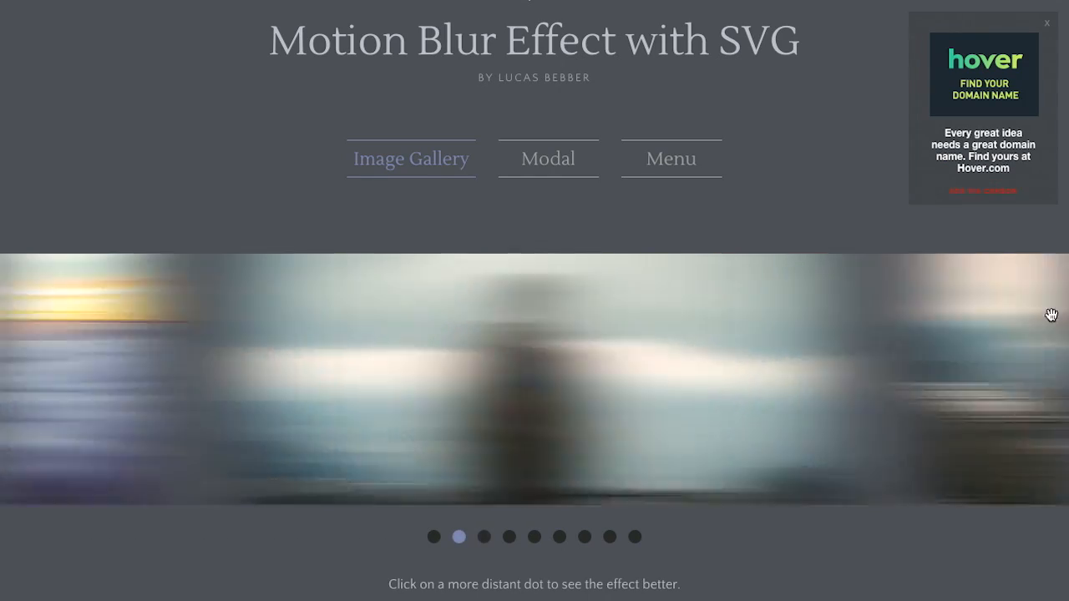
click(484, 536)
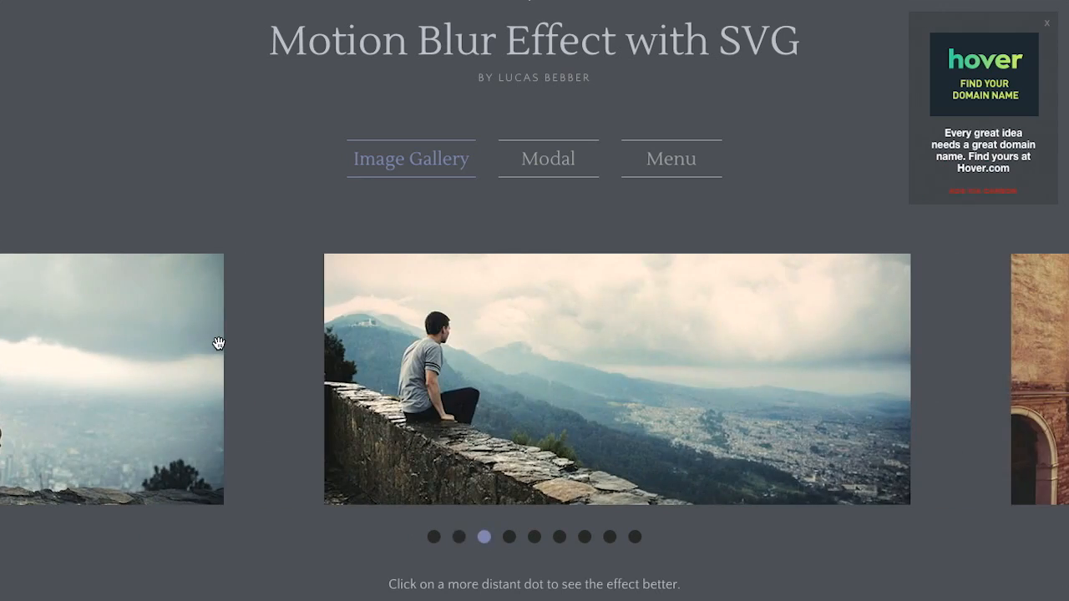
click(458, 536)
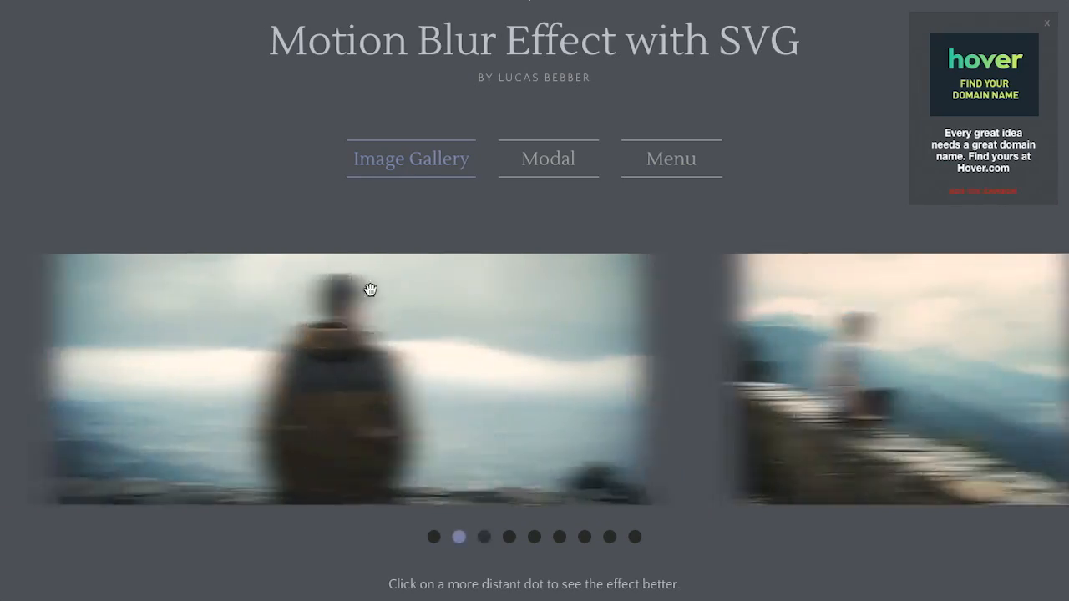
click(483, 536)
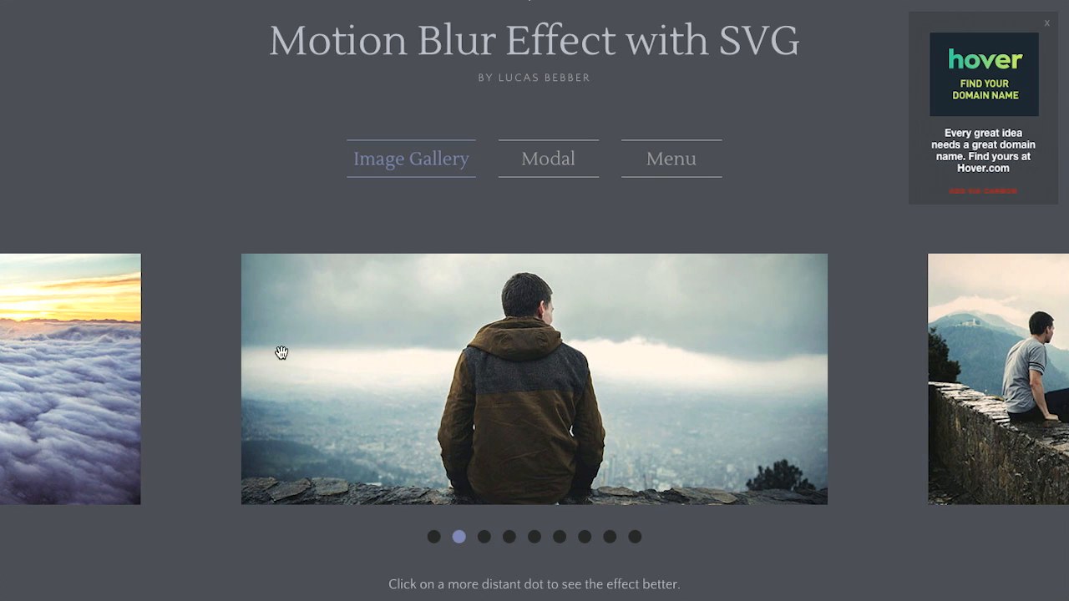
mouse_move(263, 206)
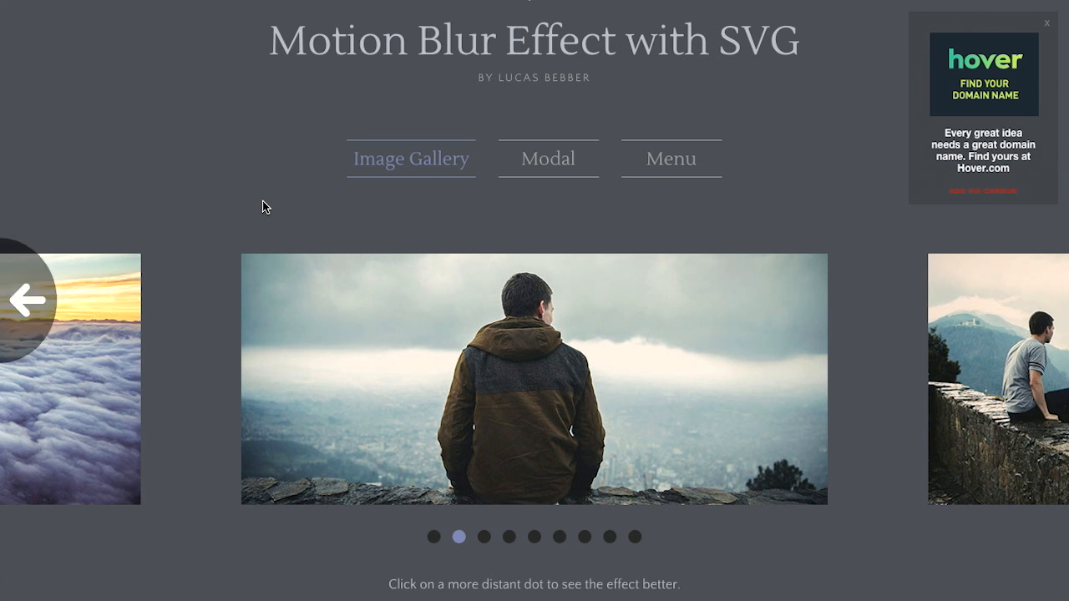
scroll(down, 3)
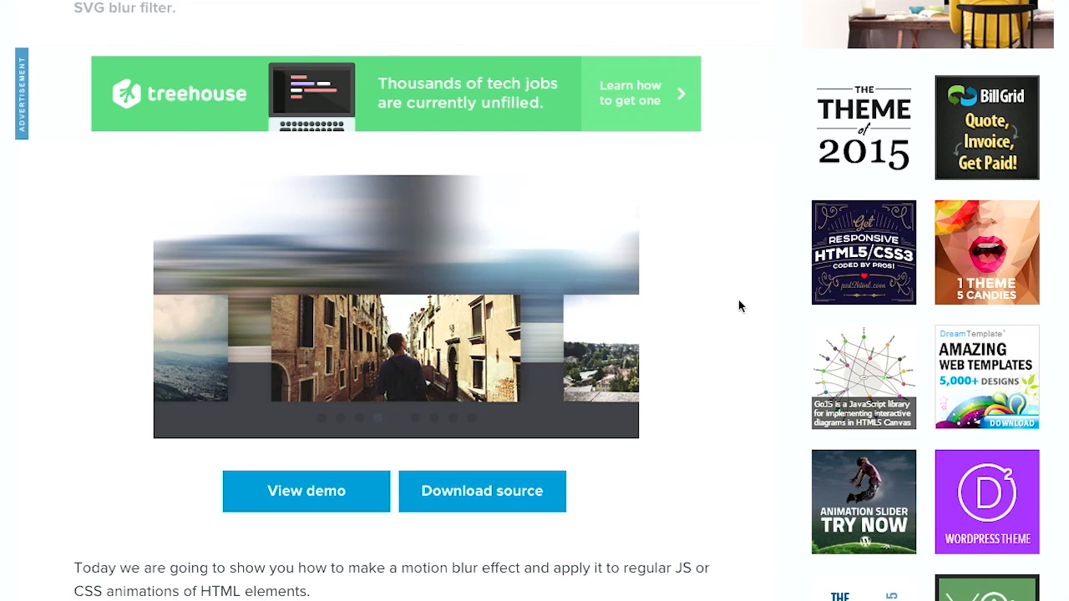
mouse_move(688, 331)
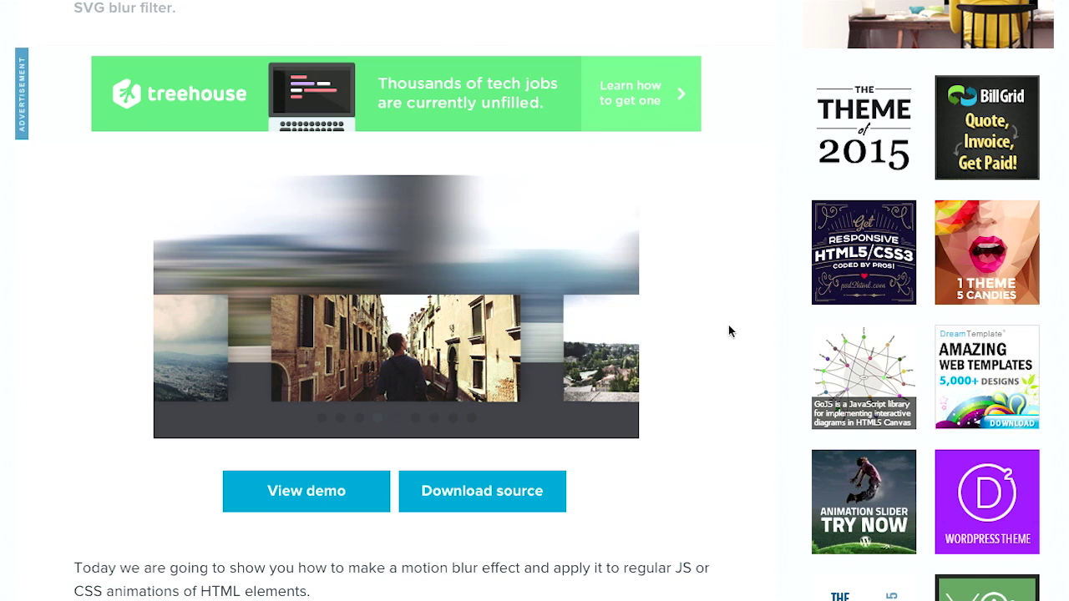
- Scroll down and highlight the experimental-effect Attention warning paragraph
scroll(down, 3)
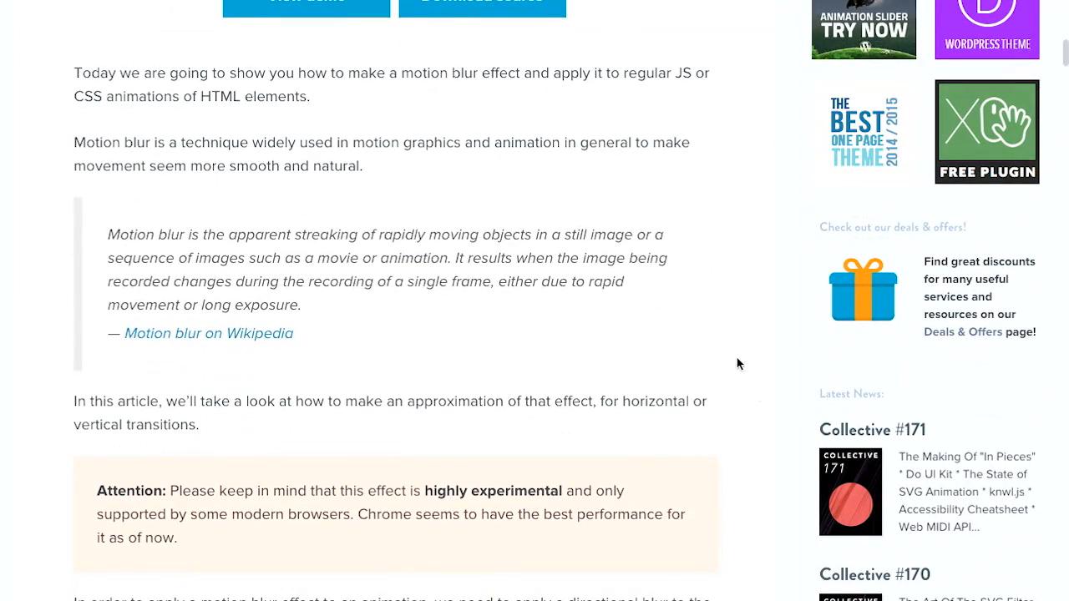
scroll(down, 3)
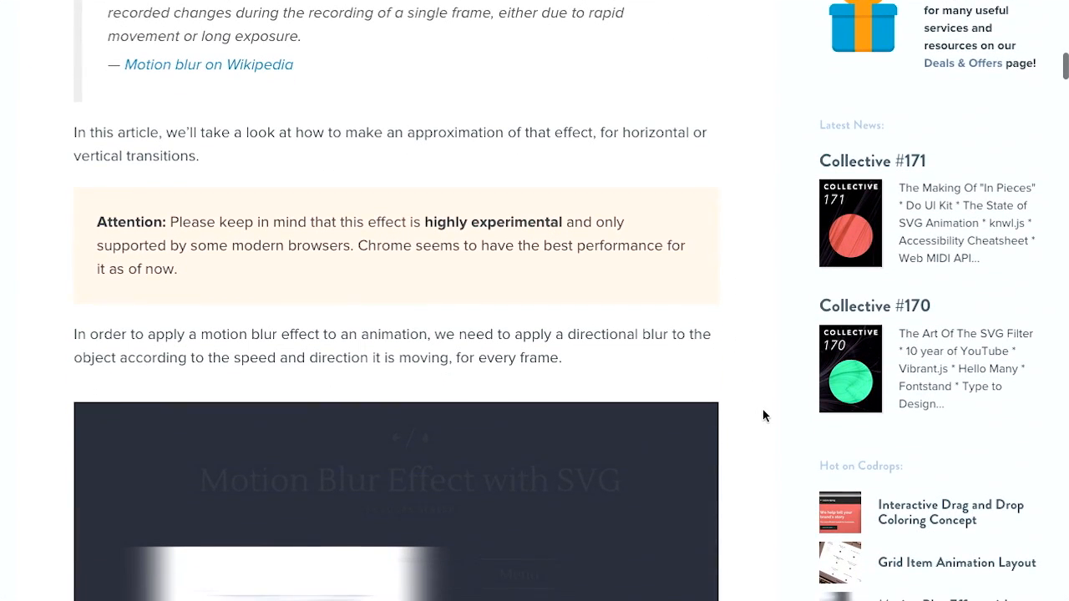
mouse_move(206, 275)
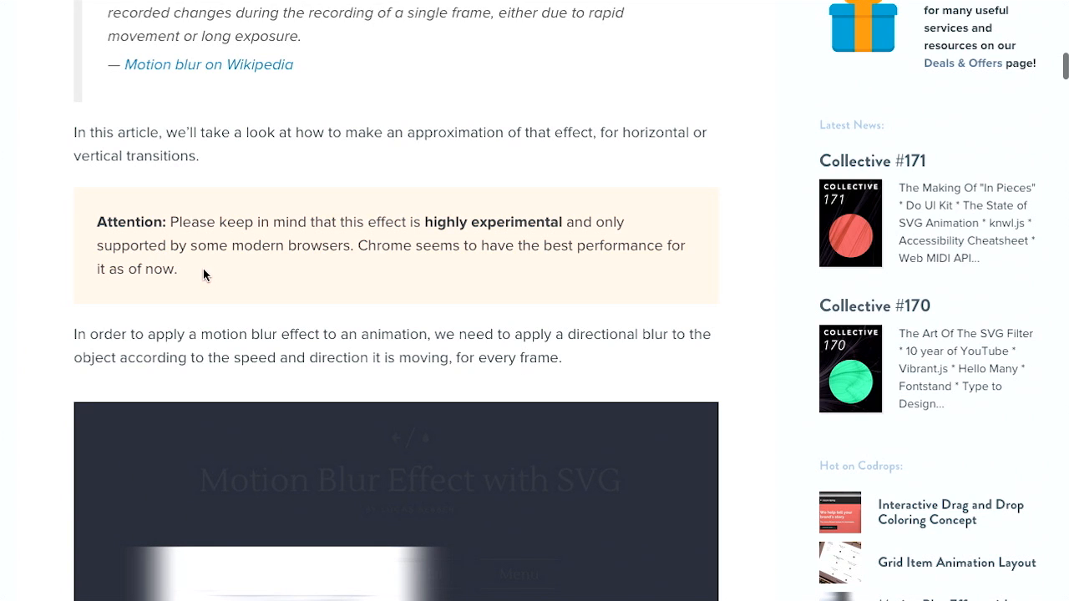
drag(98, 221, 177, 268)
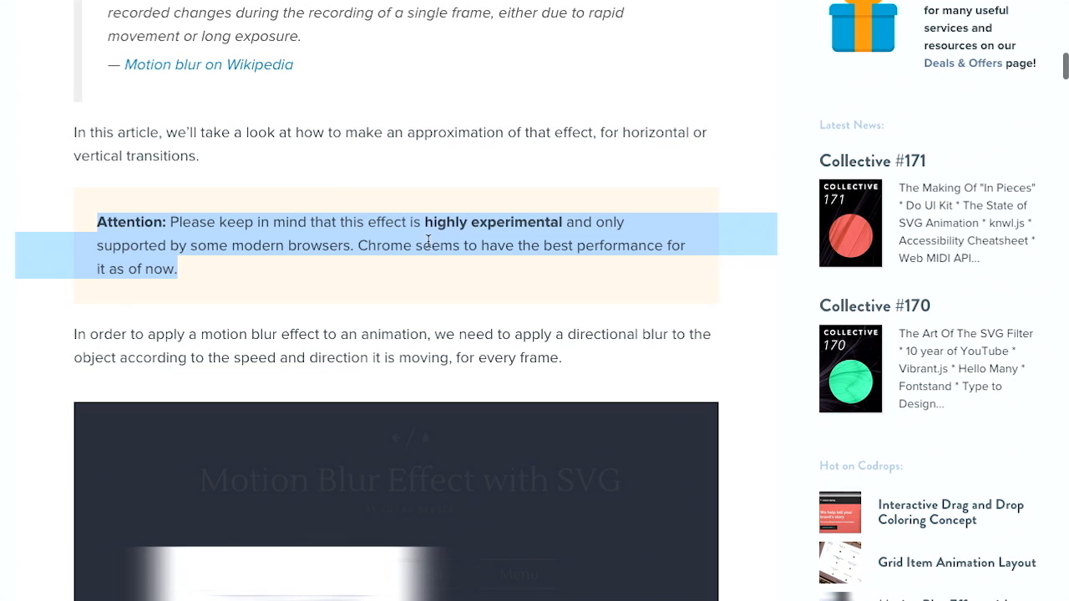
mouse_move(311, 275)
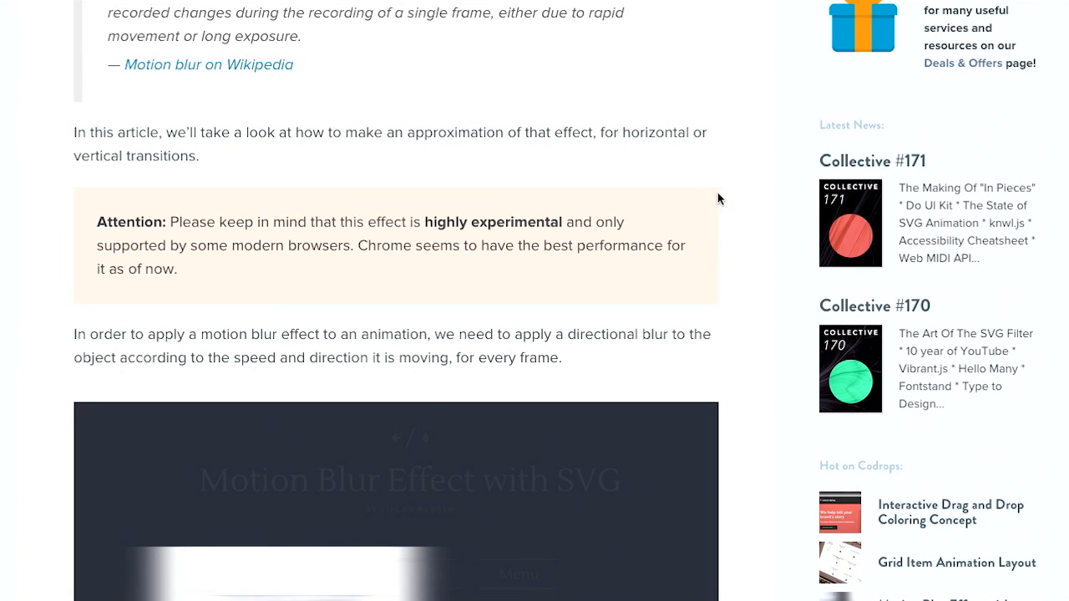
- Scroll through the SVG filter code section
scroll(down, 3)
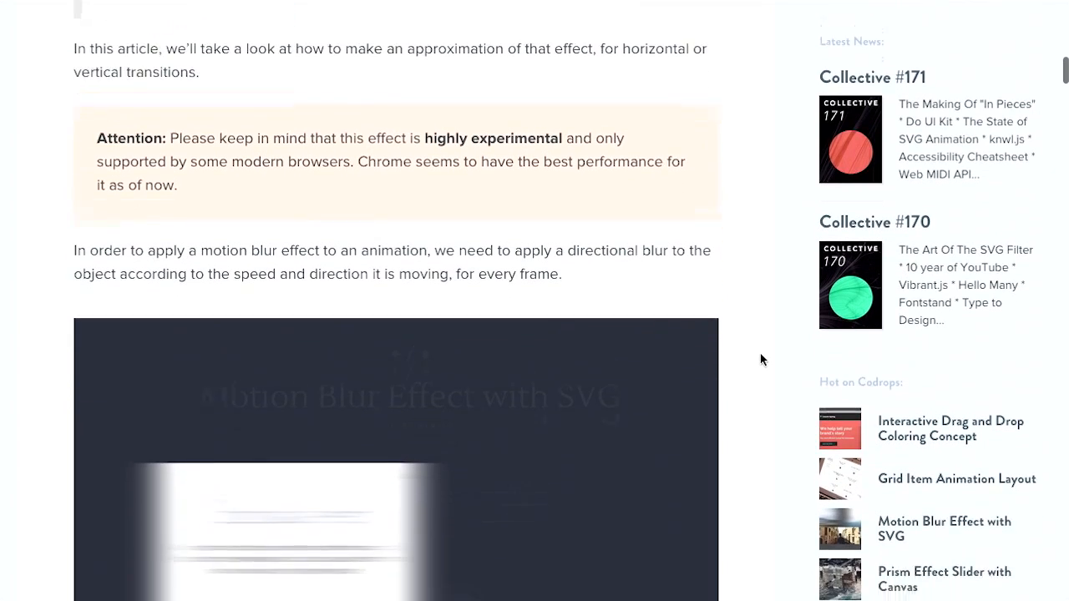
scroll(down, 3)
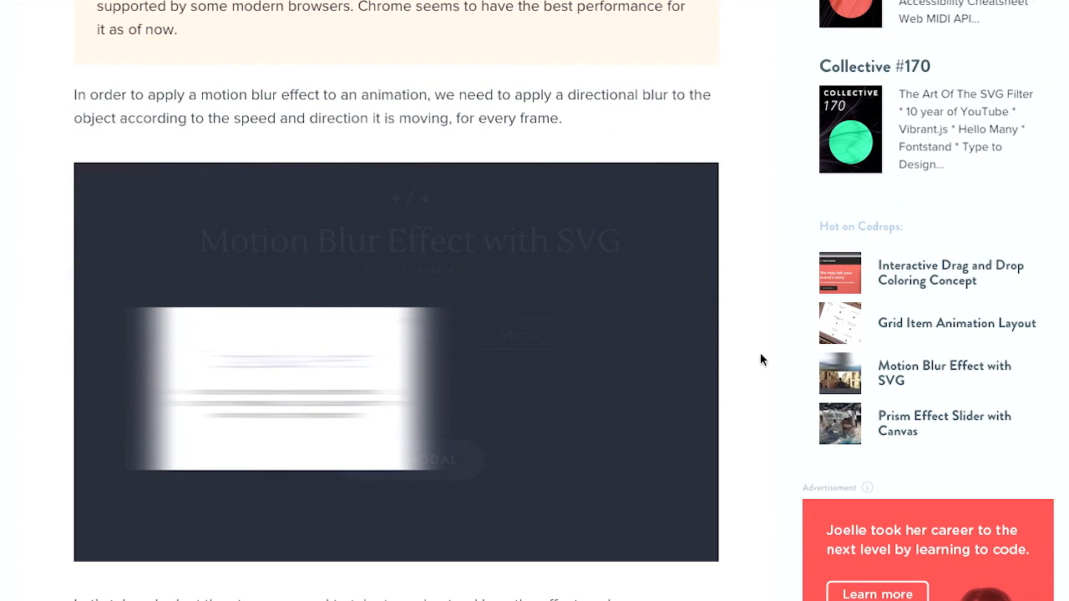
mouse_move(506, 264)
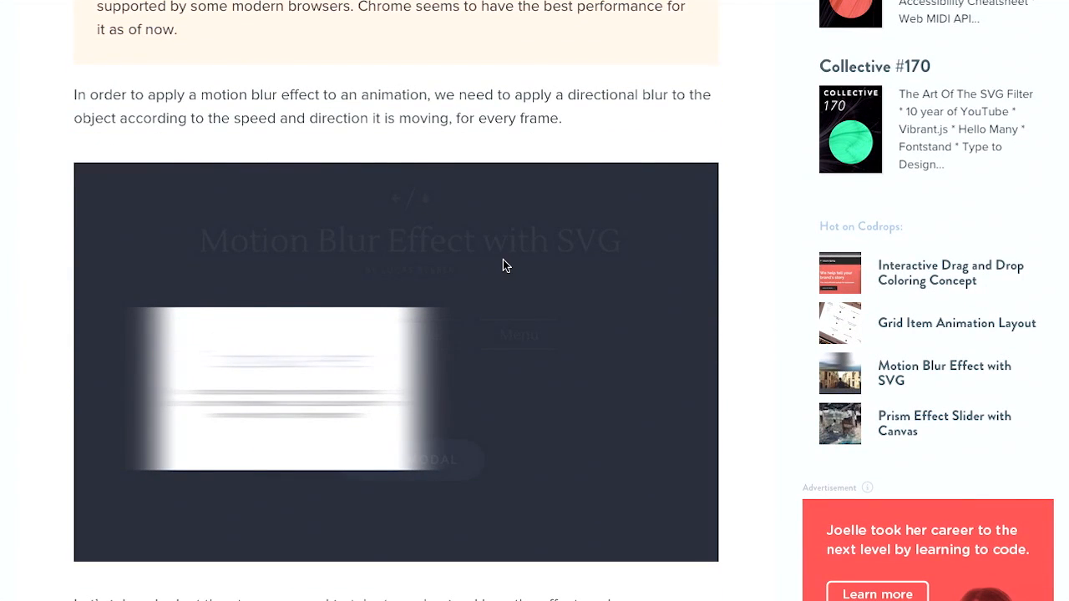
scroll(down, 3)
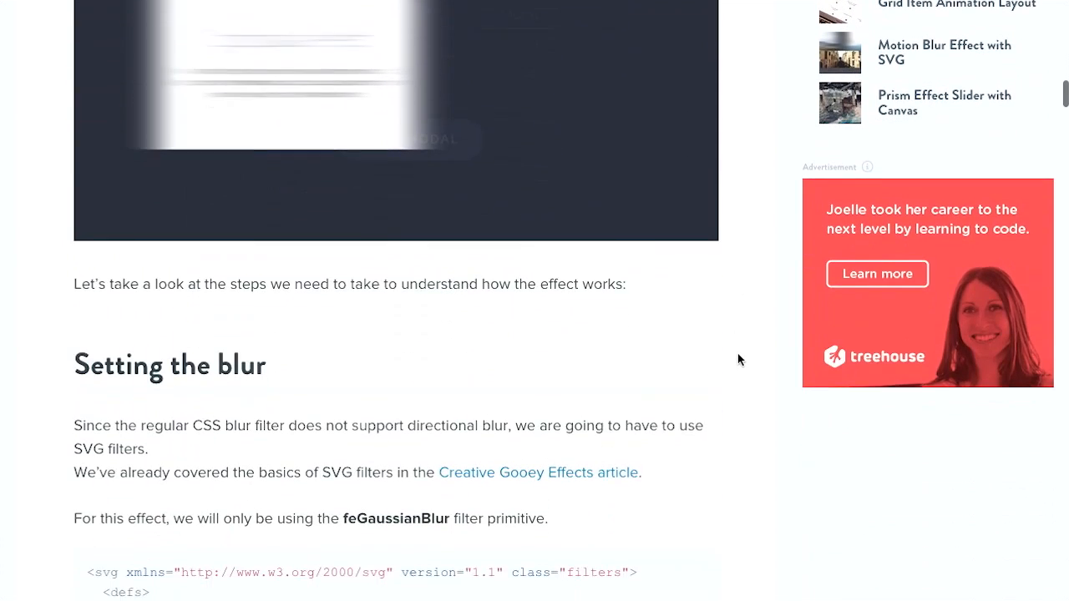
scroll(down, 3)
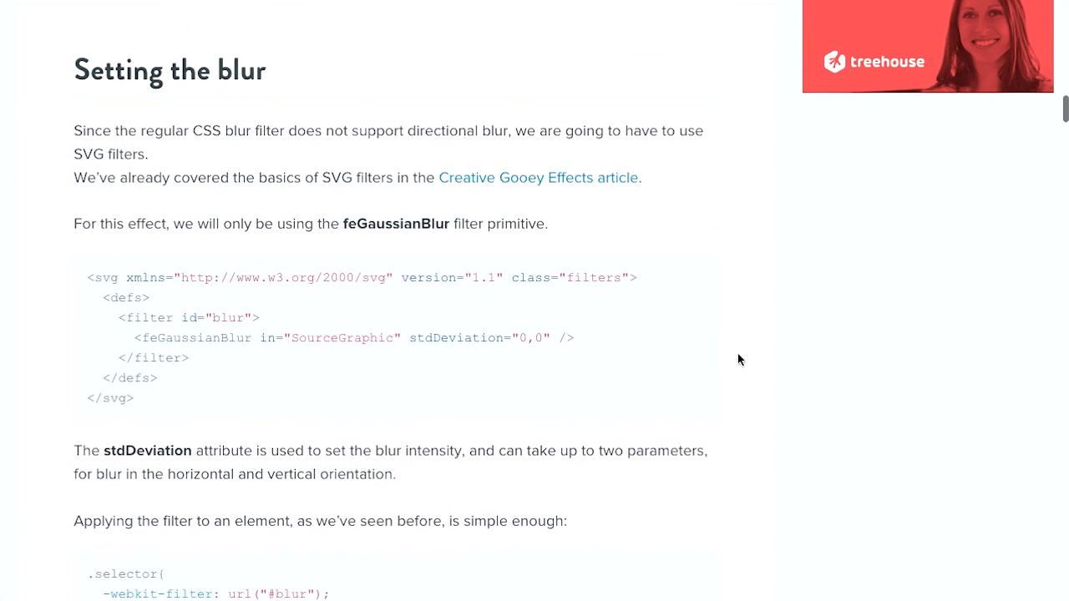
scroll(down, 3)
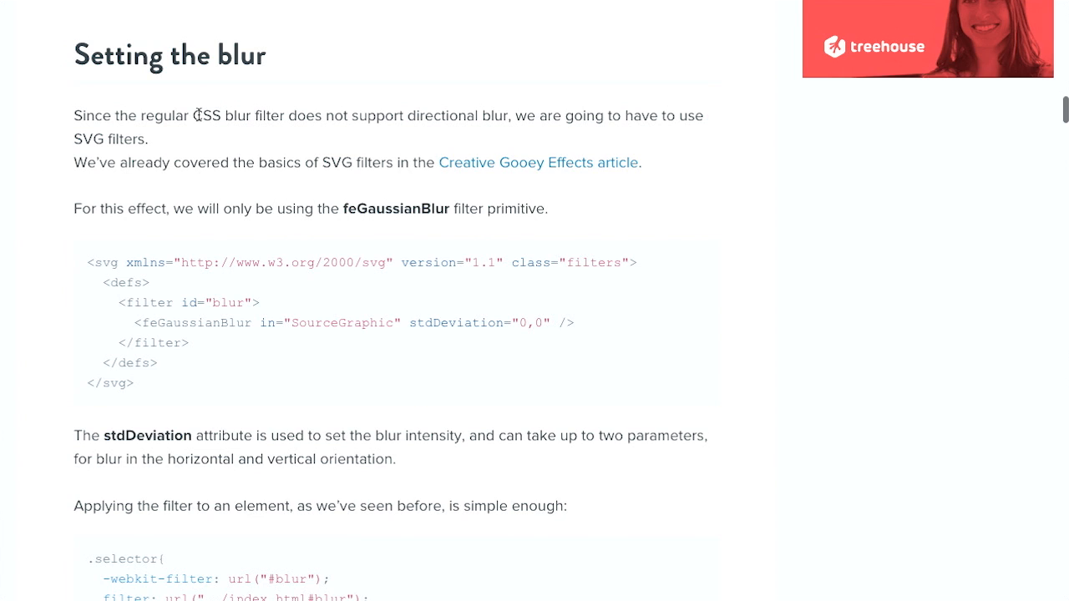
mouse_move(397, 64)
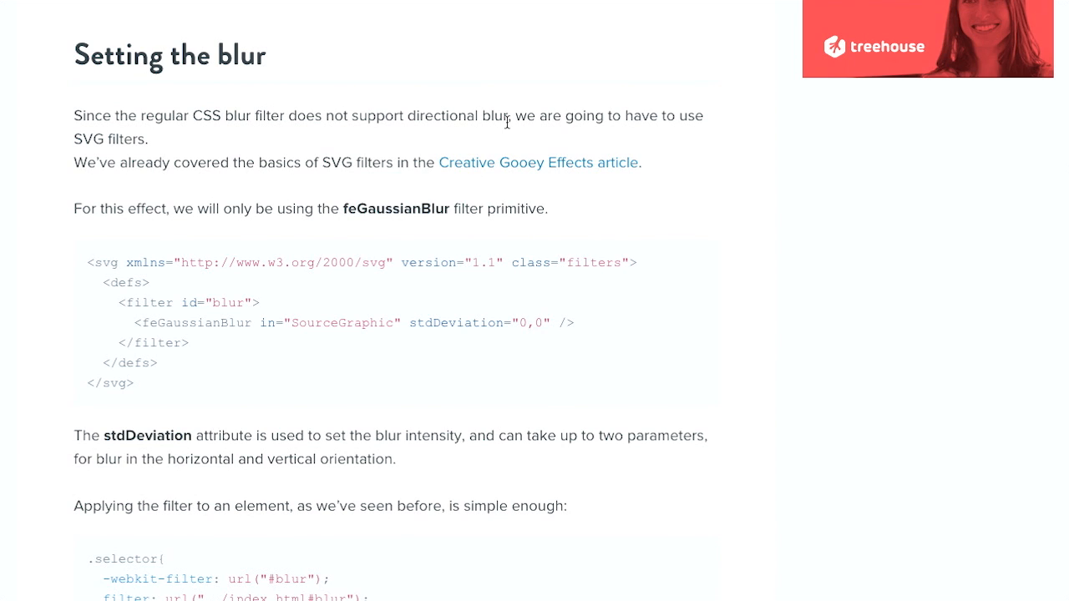
mouse_move(396, 188)
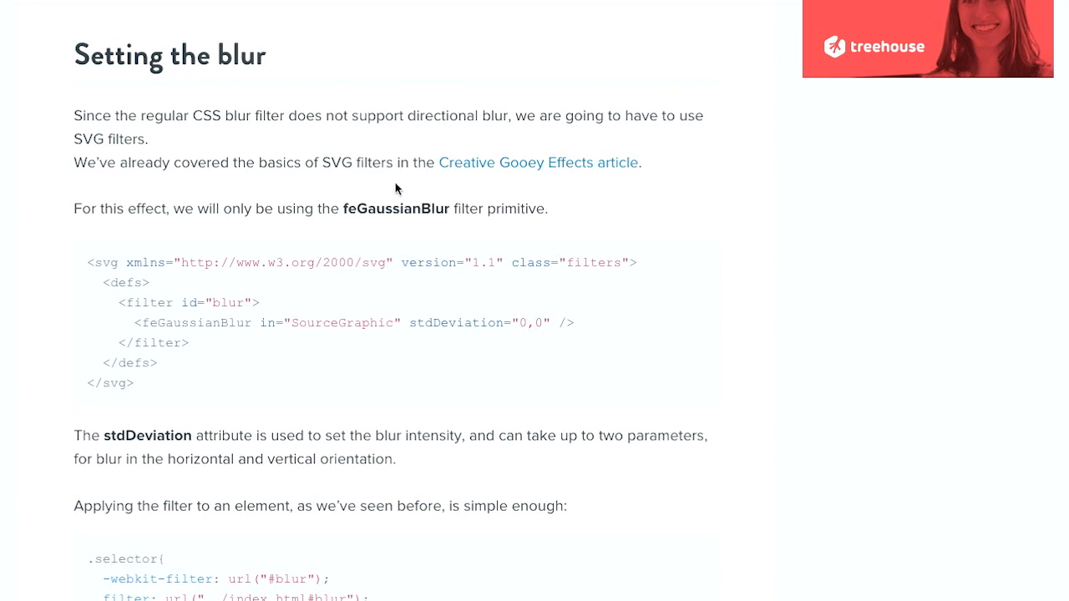
mouse_move(386, 189)
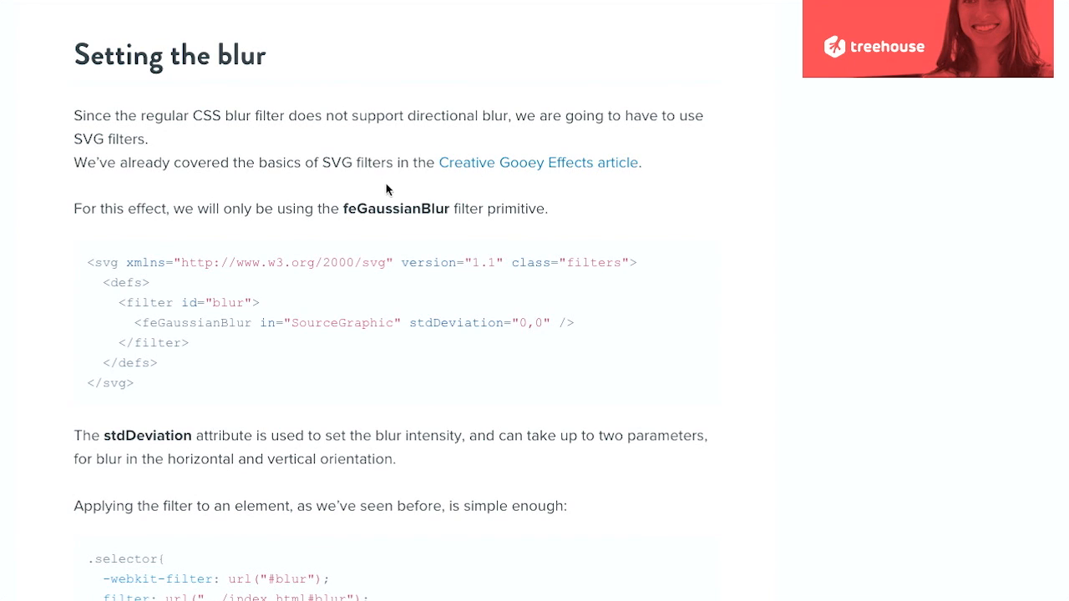
mouse_move(480, 168)
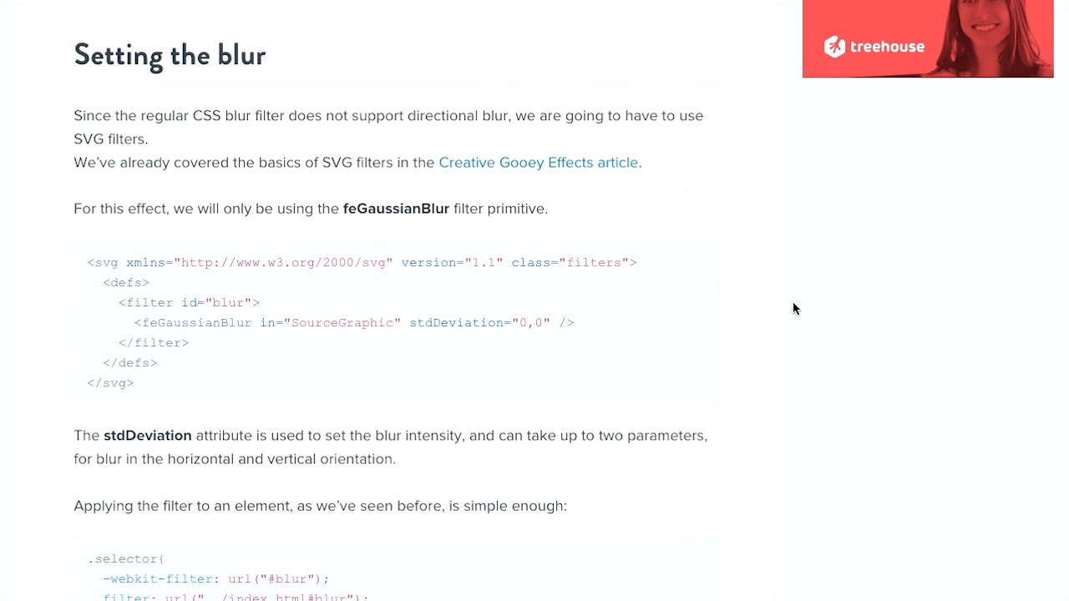
mouse_move(340, 162)
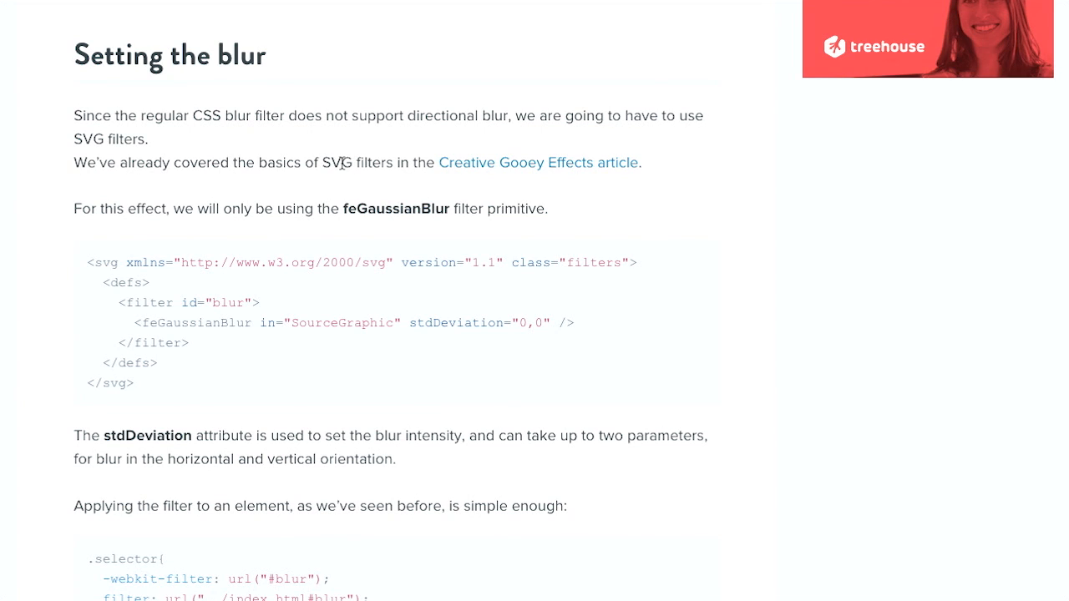
mouse_move(728, 194)
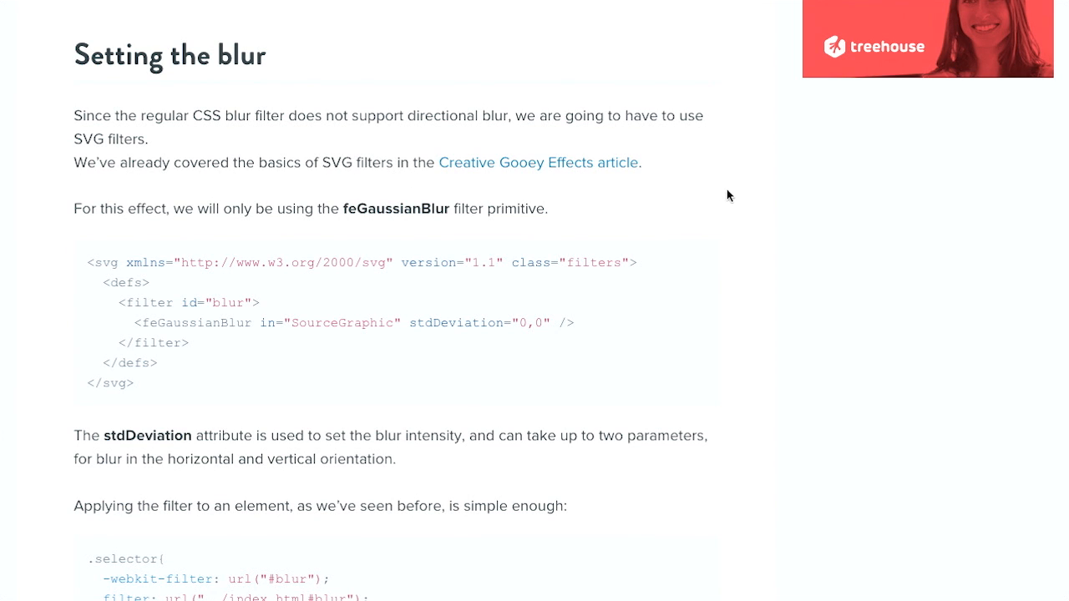
- Scroll past the JavaScript blur examples to the GitHub and download buttons
scroll(down, 3)
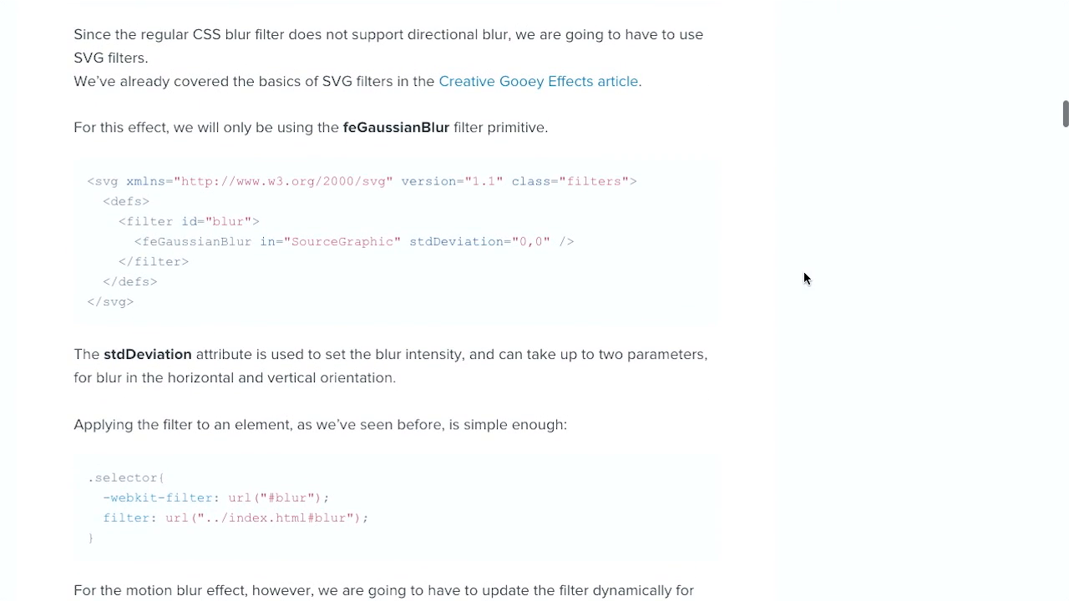
mouse_move(408, 160)
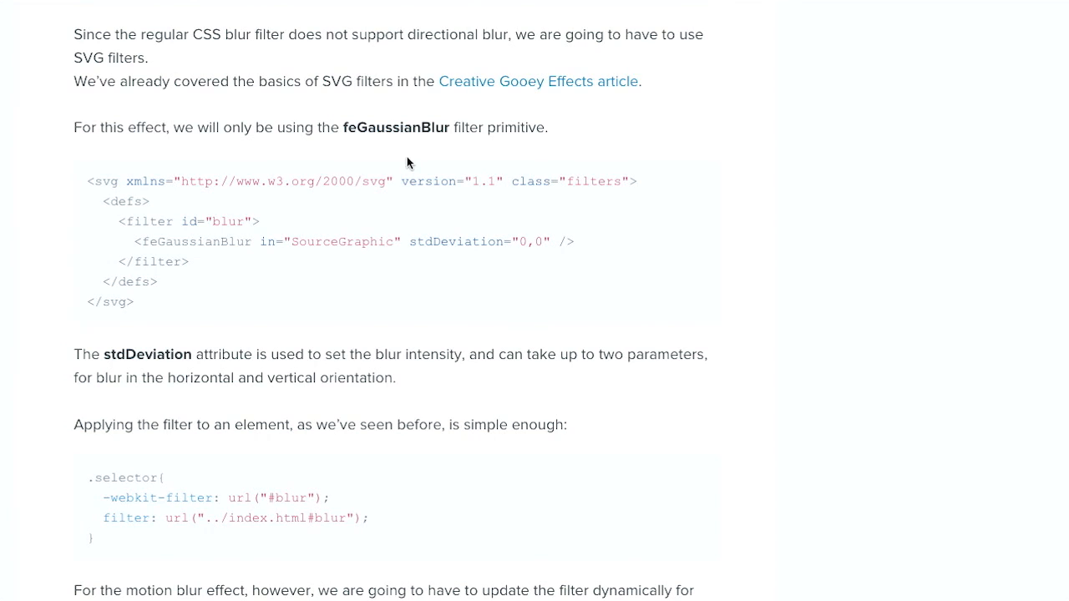
mouse_move(384, 152)
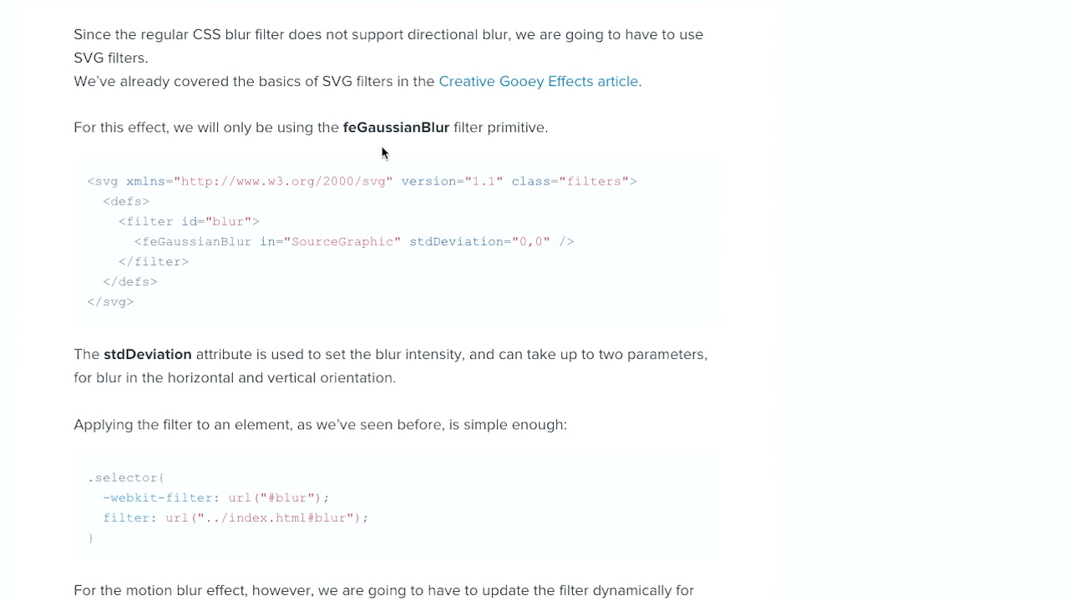
mouse_move(792, 271)
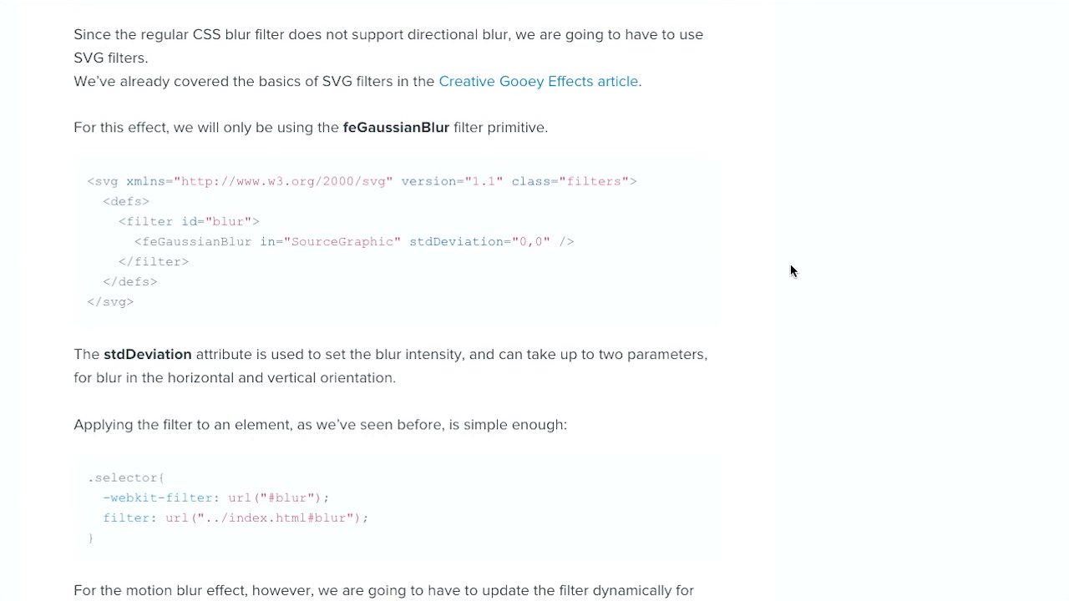
scroll(down, 3)
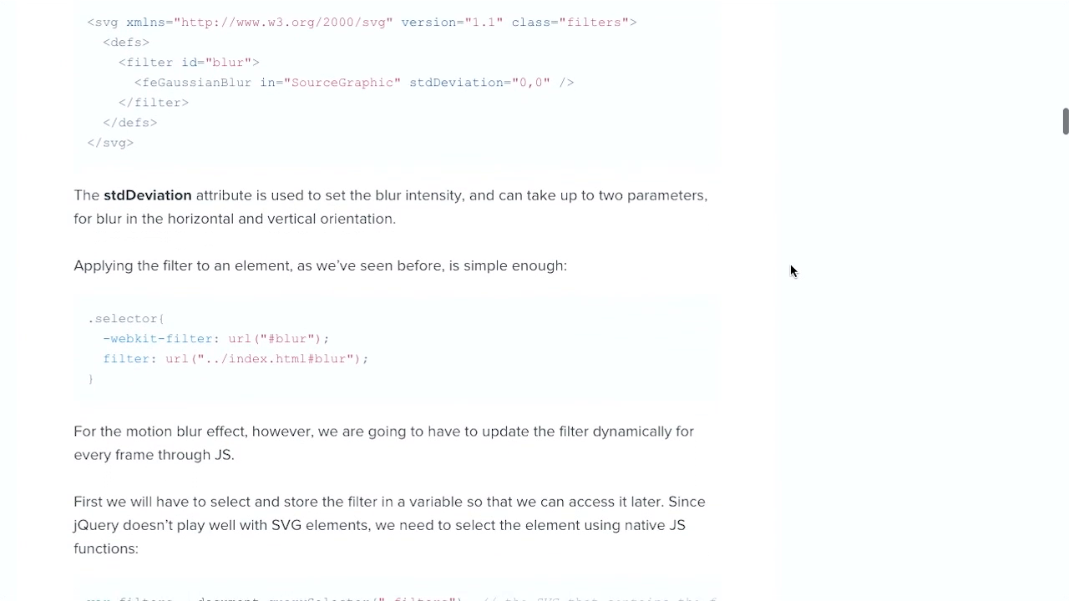
scroll(down, 3)
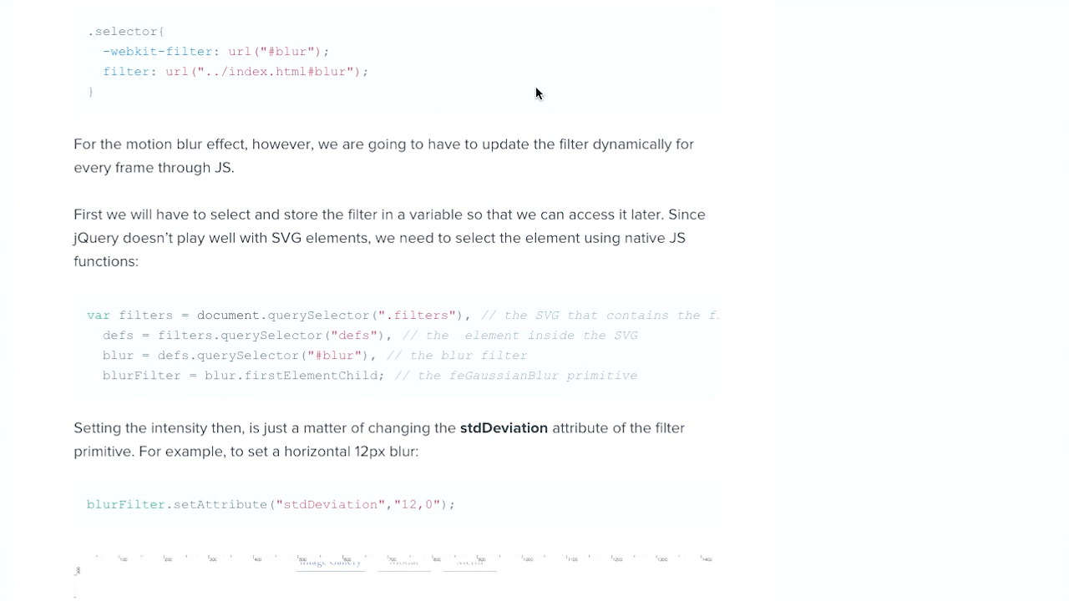
scroll(down, 3)
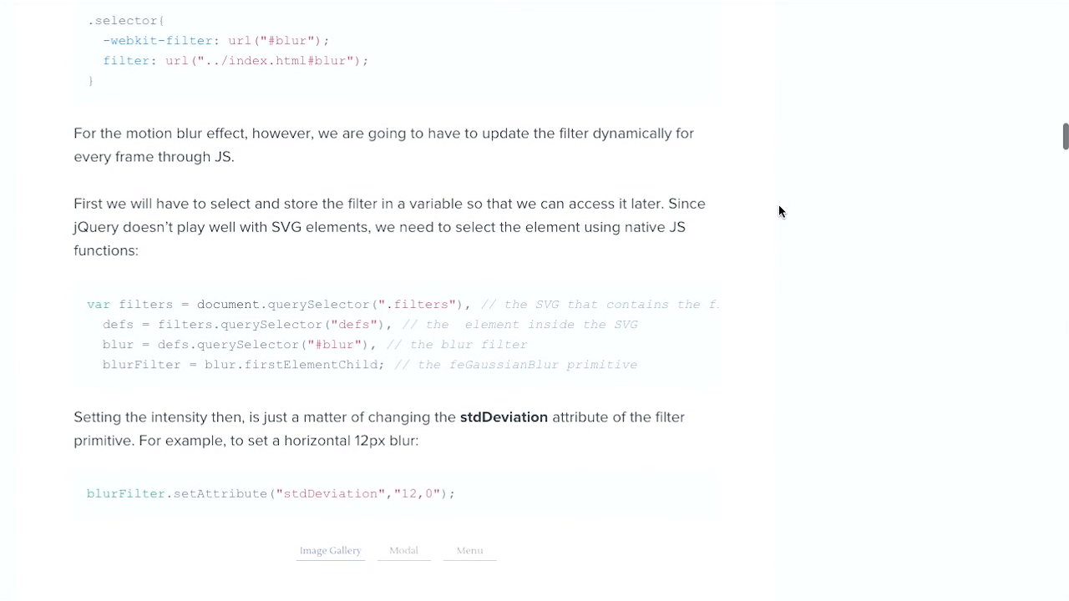
scroll(down, 3)
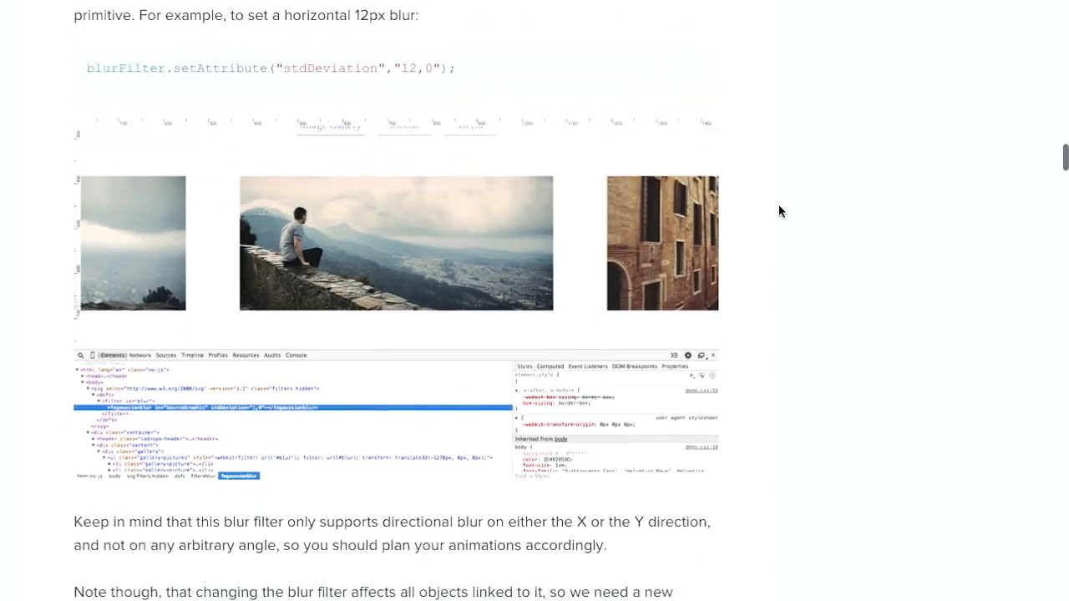
scroll(down, 3)
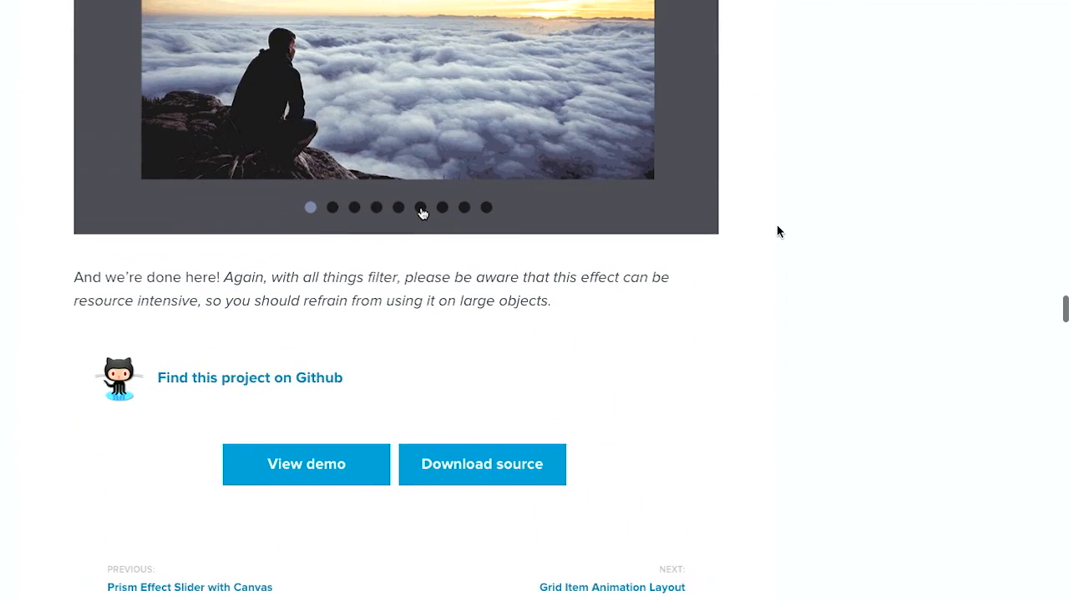
- Scroll back up the Codrops article toward the ScrollWatch link
scroll(up, 3)
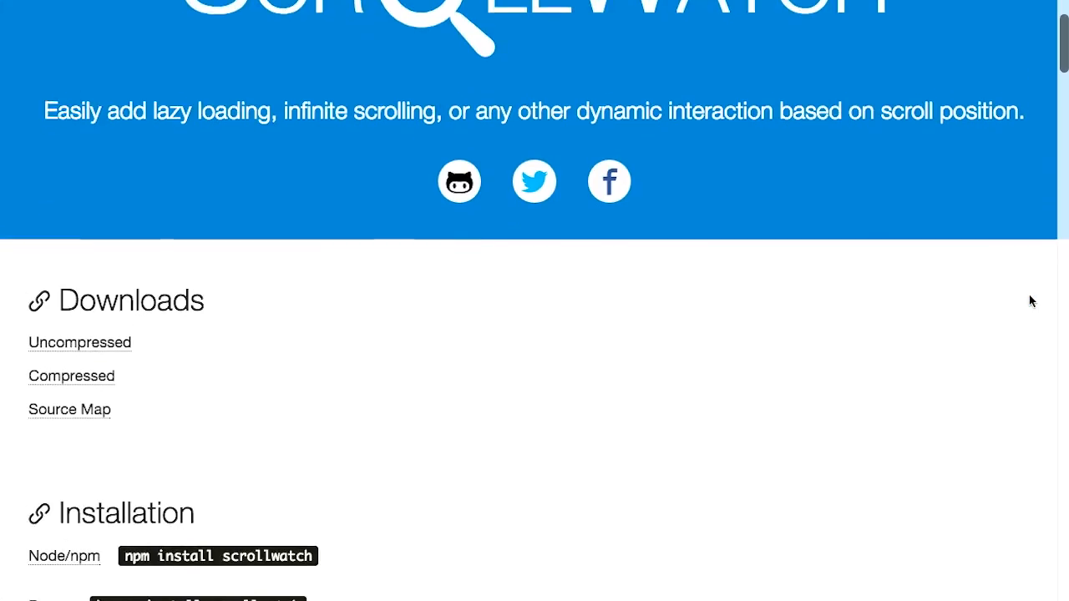
- Scroll past ScrollWatch's public methods to its CodePen demos, including the element-injecting demo
scroll(down, 3)
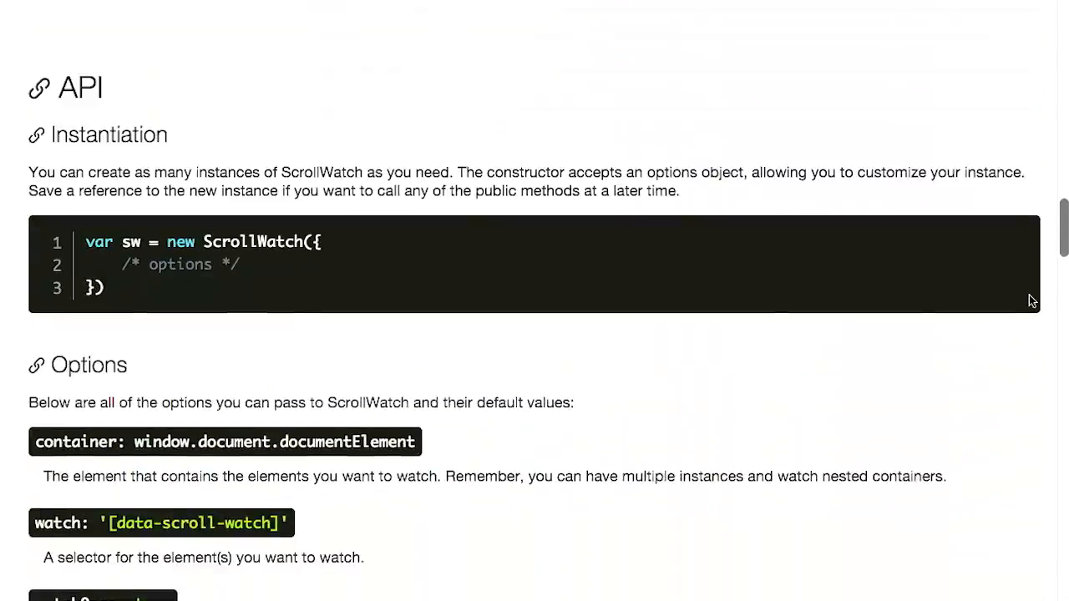
scroll(down, 3)
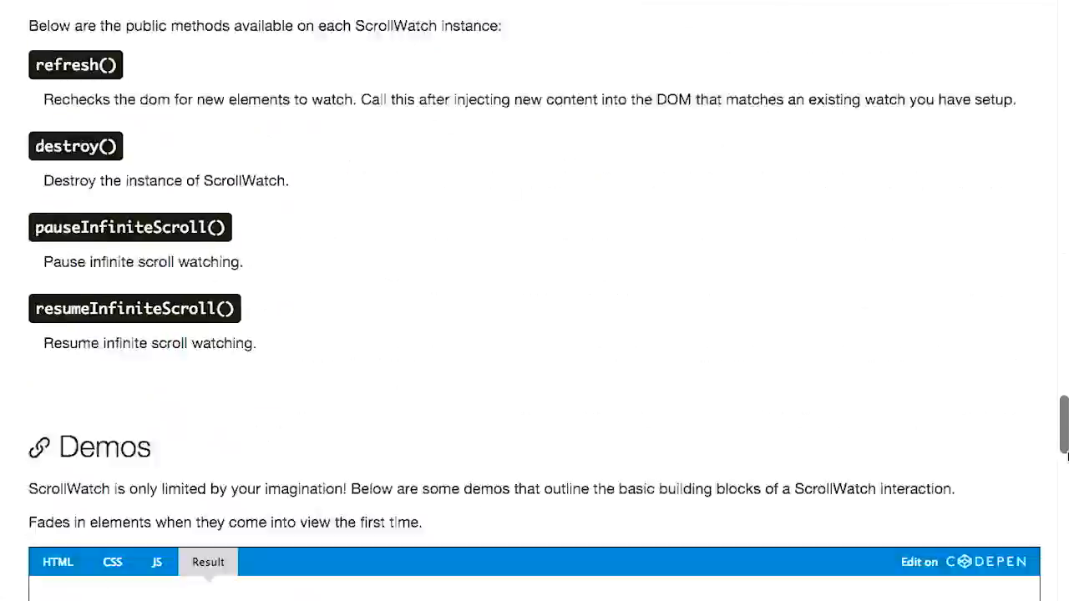
scroll(down, 3)
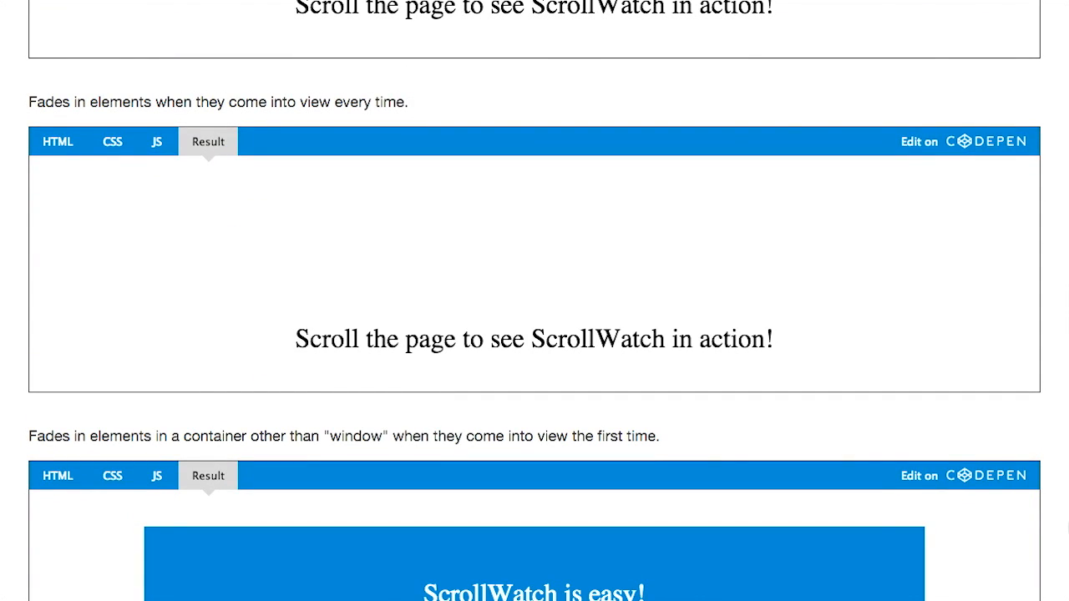
scroll(down, 3)
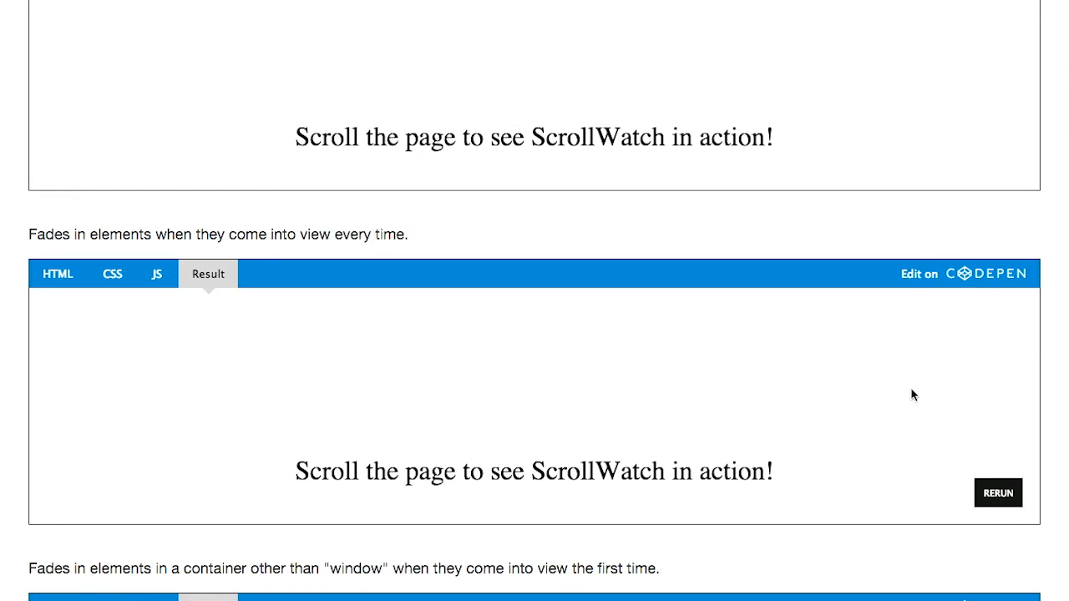
scroll(down, 3)
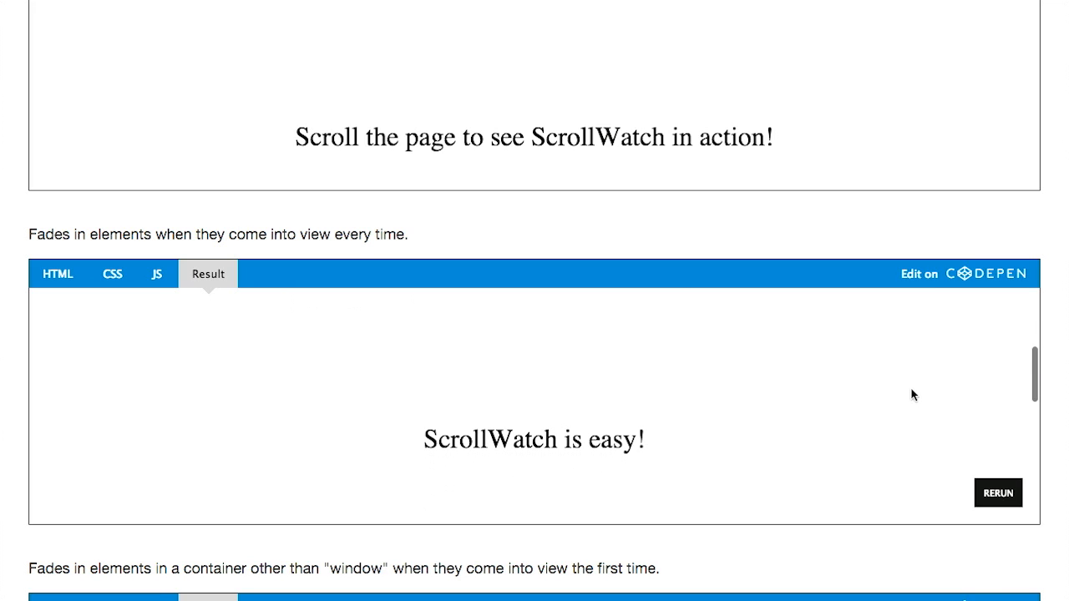
scroll(down, 3)
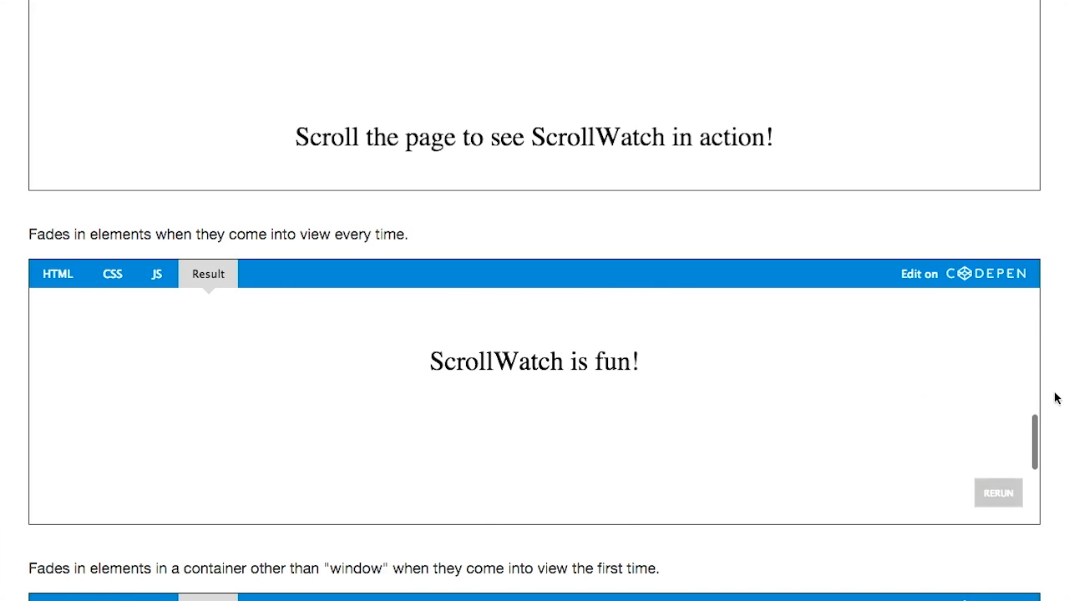
scroll(down, 3)
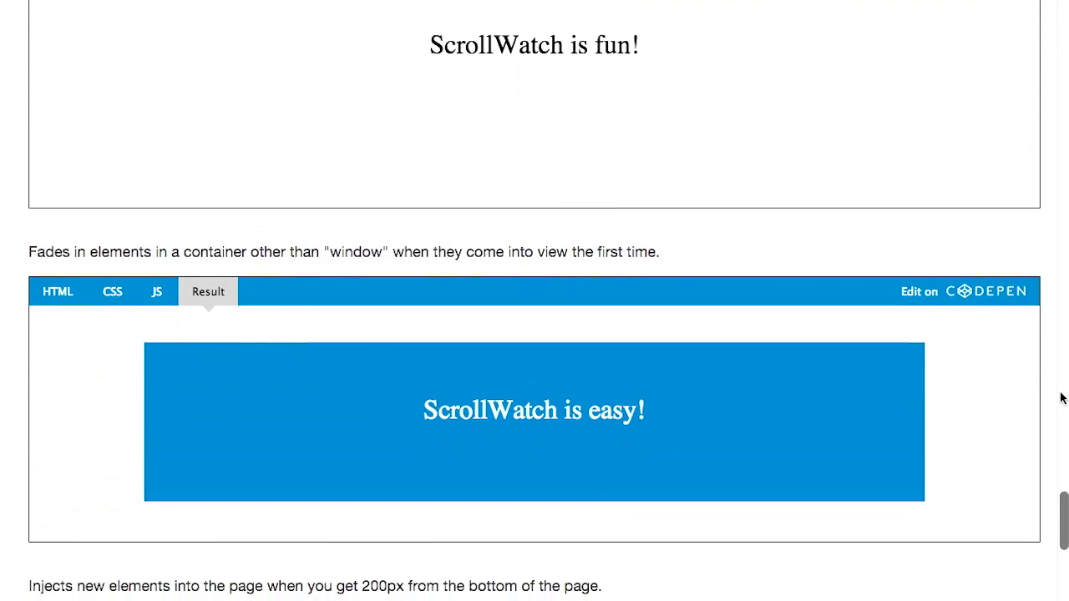
scroll(down, 3)
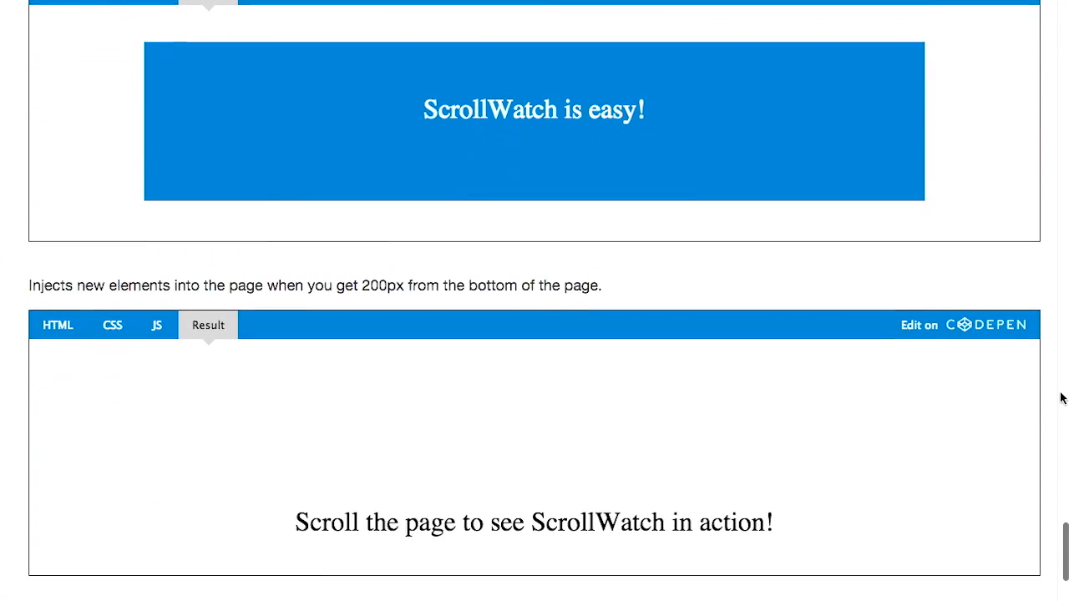
scroll(down, 3)
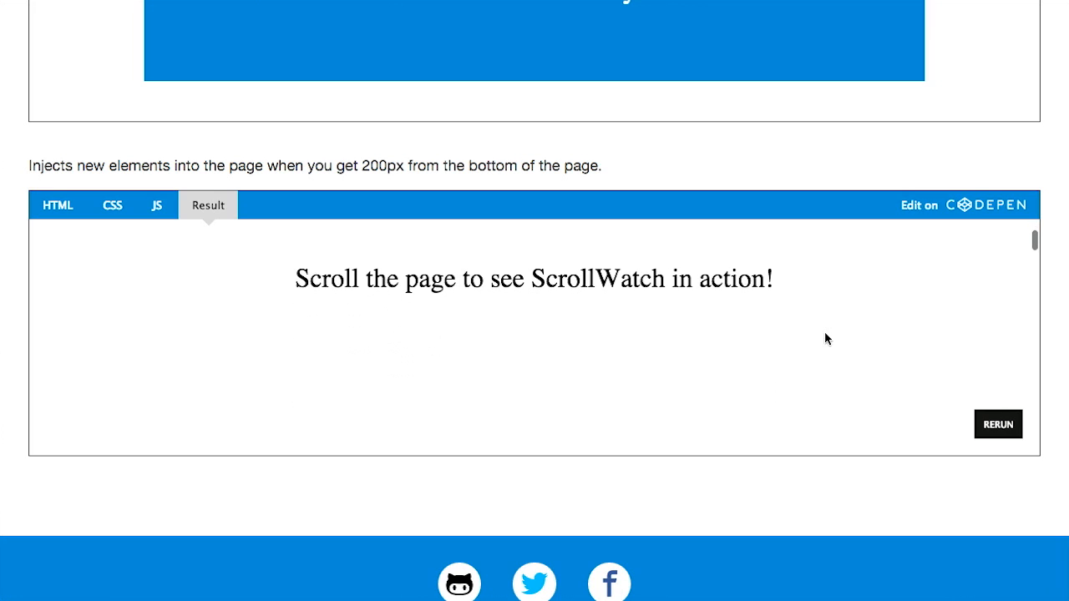
scroll(down, 3)
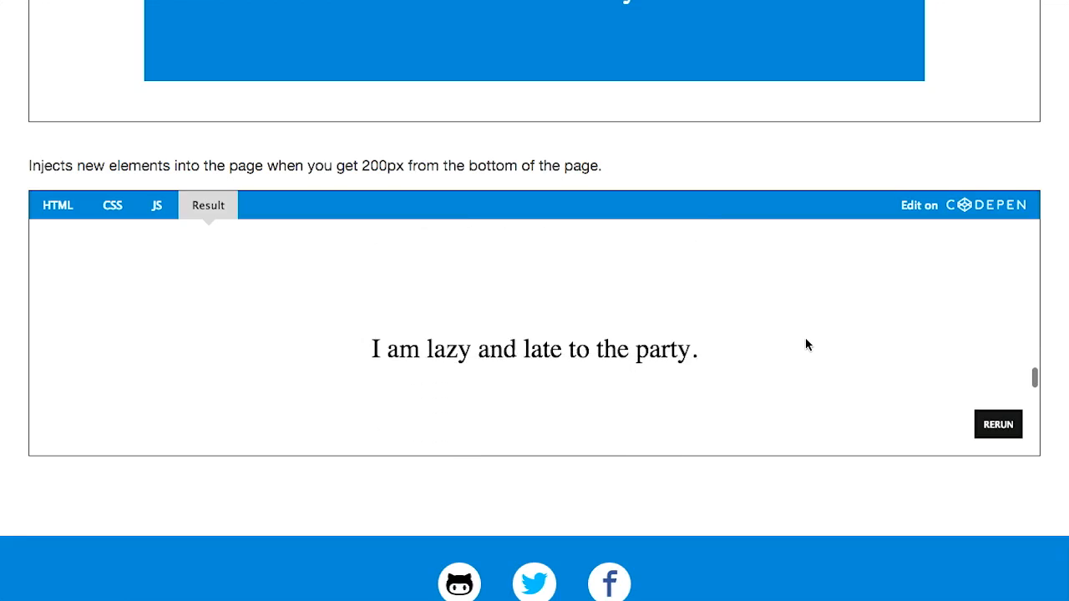
scroll(up, 3)
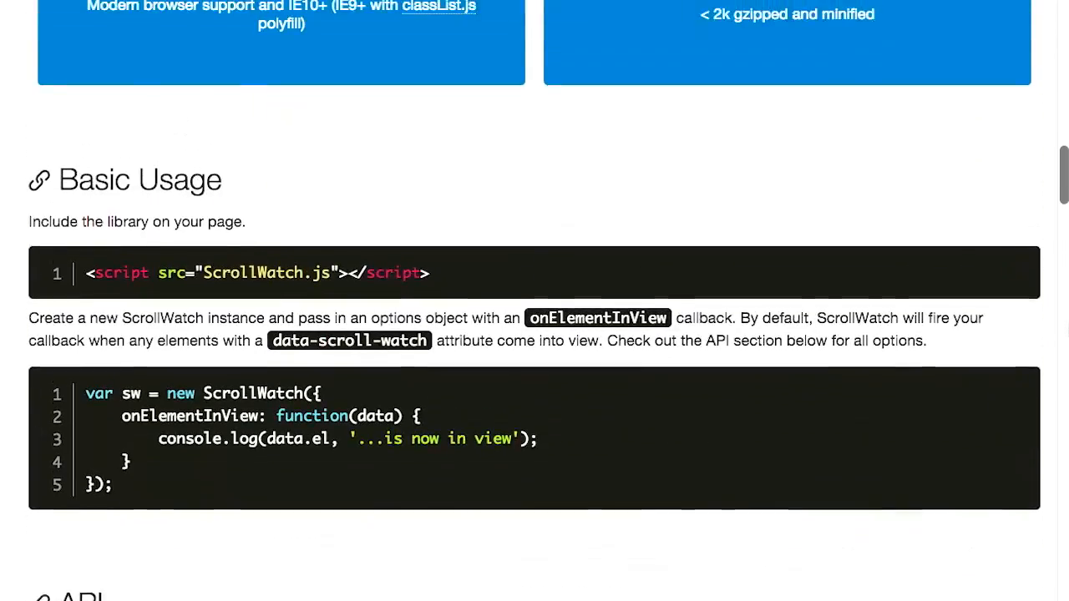
- Read ScrollWatch's API options from Basic Usage down to onElementOutOfView and infiniteScroll
scroll(down, 3)
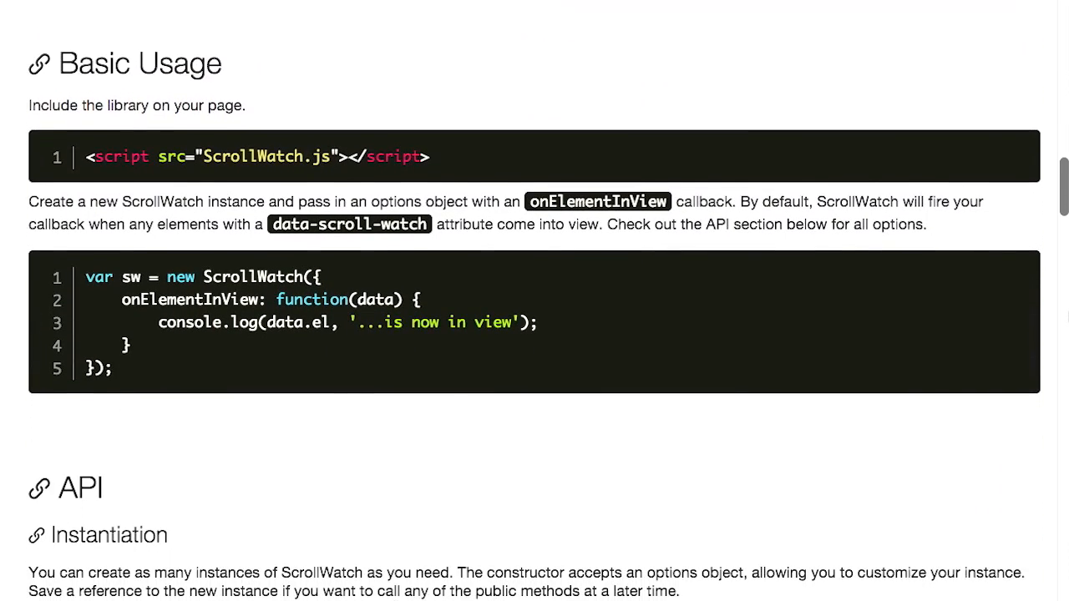
scroll(down, 3)
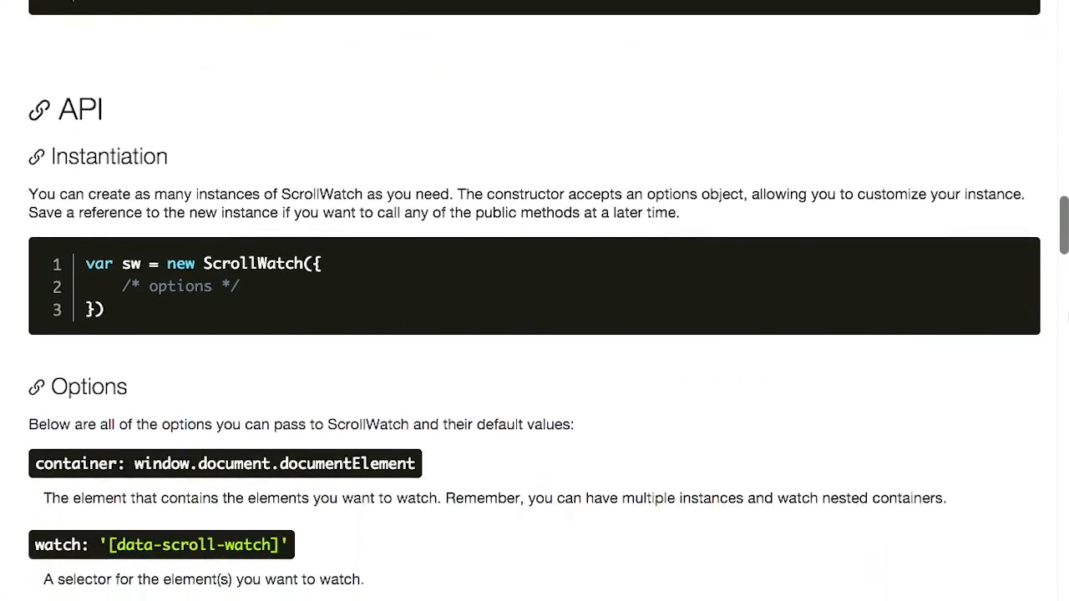
scroll(down, 3)
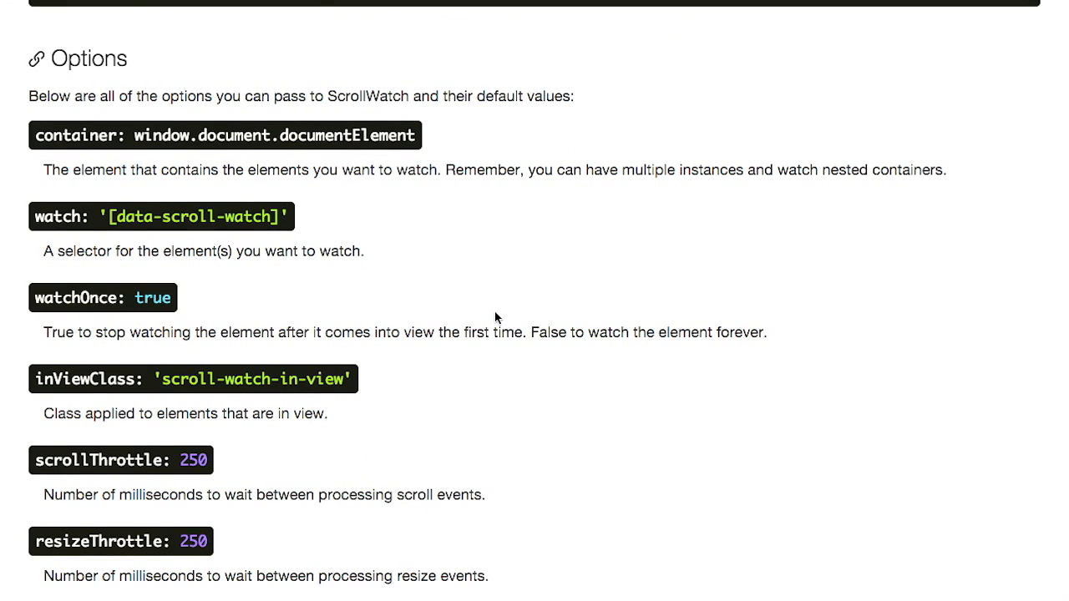
mouse_move(326, 278)
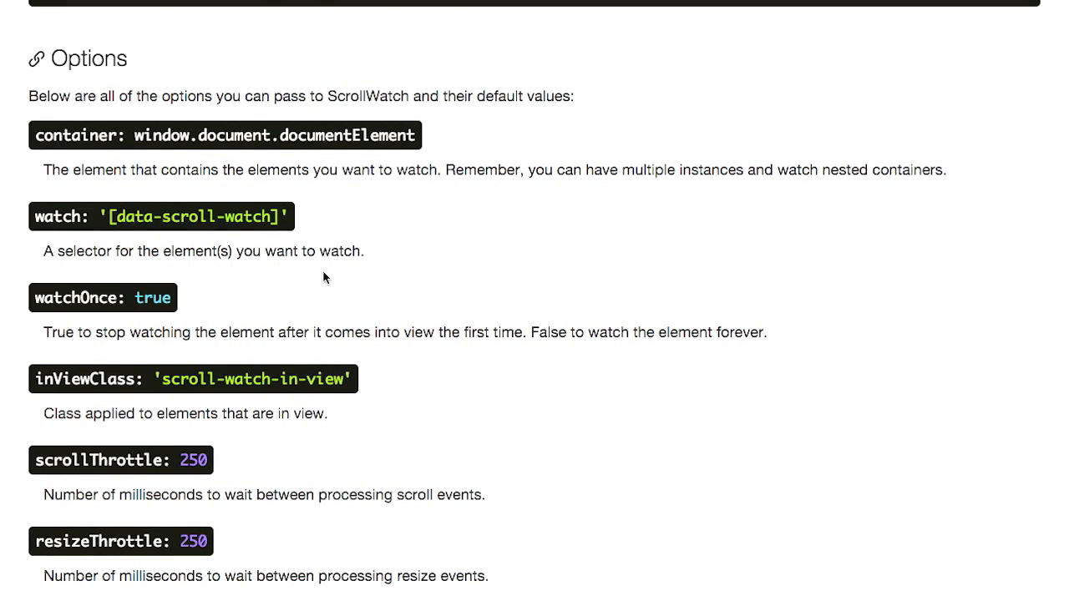
scroll(down, 3)
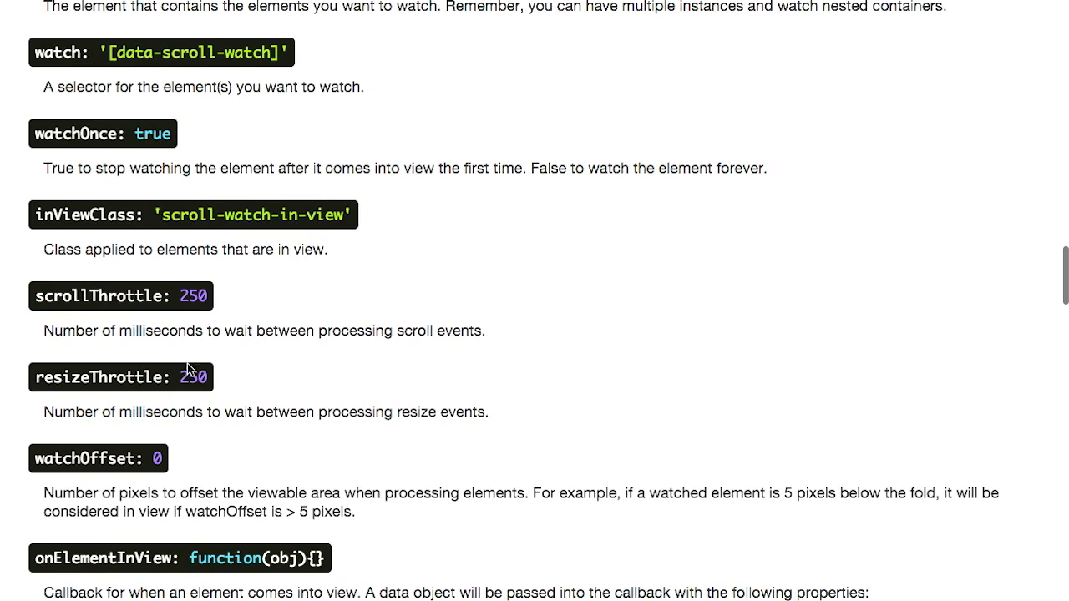
mouse_move(228, 332)
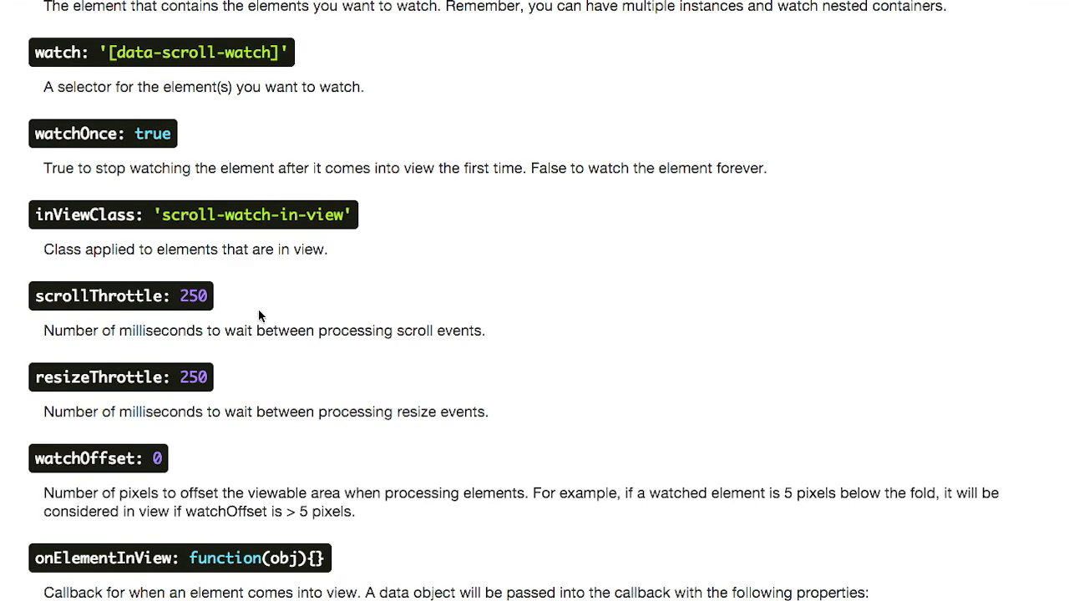
scroll(down, 3)
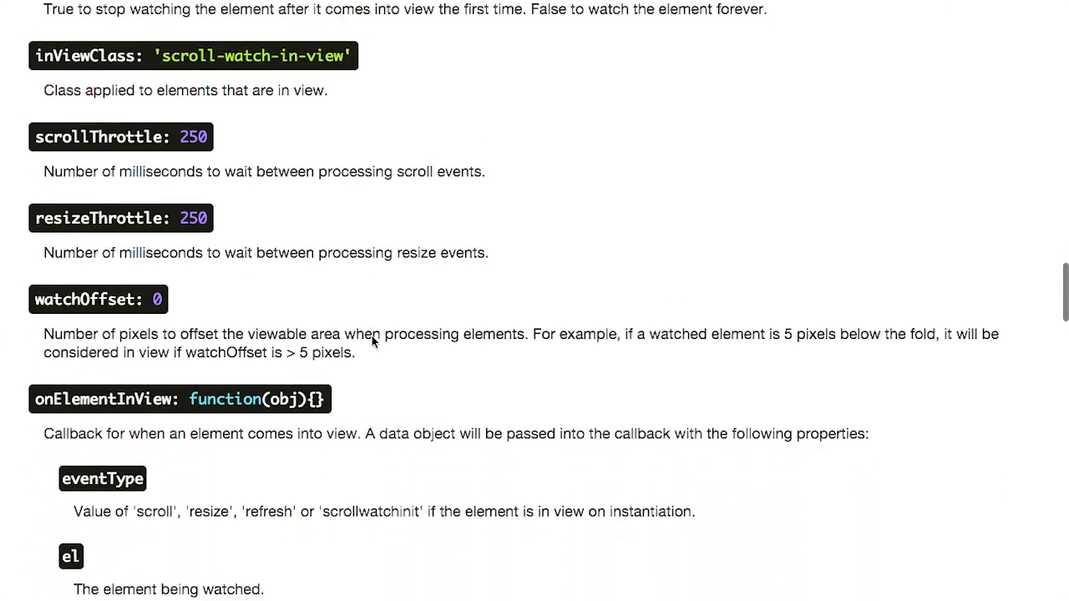
scroll(down, 3)
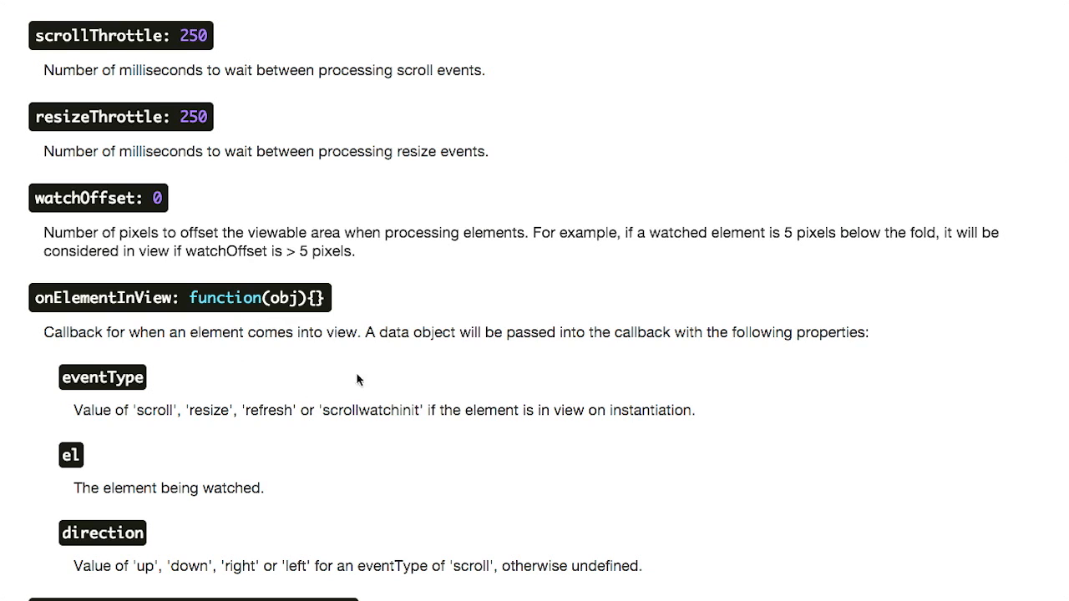
scroll(down, 3)
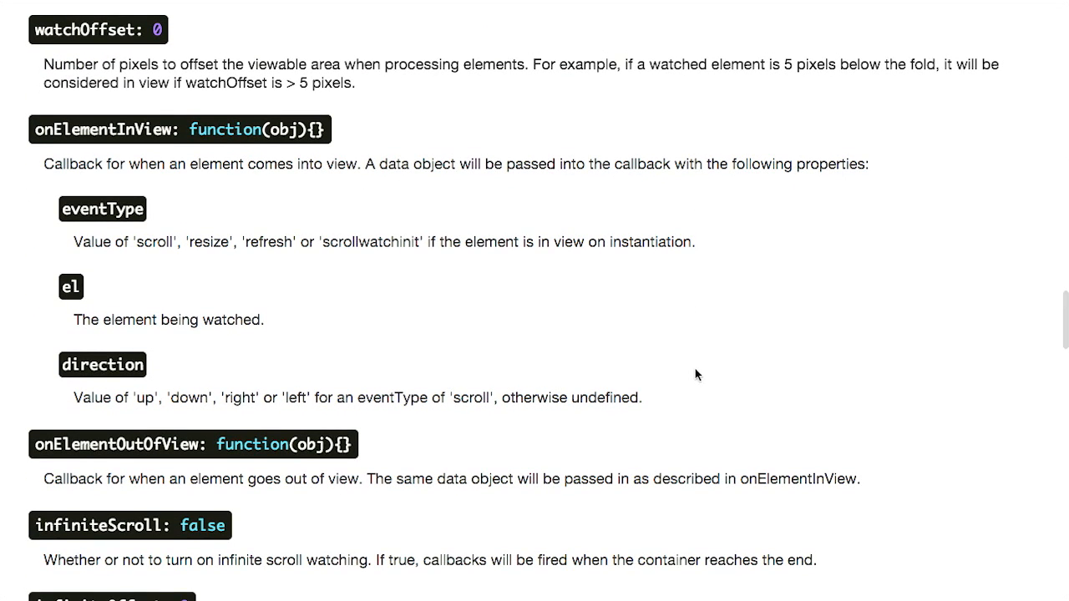
mouse_move(934, 376)
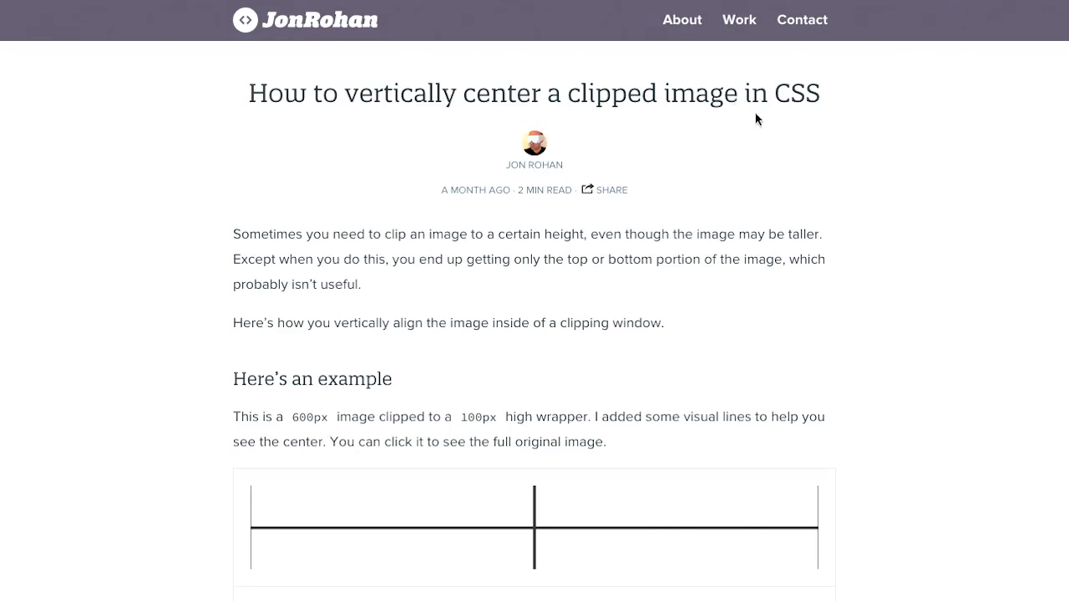
mouse_move(800, 117)
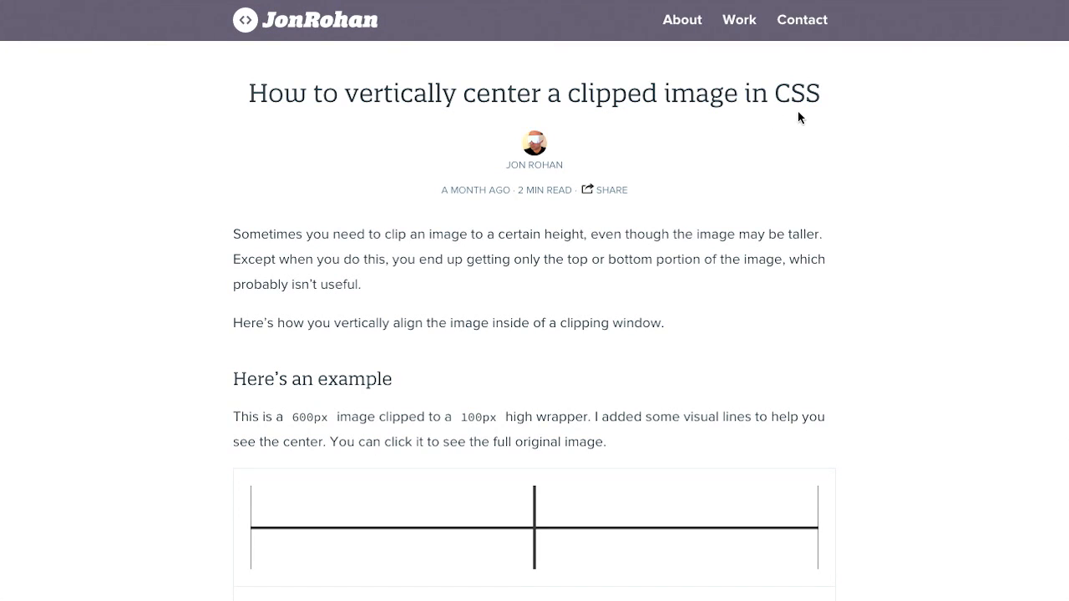
mouse_move(783, 125)
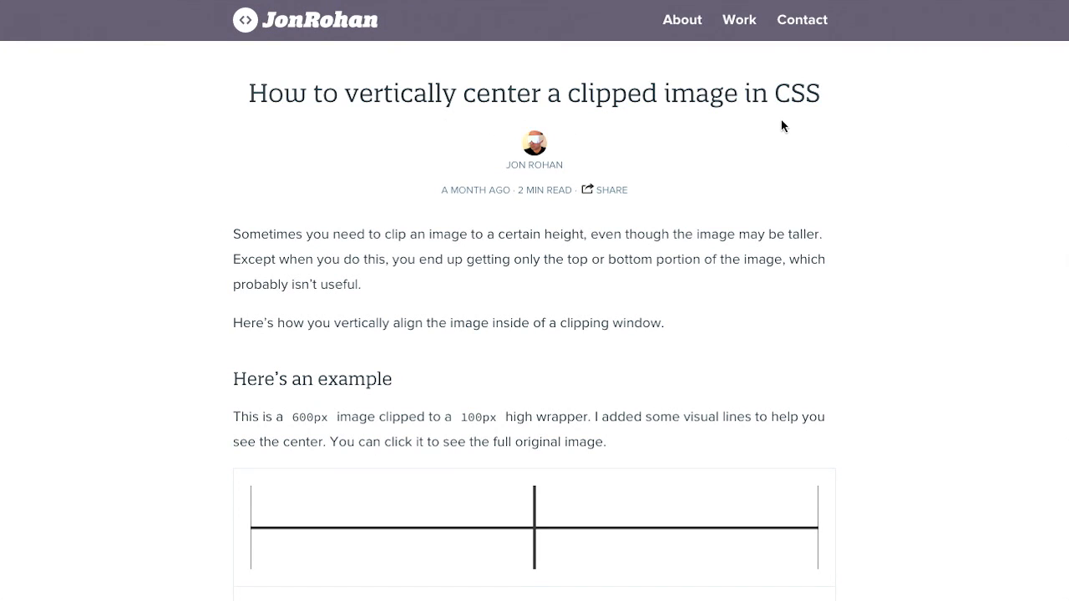
scroll(down, 3)
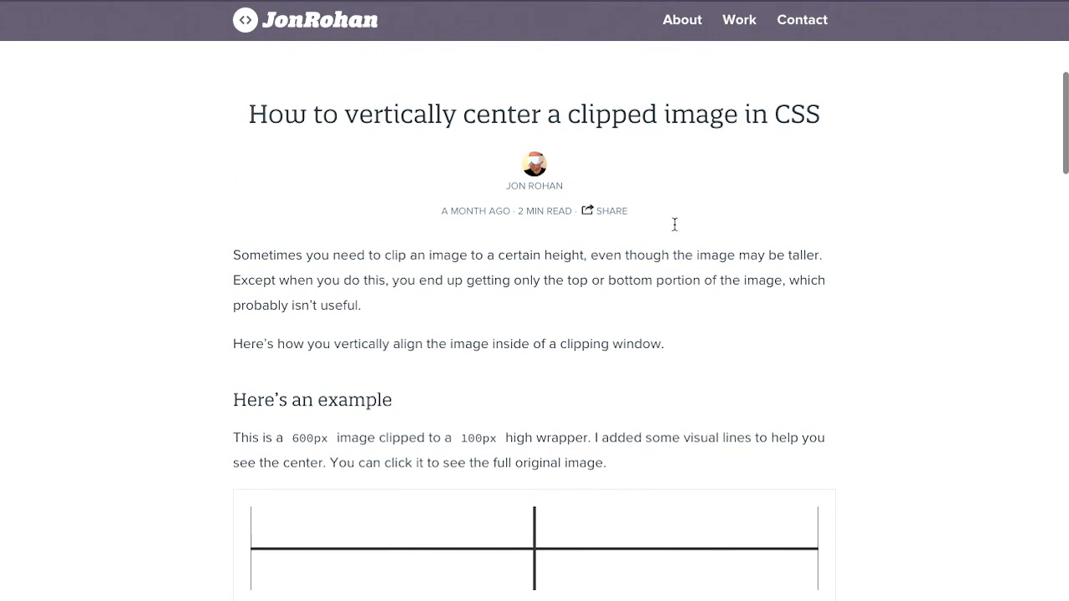
scroll(down, 3)
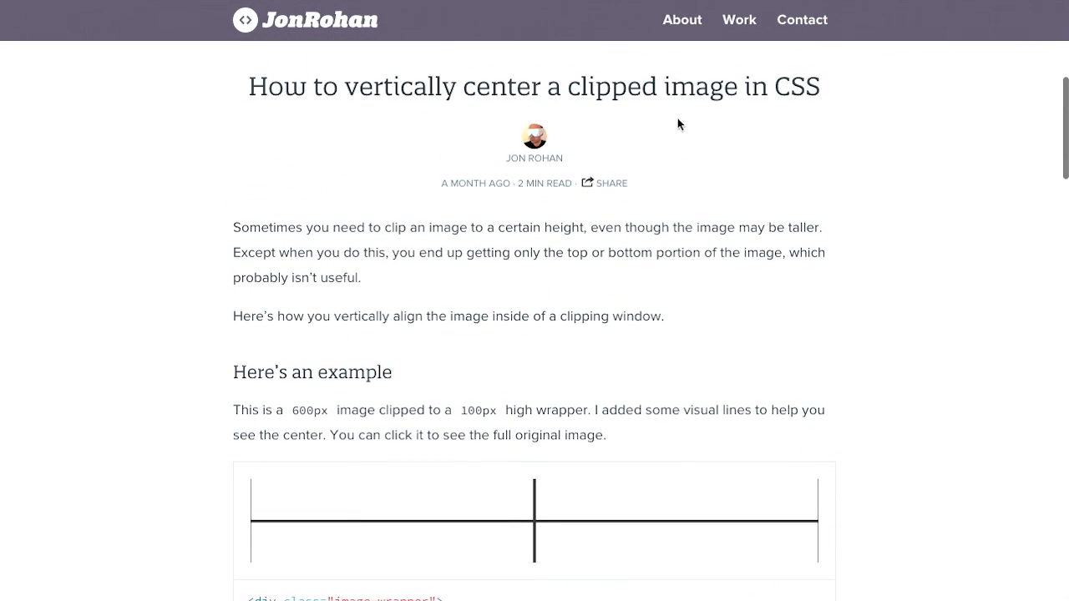
scroll(down, 3)
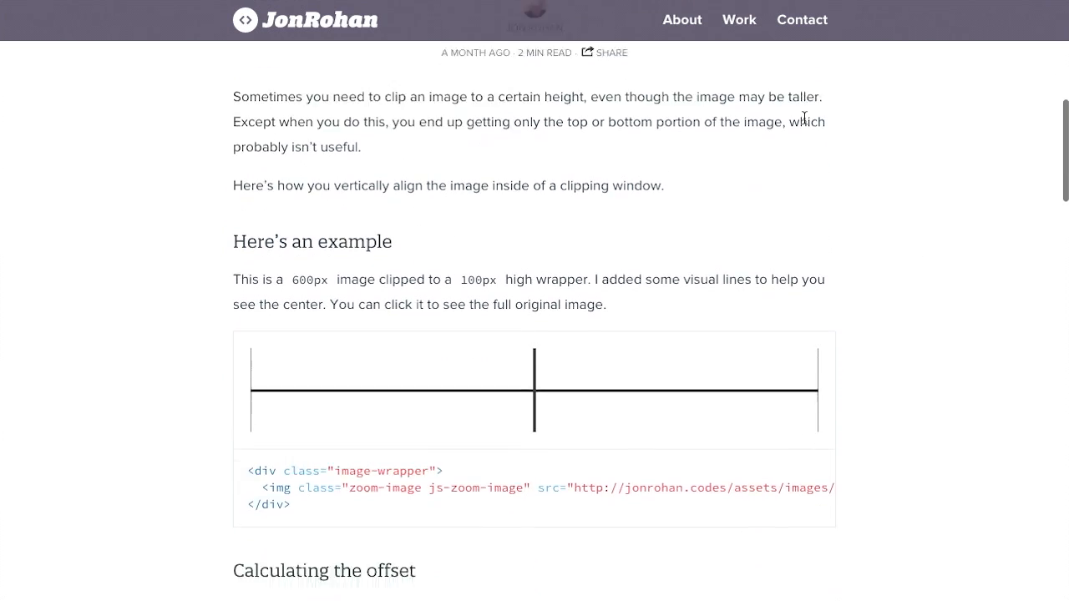
scroll(down, 3)
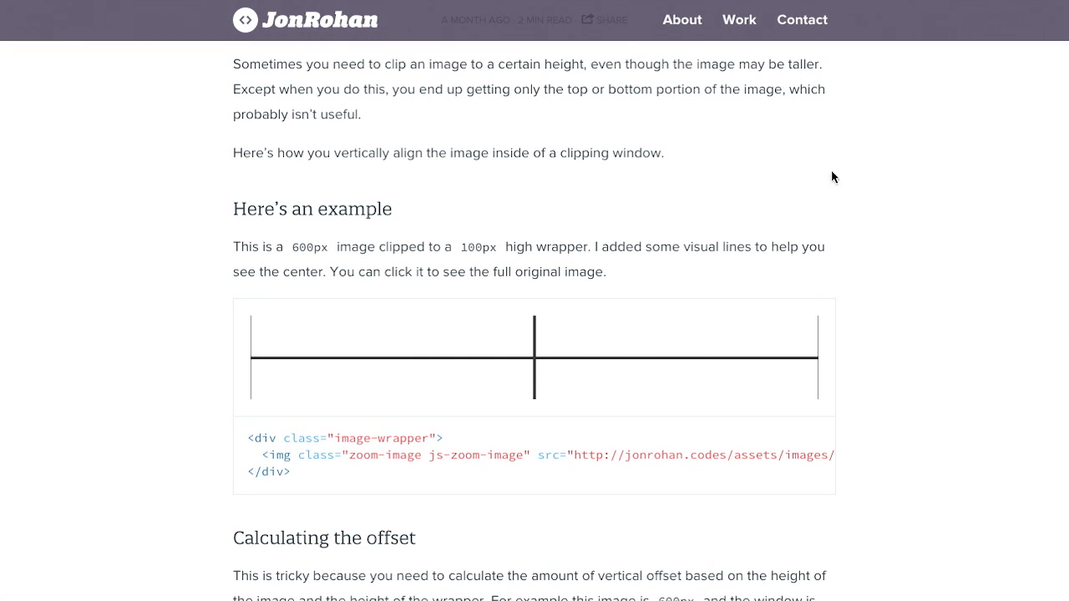
mouse_move(742, 331)
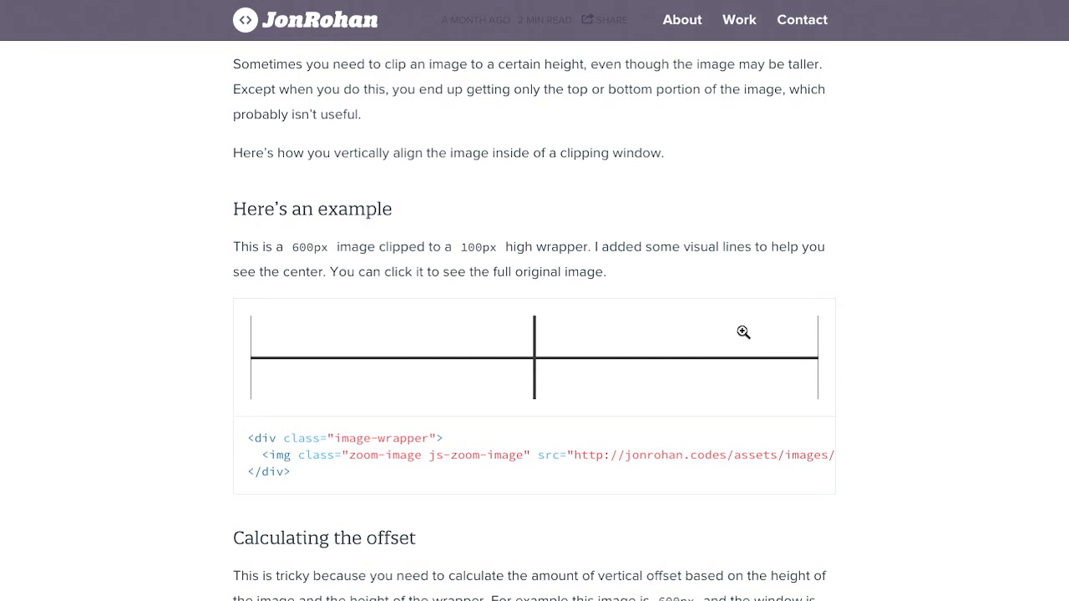
mouse_move(324, 438)
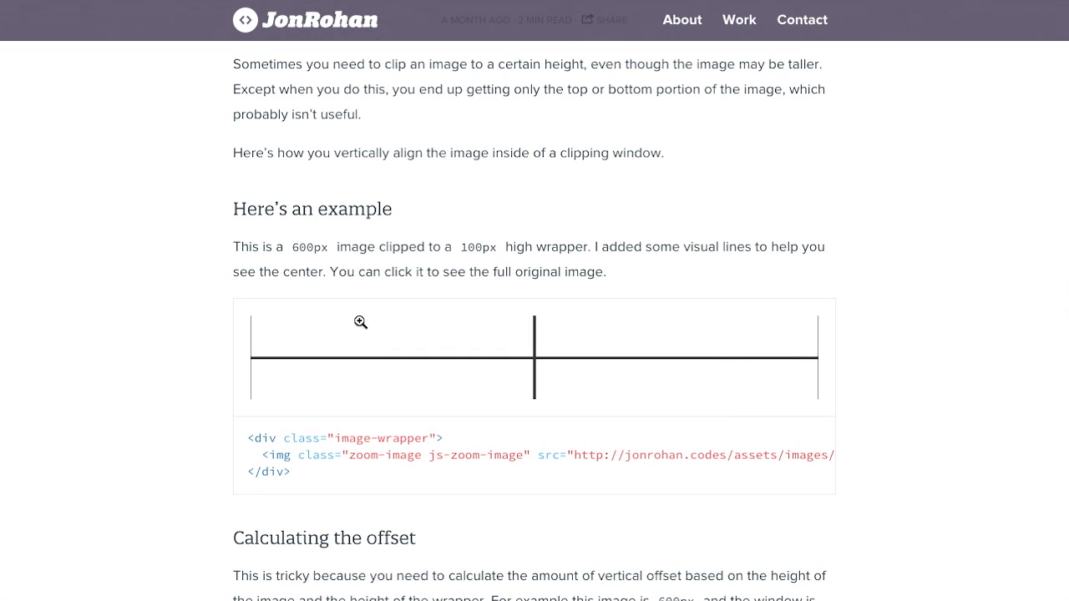
mouse_move(449, 364)
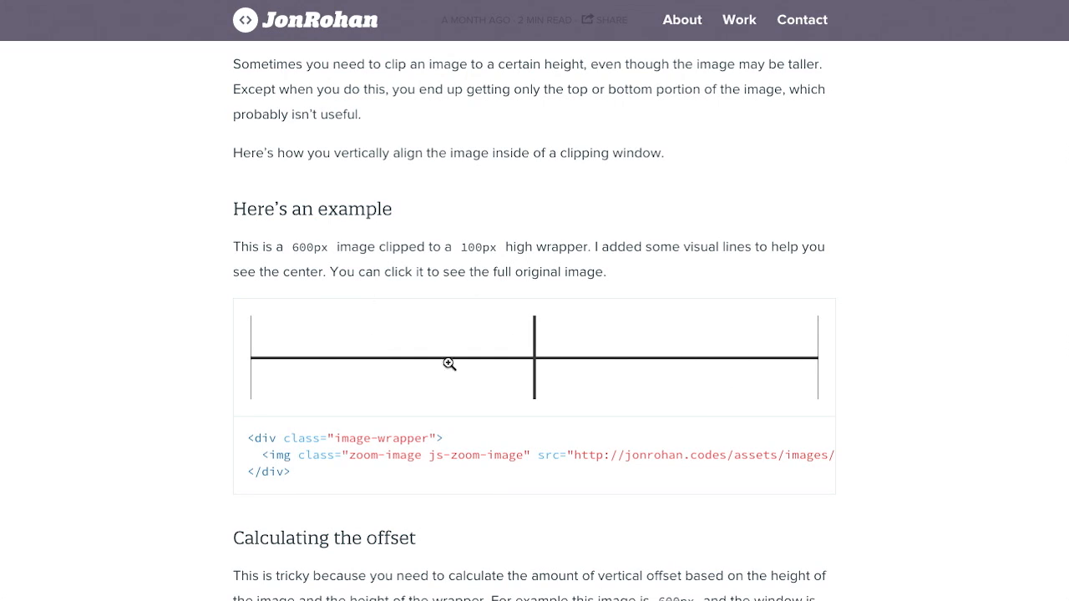
mouse_move(378, 317)
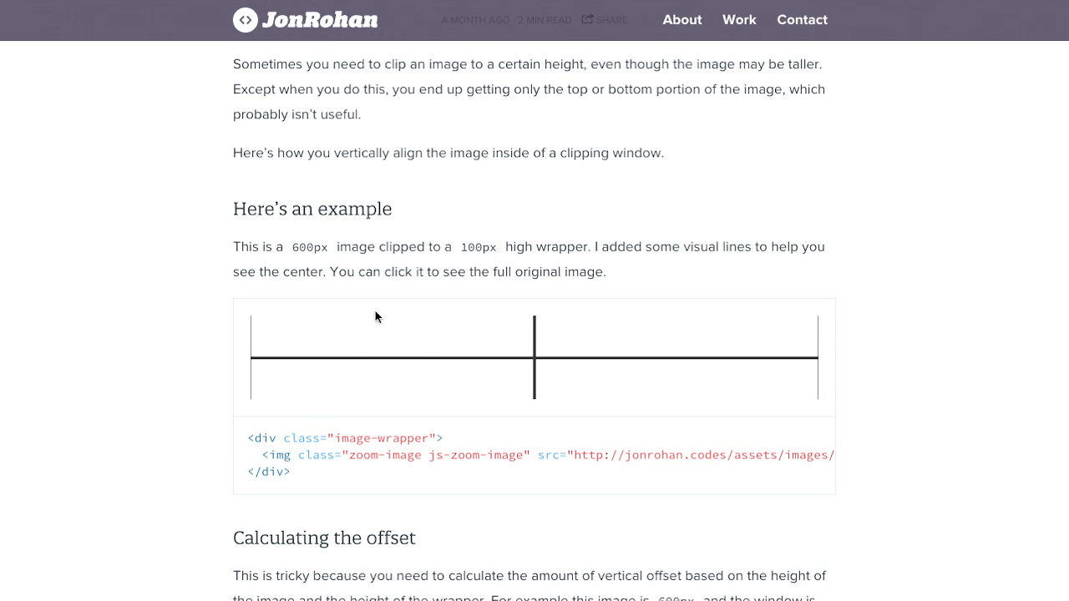
mouse_move(561, 290)
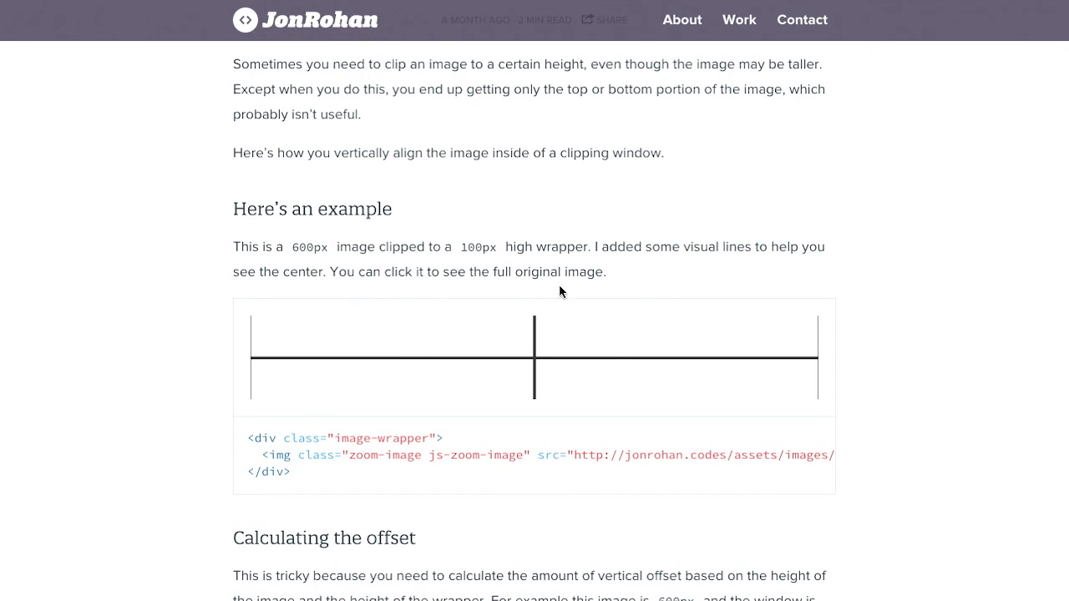
mouse_move(653, 400)
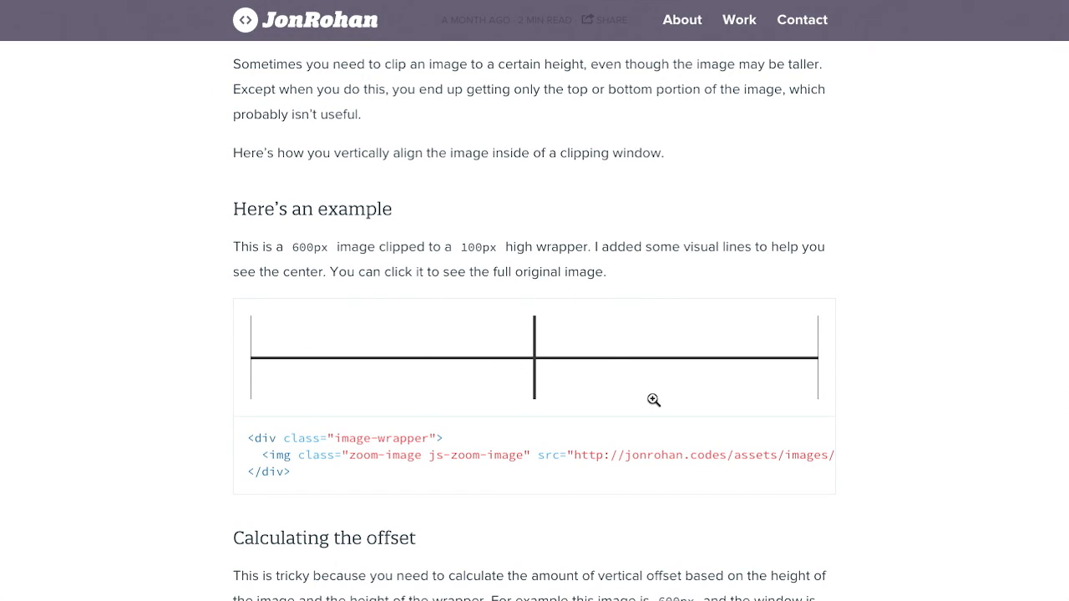
mouse_move(554, 455)
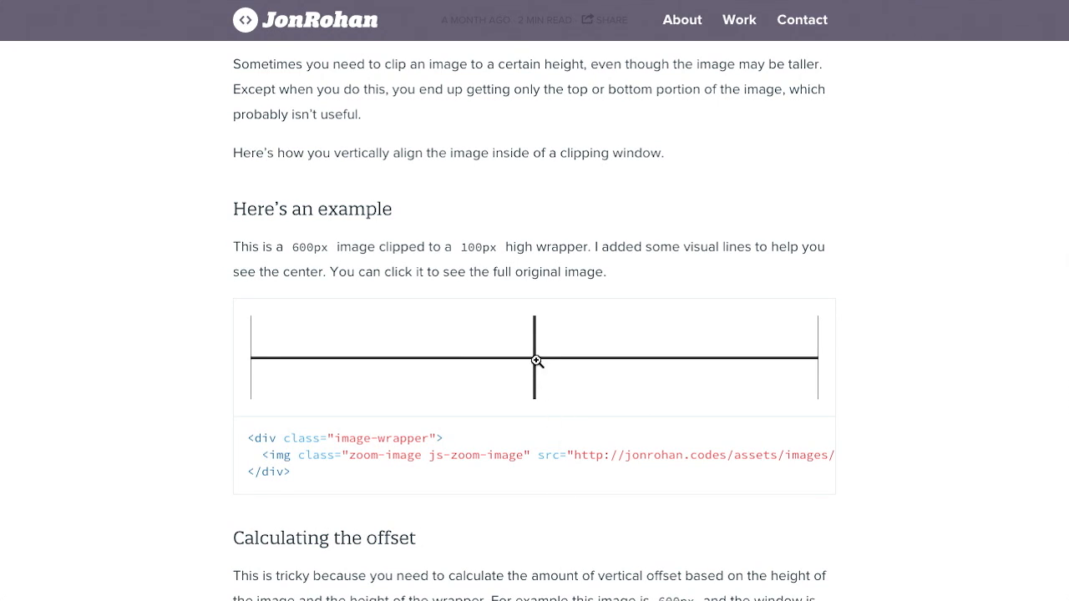
mouse_move(535, 353)
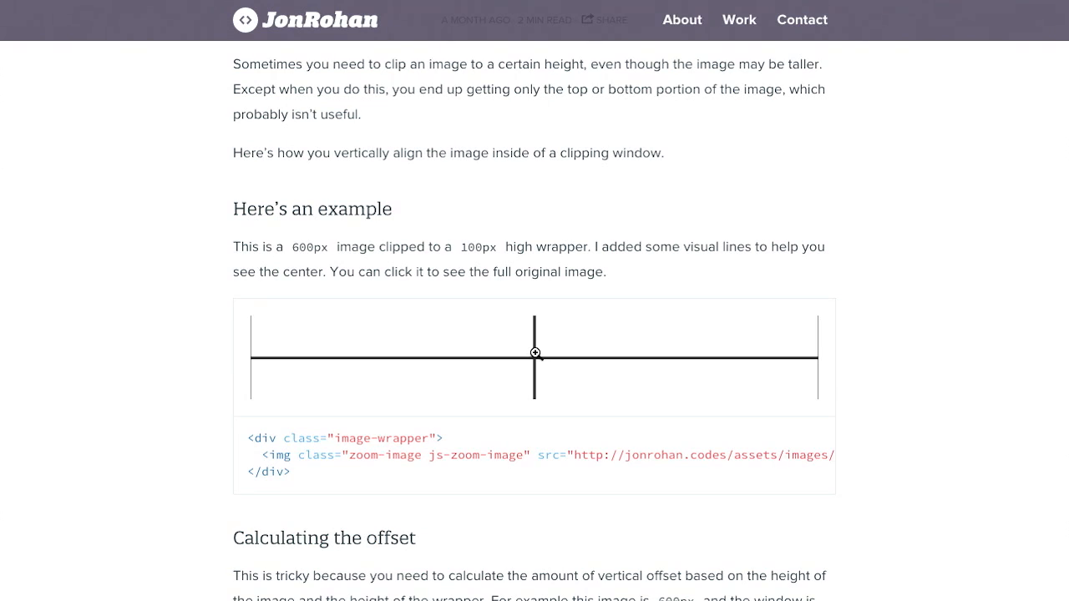
mouse_move(744, 274)
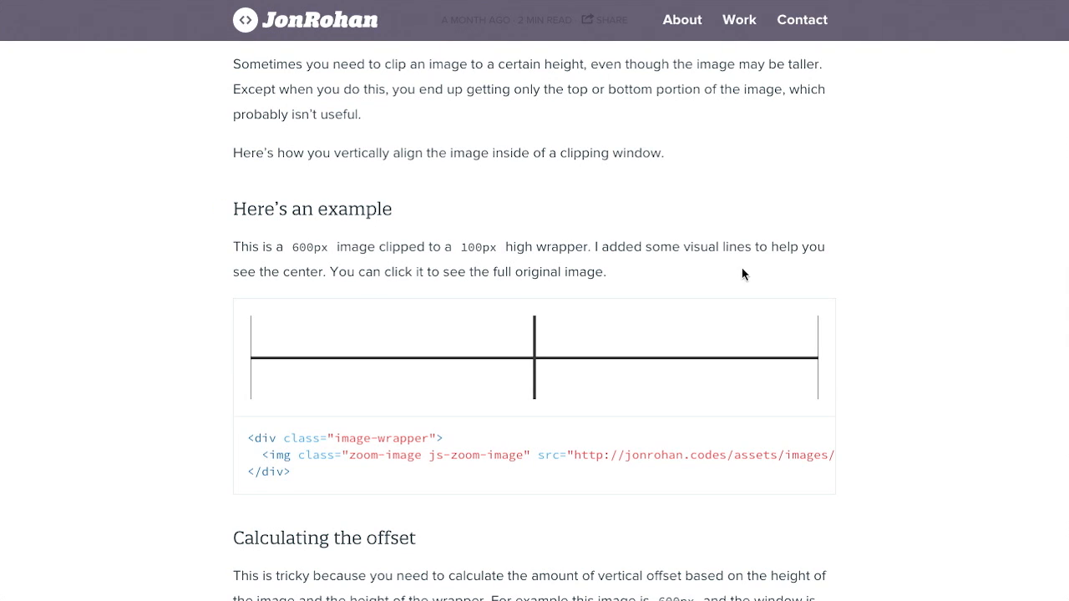
- Scroll Jon Rohan's article to the 'A fist full of properties' section on top and translateY
scroll(down, 3)
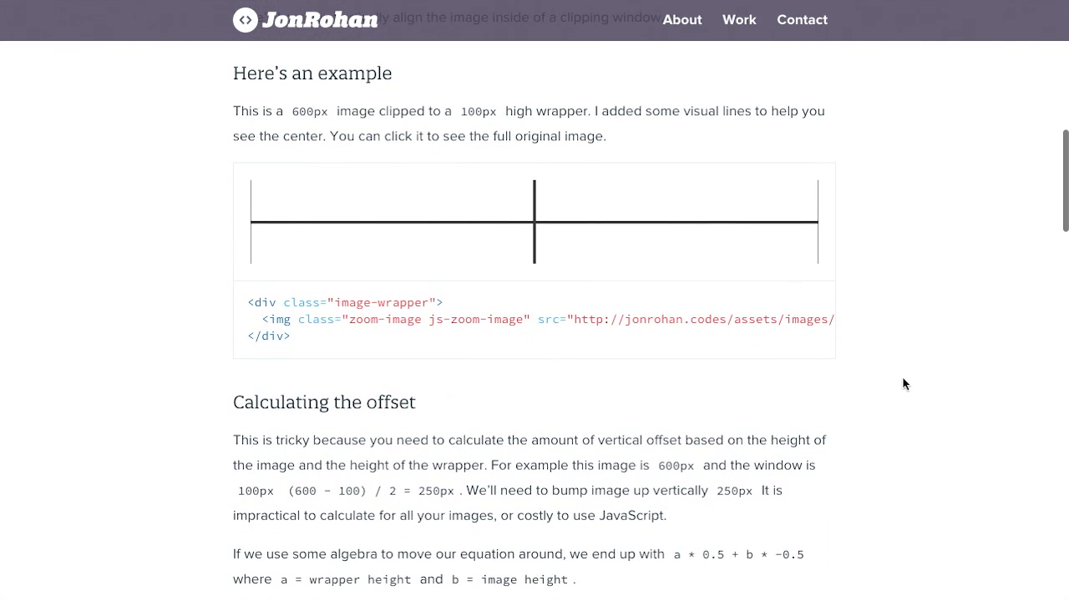
scroll(down, 3)
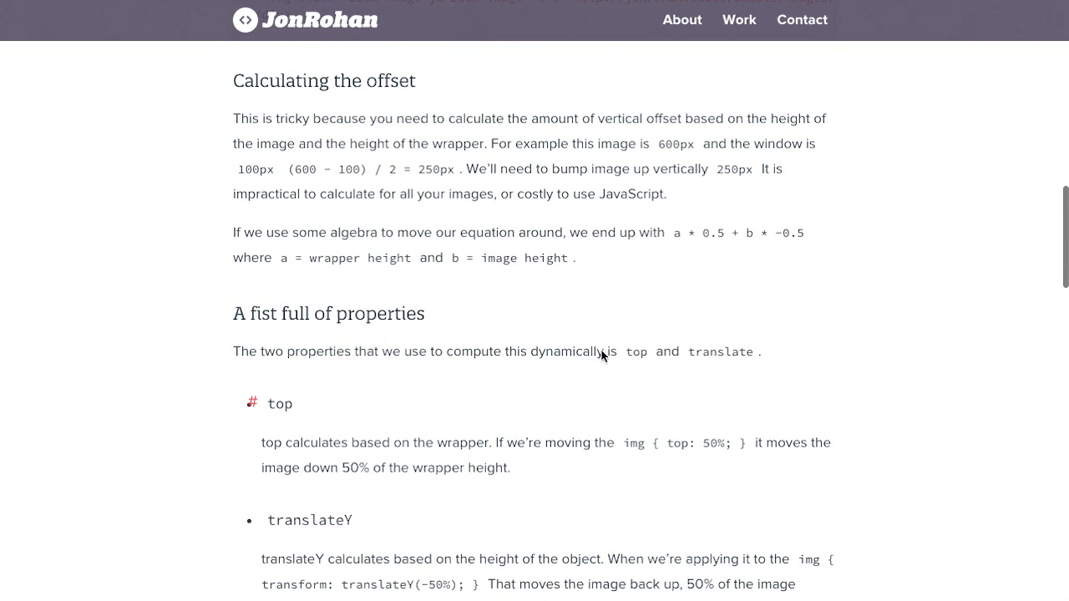
mouse_move(643, 379)
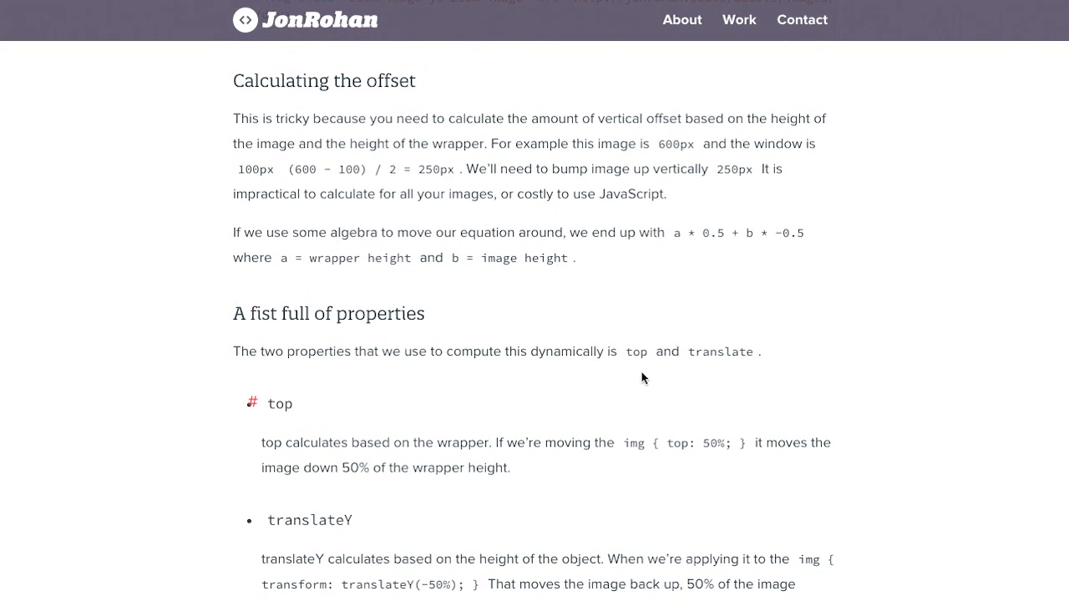
scroll(down, 3)
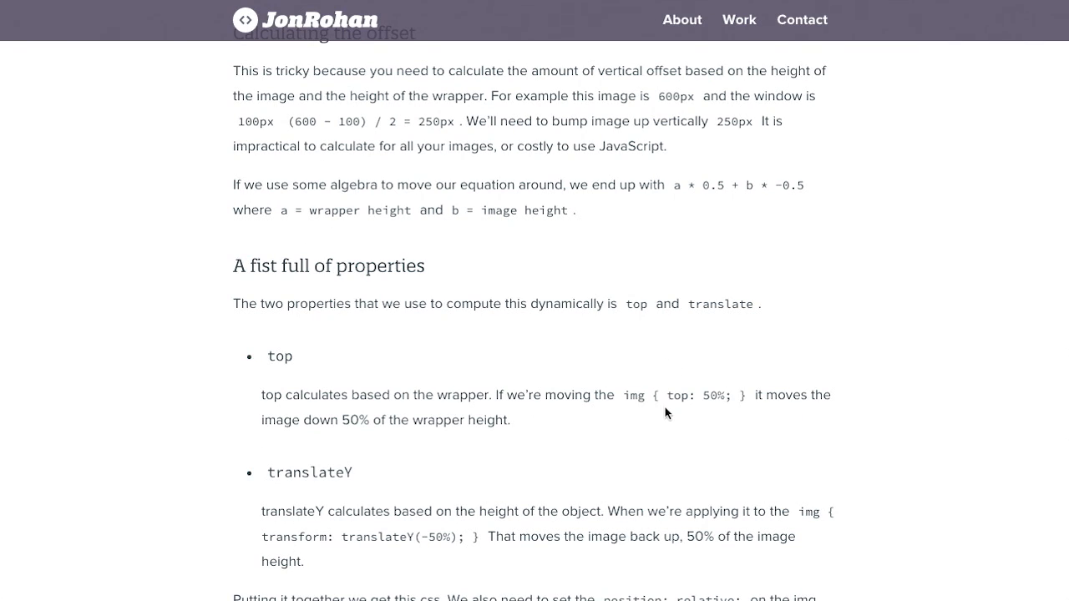
scroll(down, 3)
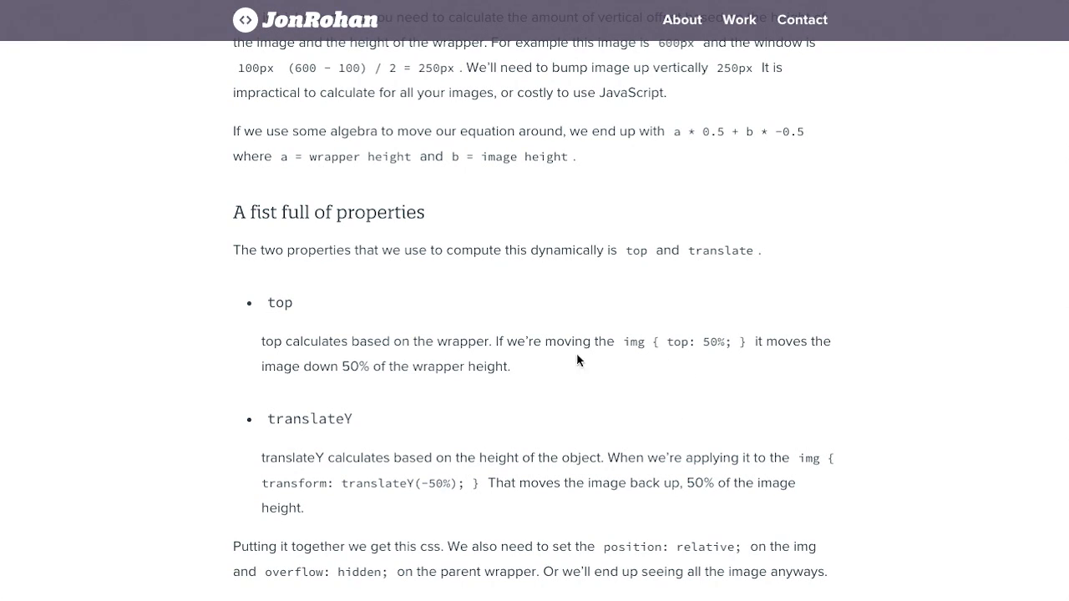
mouse_move(572, 283)
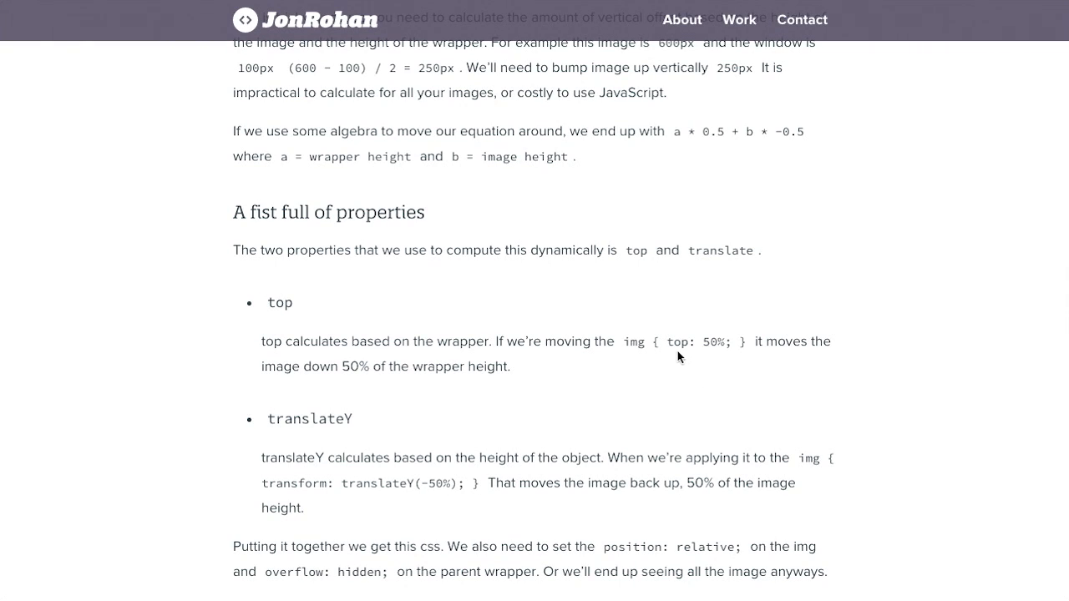
mouse_move(712, 343)
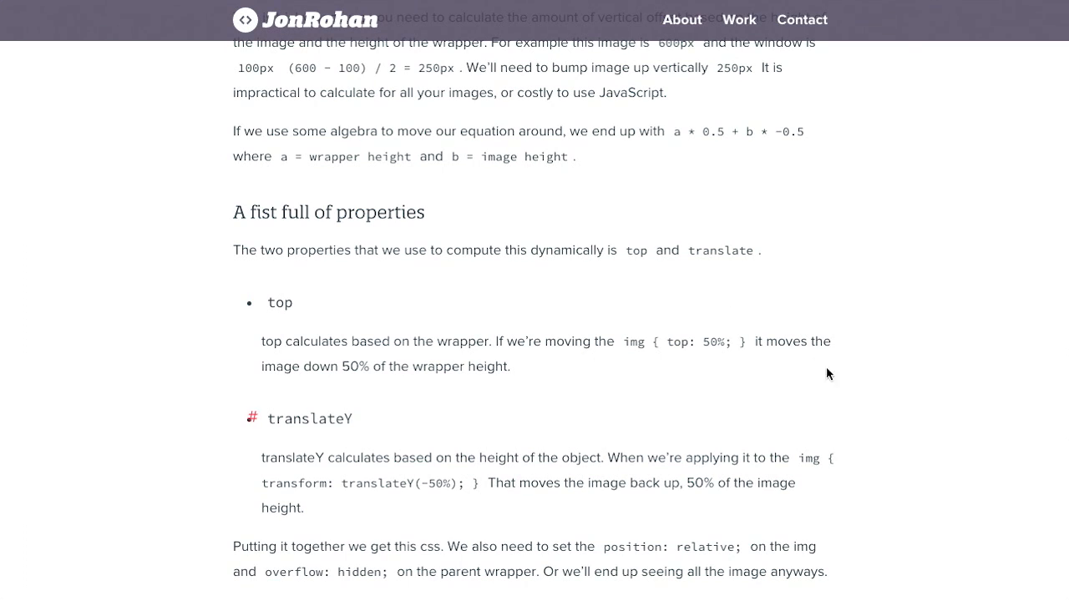
mouse_move(514, 380)
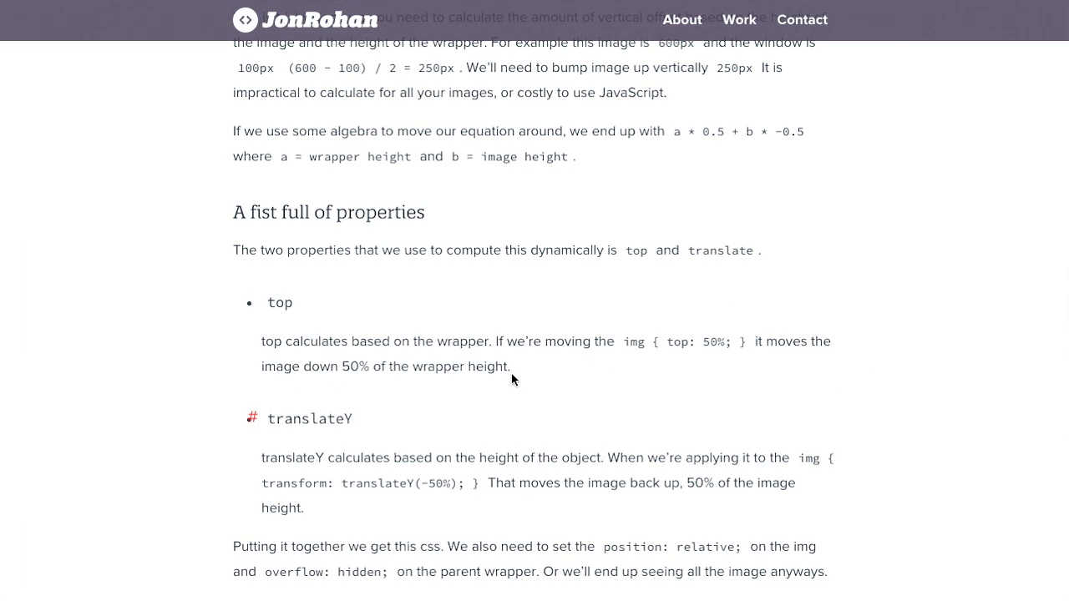
scroll(up, 3)
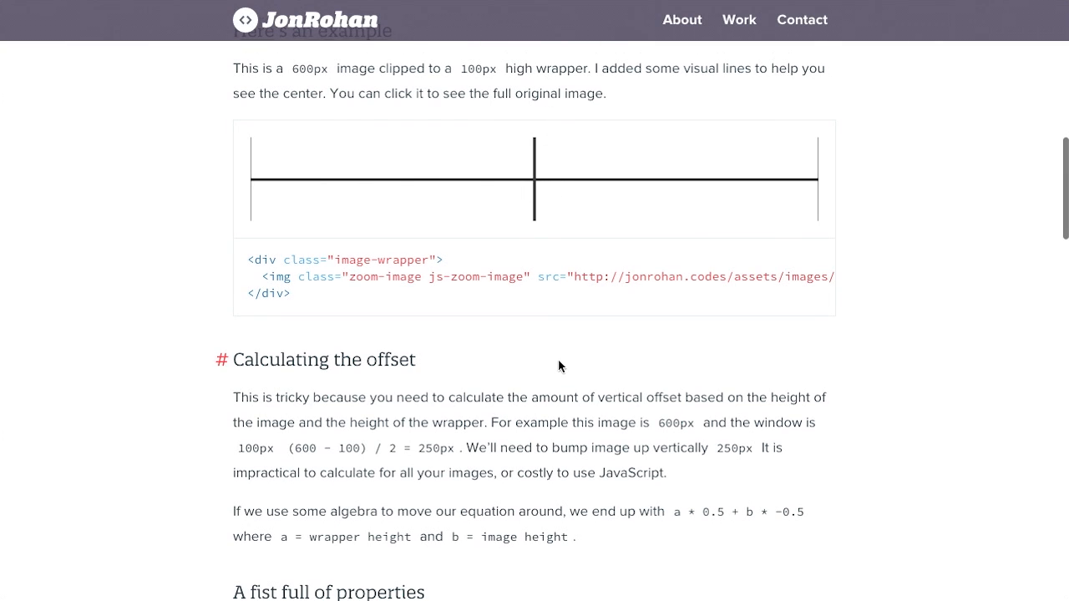
scroll(down, 3)
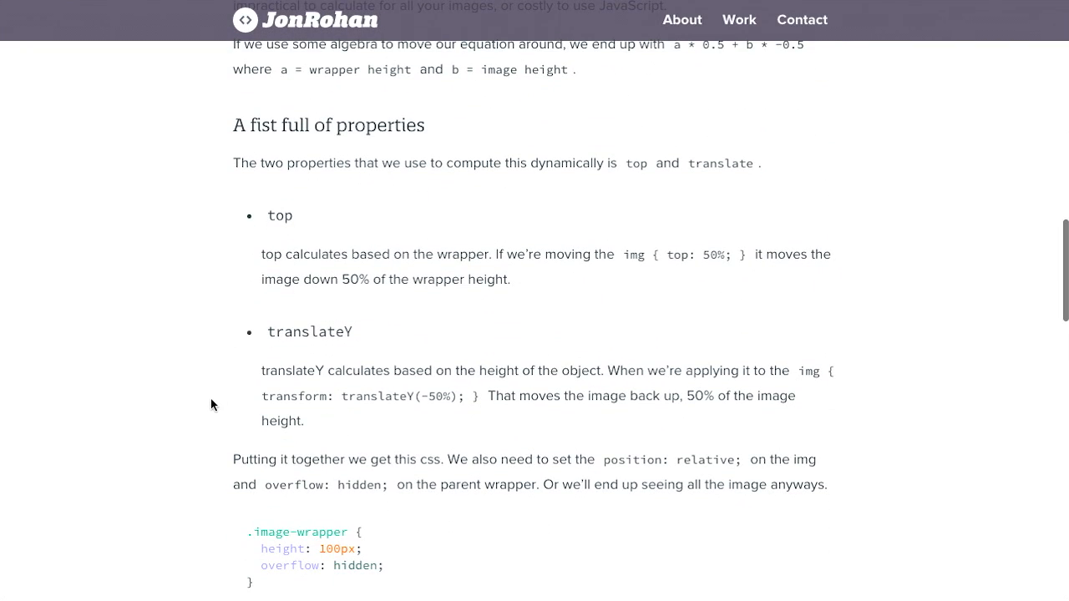
mouse_move(387, 422)
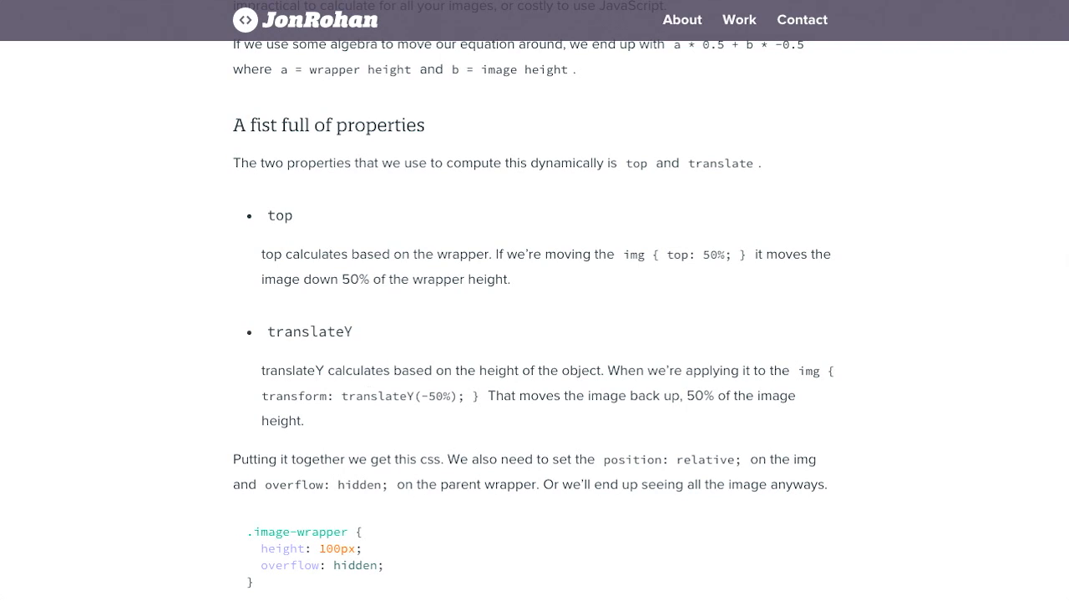
mouse_move(435, 396)
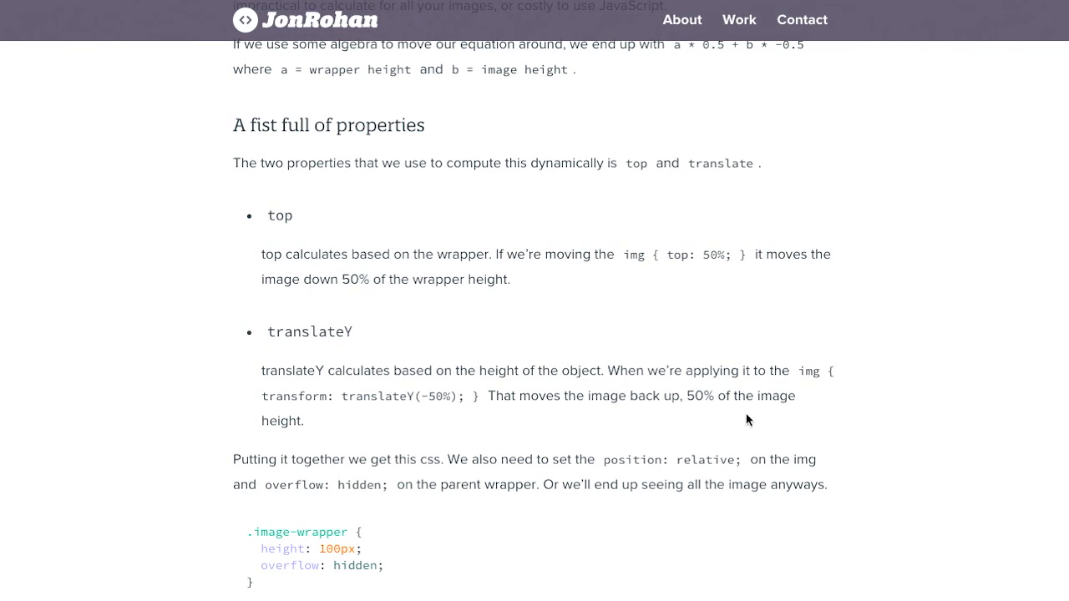
mouse_move(991, 390)
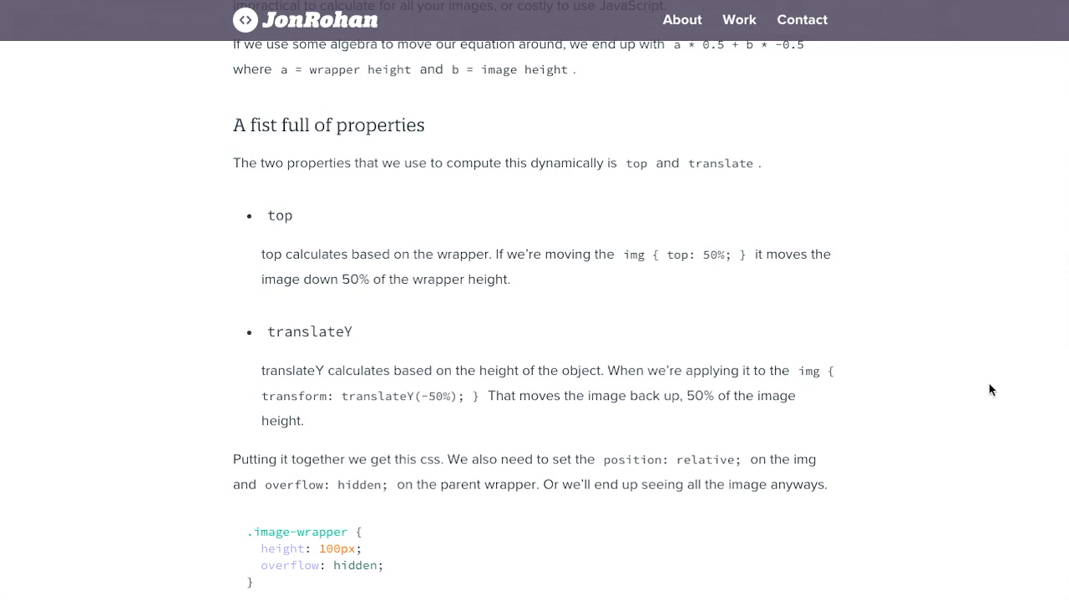
mouse_move(418, 363)
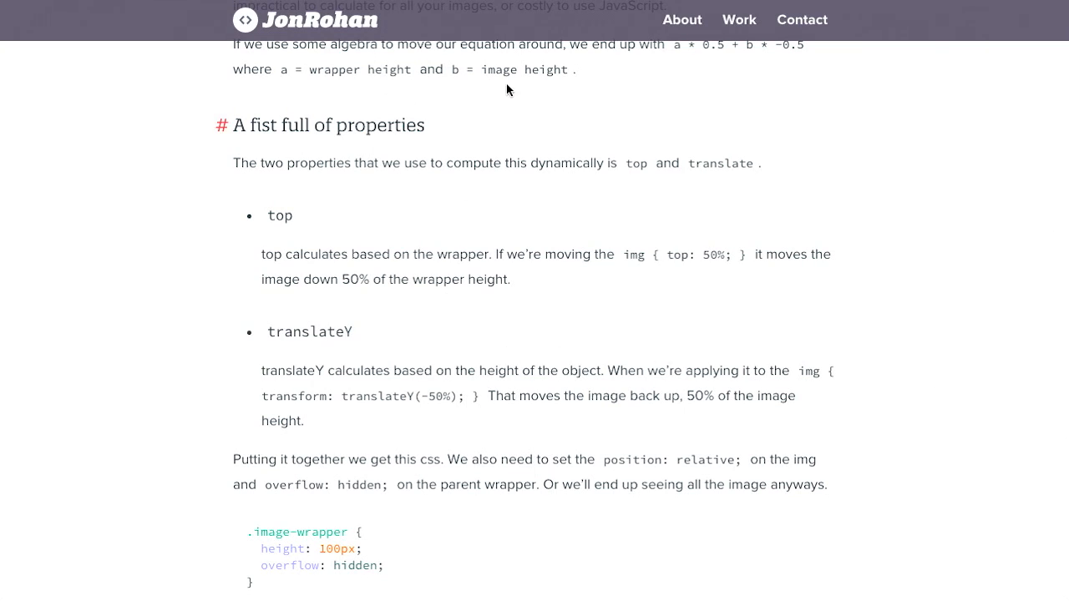
- Reveal the coyote photo in the CodePen practical example, then clip it back to its cropped view
scroll(down, 3)
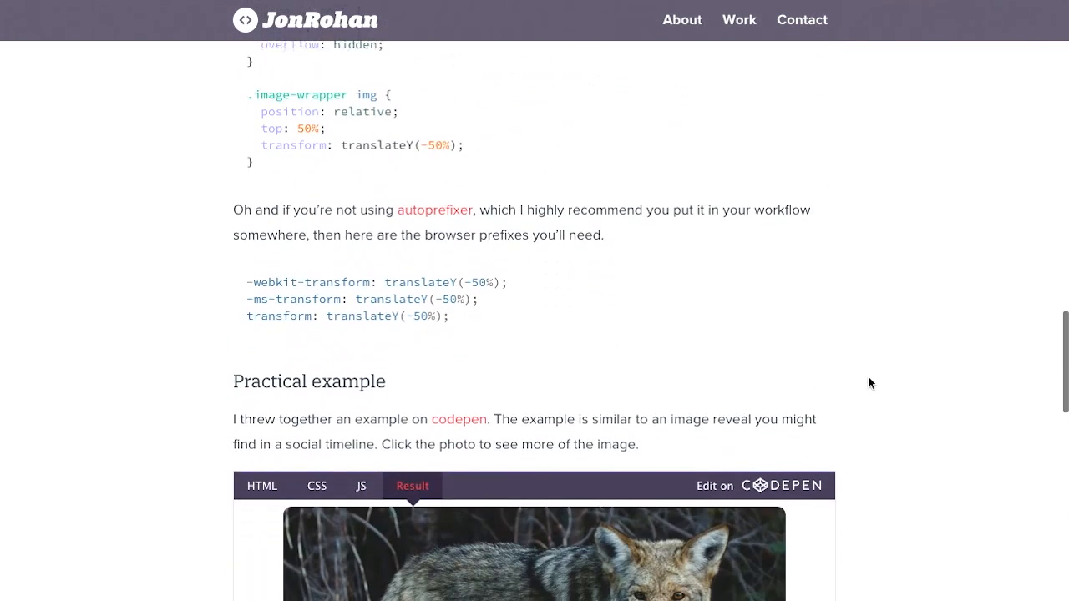
scroll(down, 3)
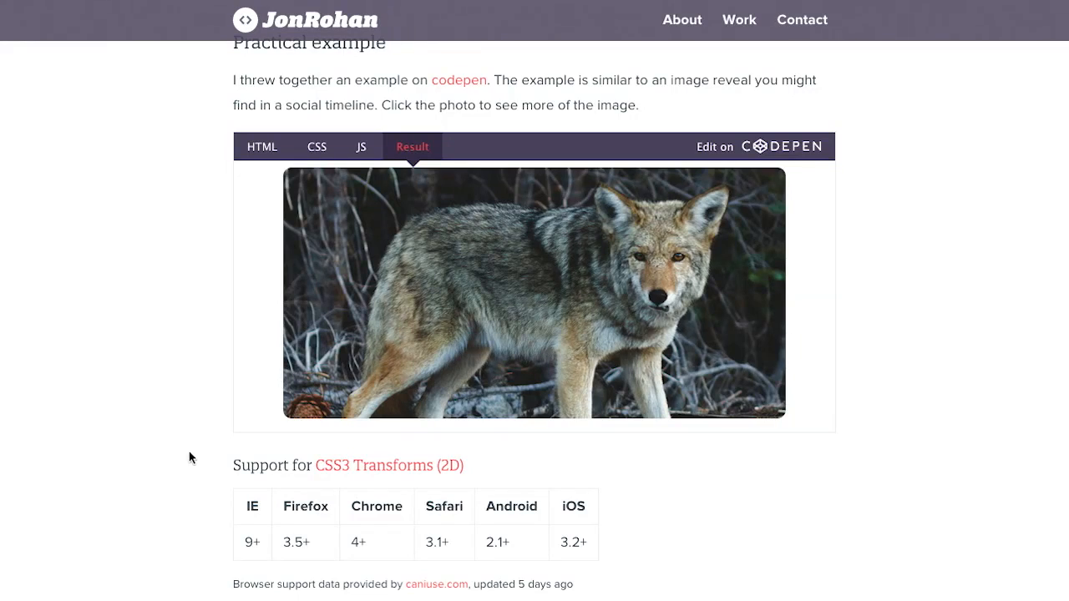
mouse_move(245, 535)
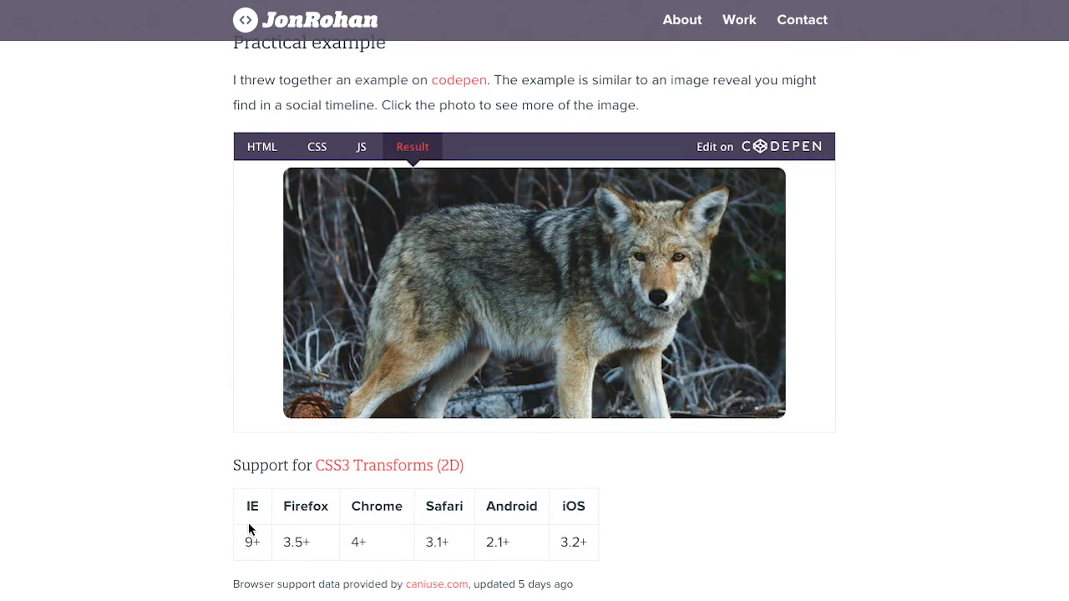
double_click(251, 542)
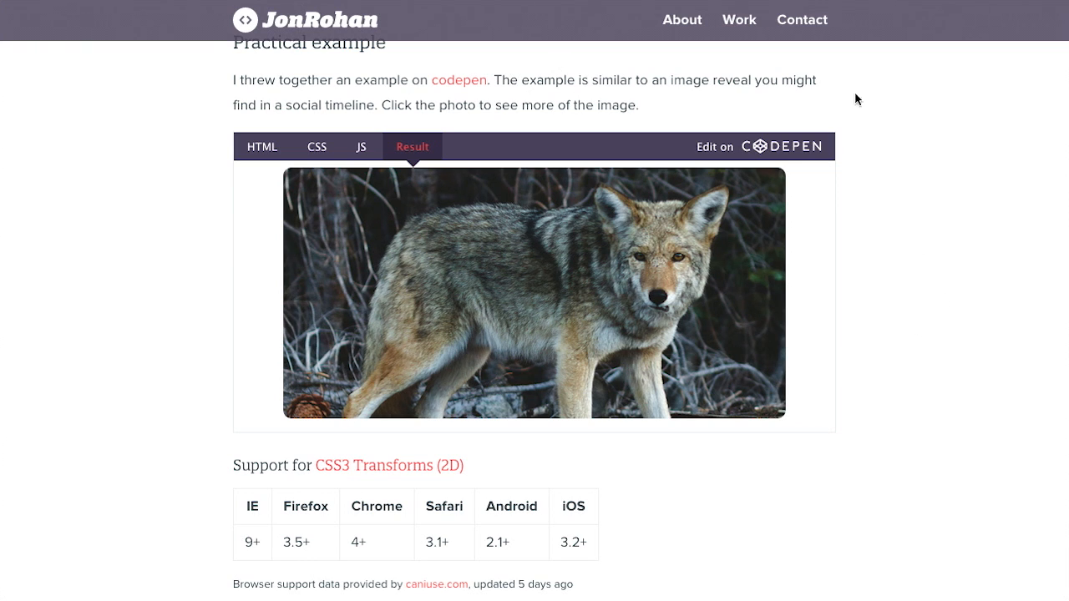
scroll(down, 3)
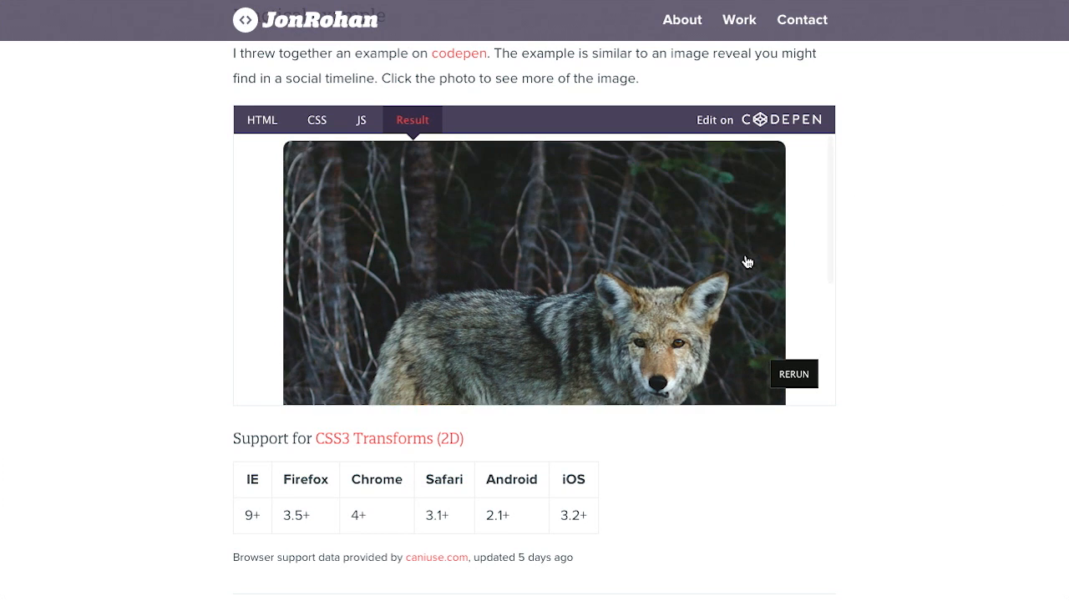
click(534, 276)
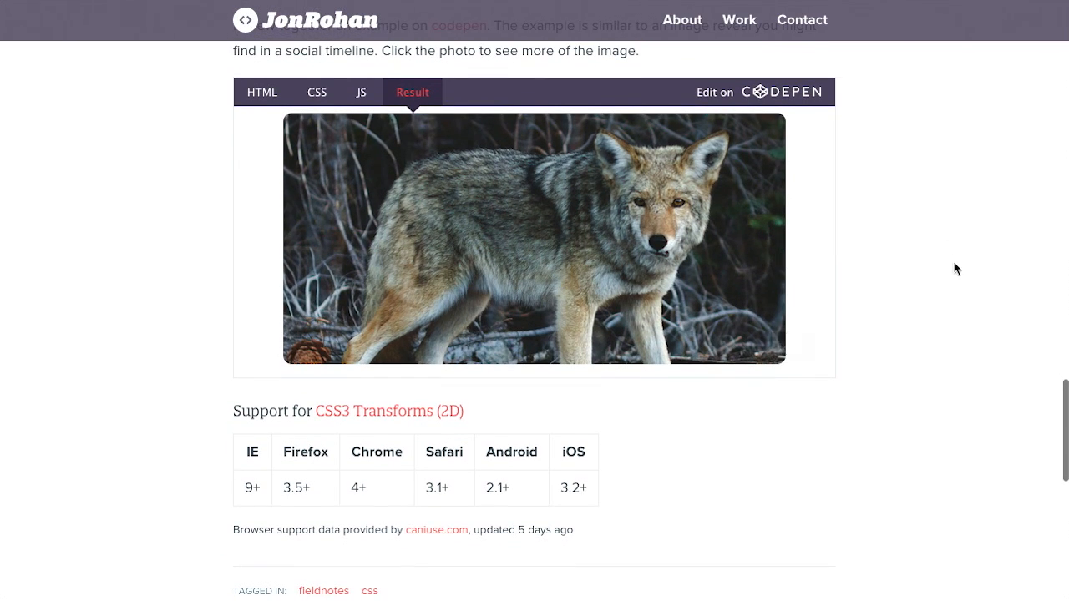
mouse_move(778, 8)
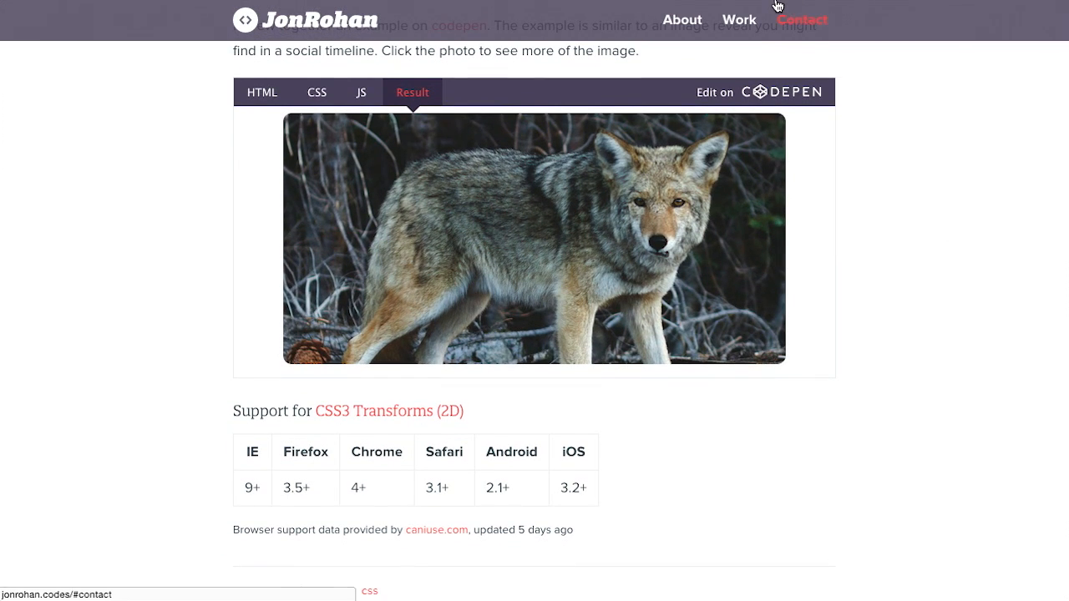